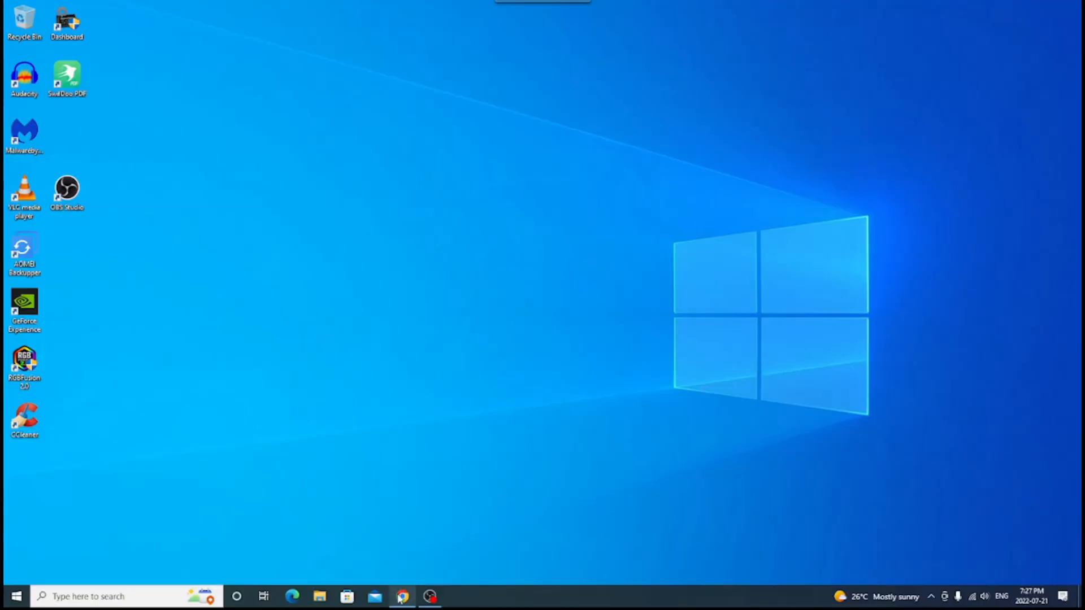
- Browse minitool.com in Chrome and expand the Utilities menu listing the product catalogue
{"action": "left_click", "coordinate": [402, 595]}
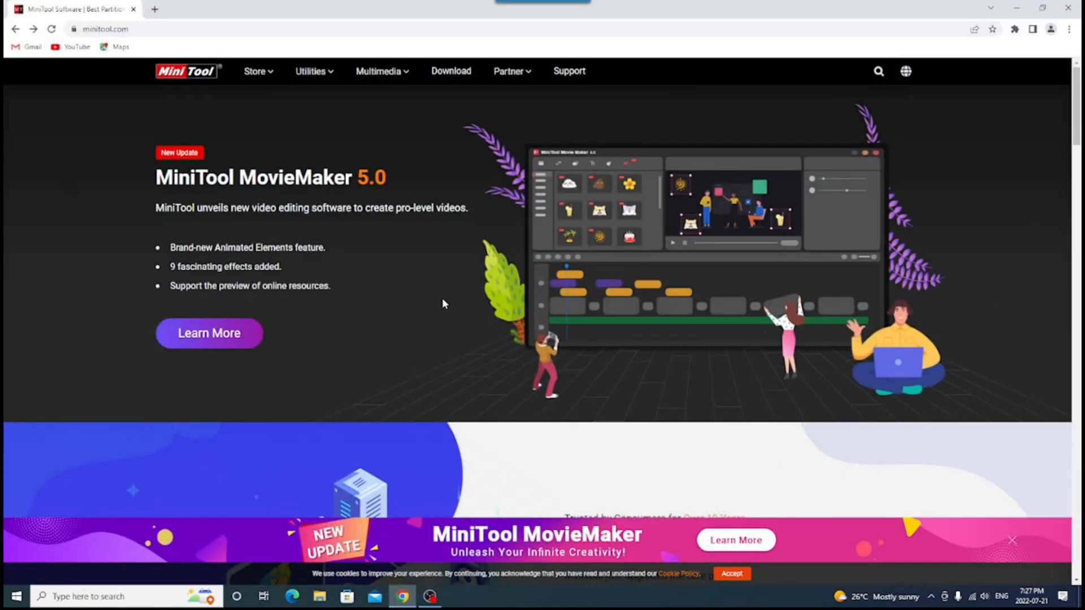
{"action": "mouse_move", "coordinate": [104, 30]}
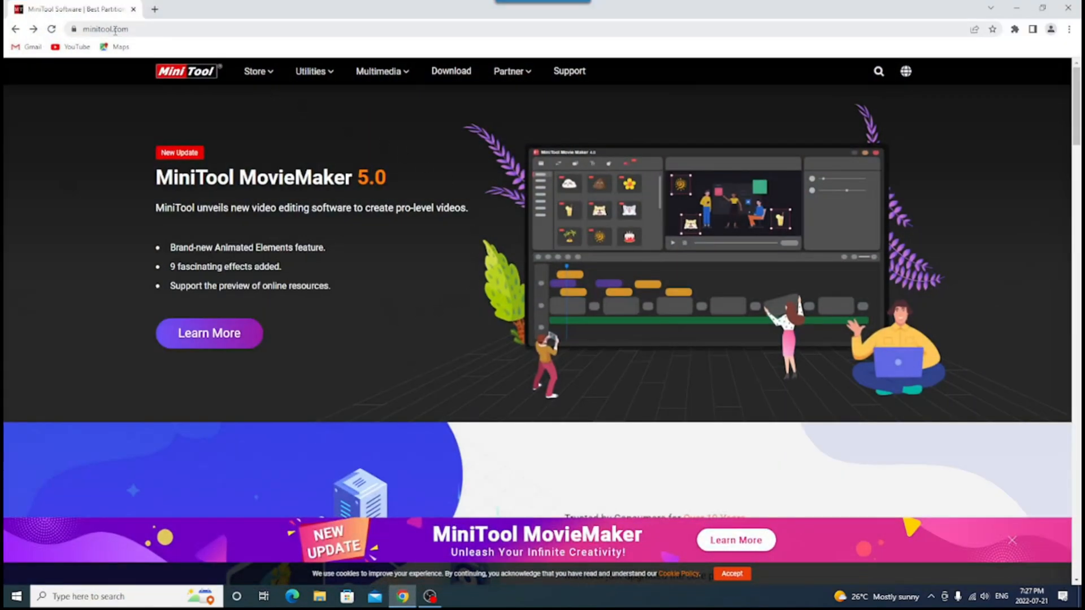
{"action": "mouse_move", "coordinate": [153, 45]}
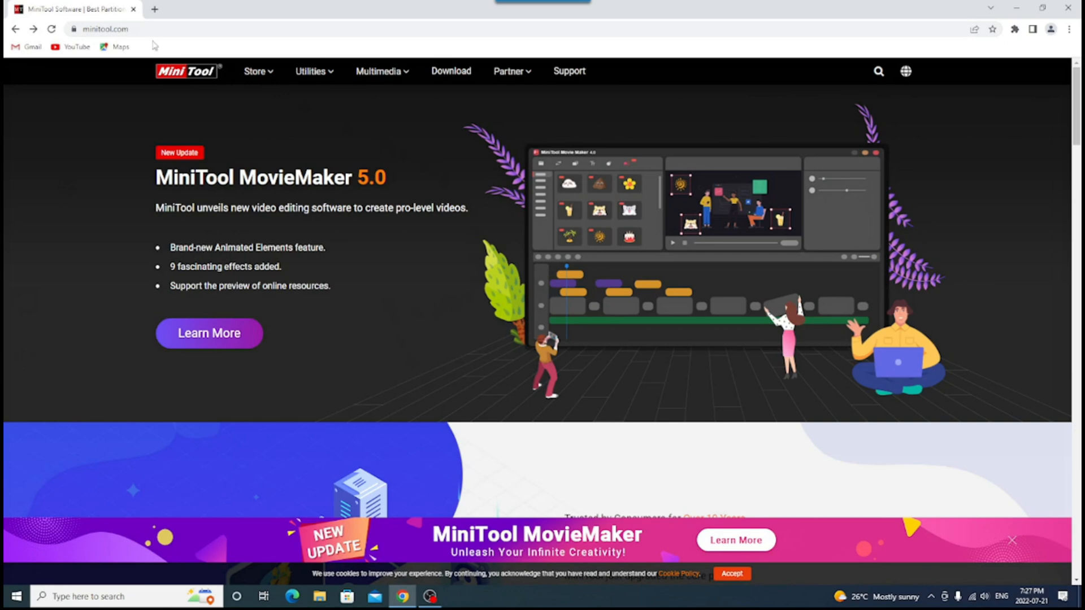
{"action": "mouse_move", "coordinate": [340, 117]}
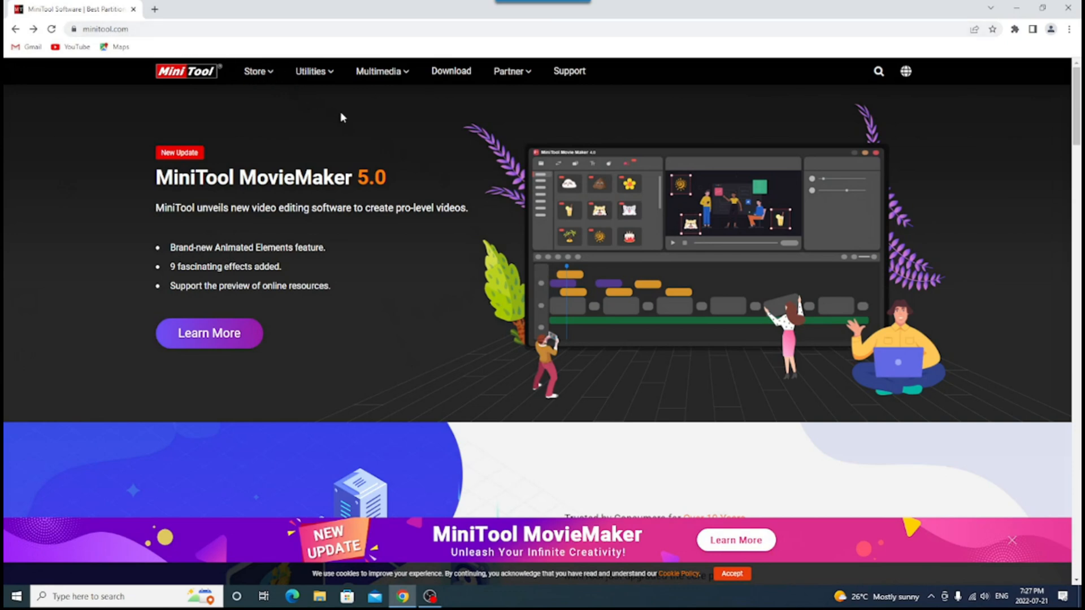
{"action": "mouse_move", "coordinate": [313, 70]}
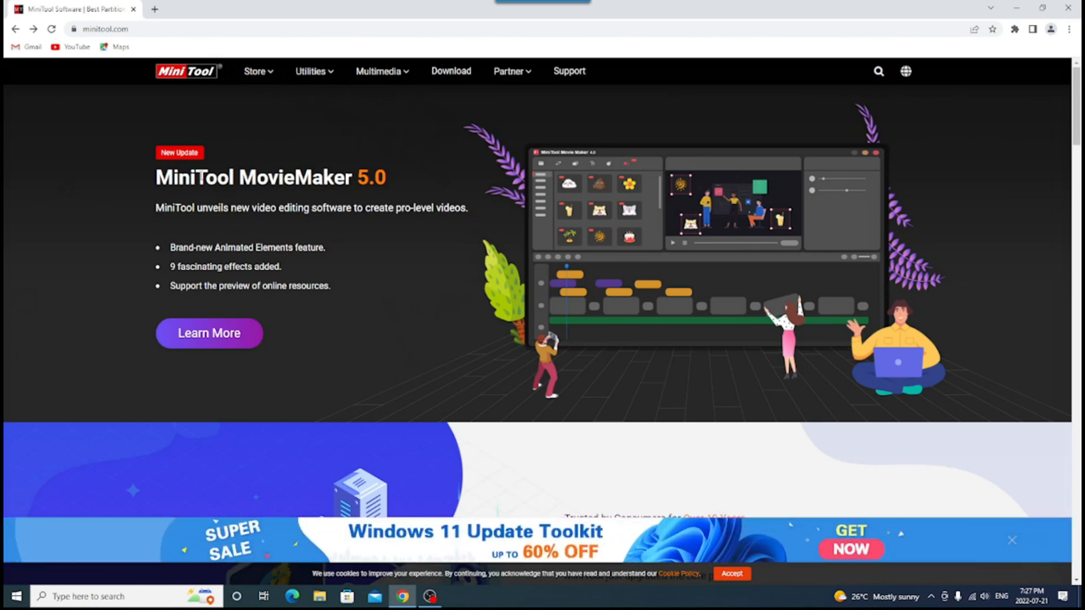
{"action": "scroll", "scroll_direction": "down", "scroll_amount": 3}
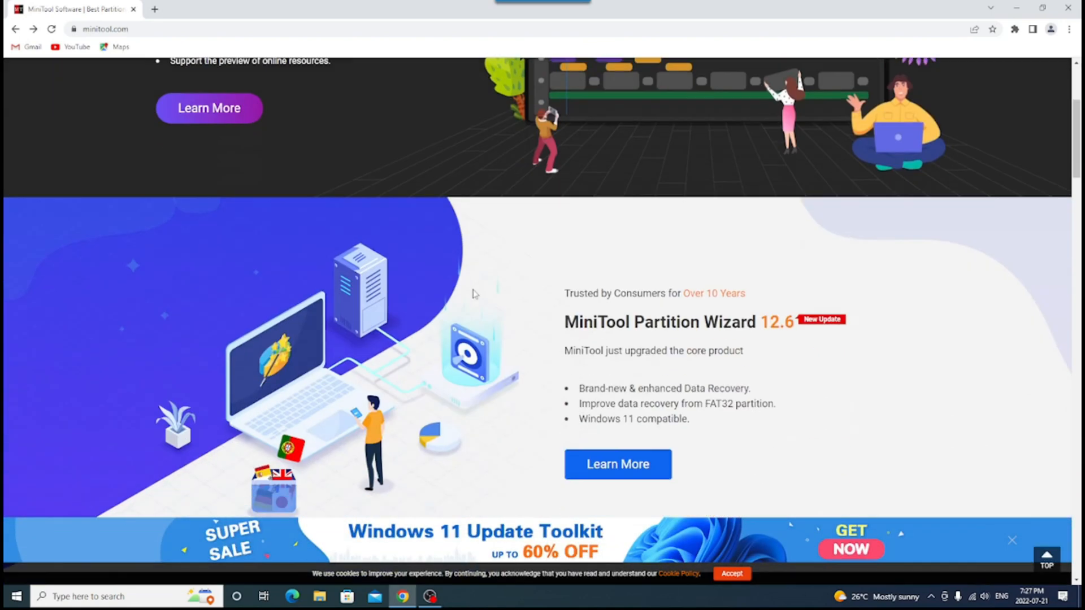
{"action": "scroll", "scroll_direction": "down", "scroll_amount": 3}
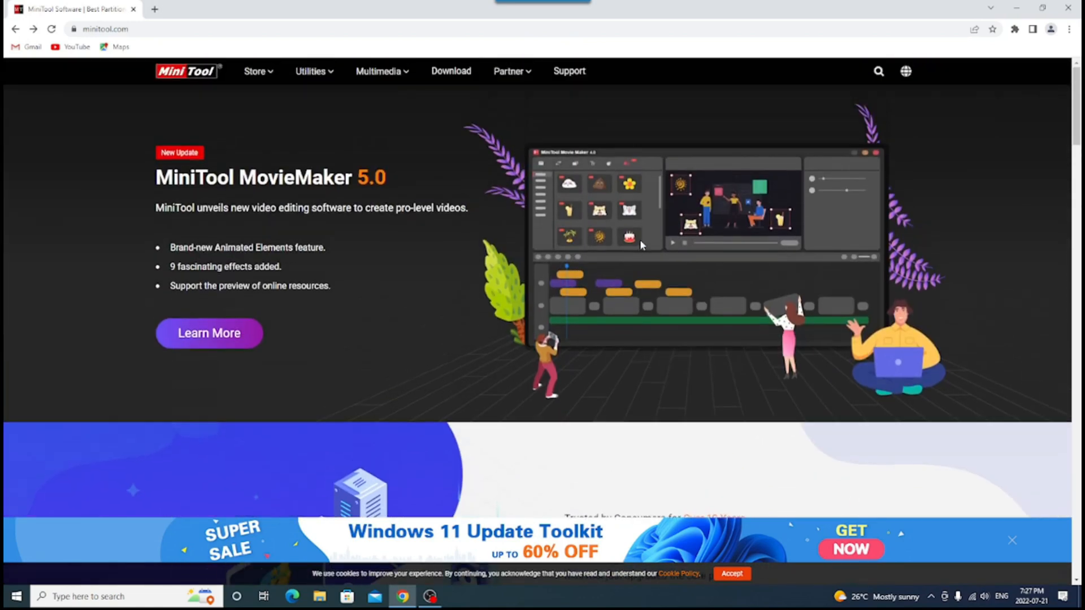
{"action": "mouse_move", "coordinate": [479, 97]}
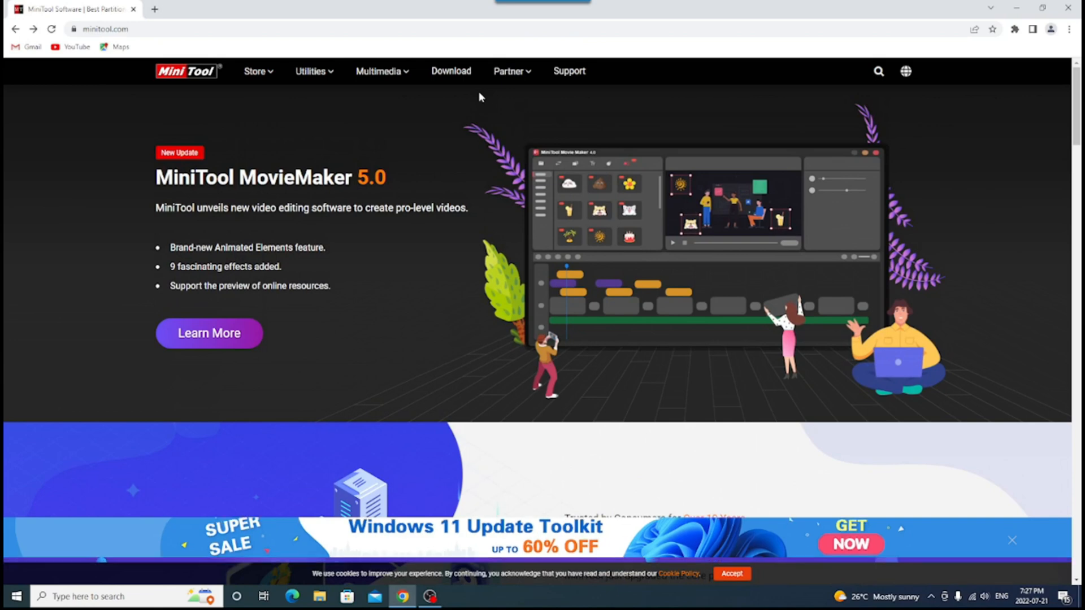
{"action": "left_click", "coordinate": [315, 70]}
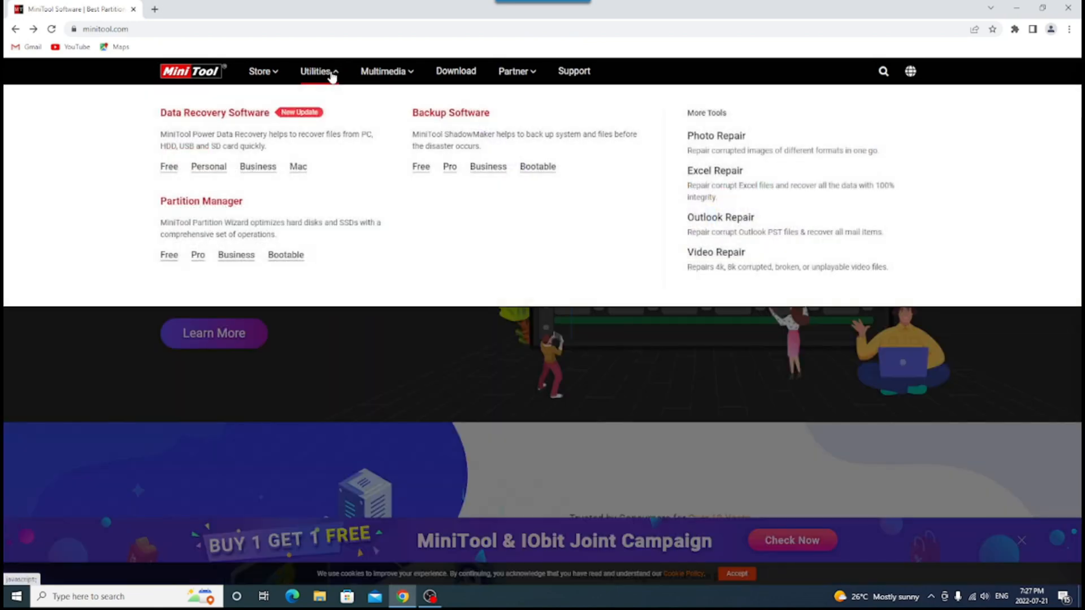
{"action": "mouse_move", "coordinate": [451, 113]}
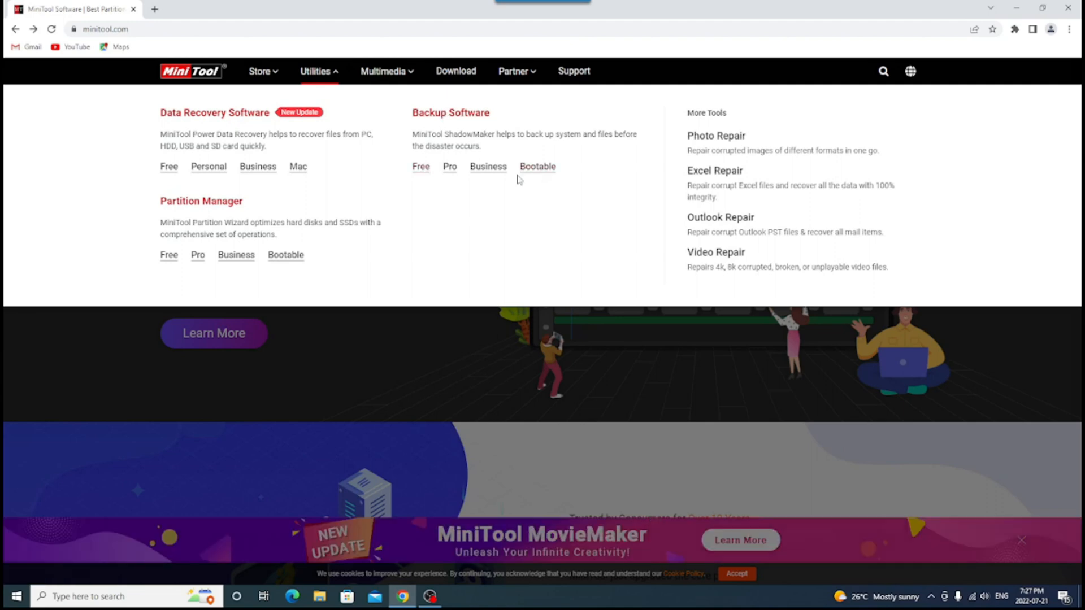
{"action": "mouse_move", "coordinate": [538, 167]}
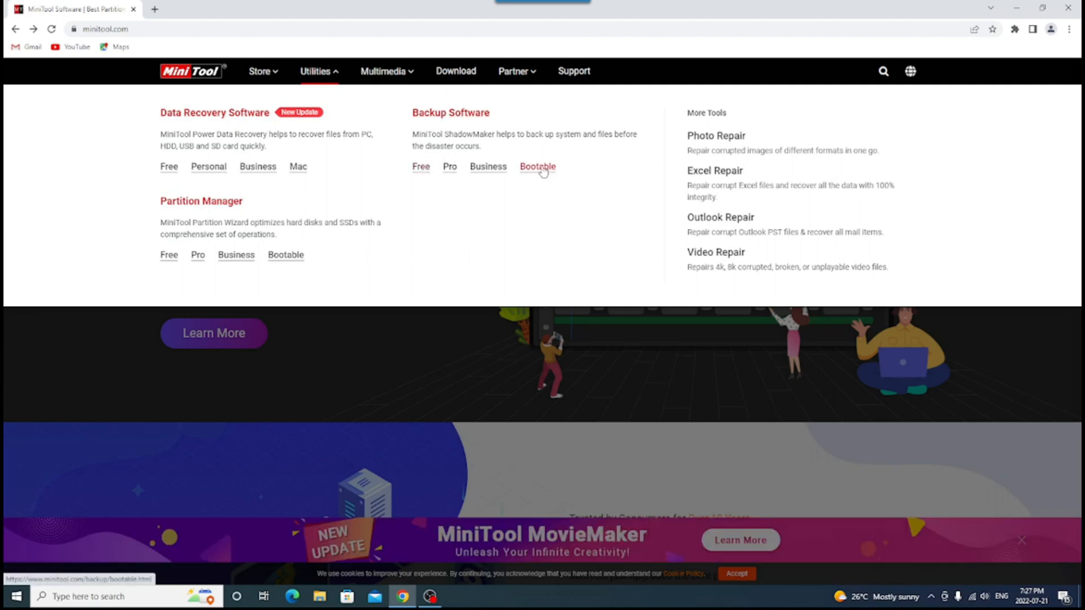
{"action": "mouse_move", "coordinate": [421, 166]}
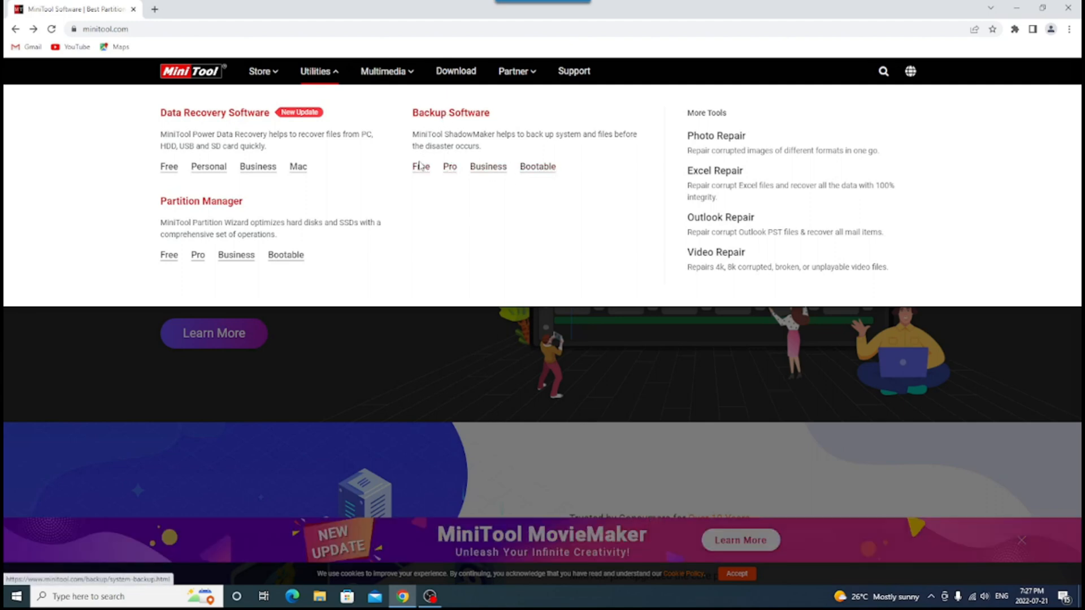
{"action": "mouse_move", "coordinate": [414, 179]}
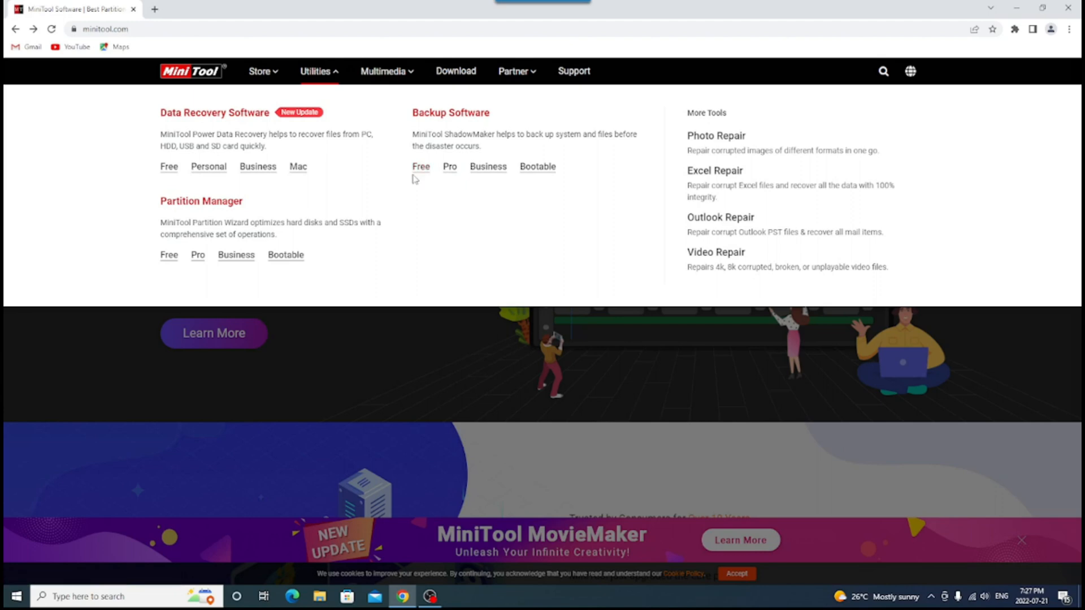
{"action": "mouse_move", "coordinate": [450, 170]}
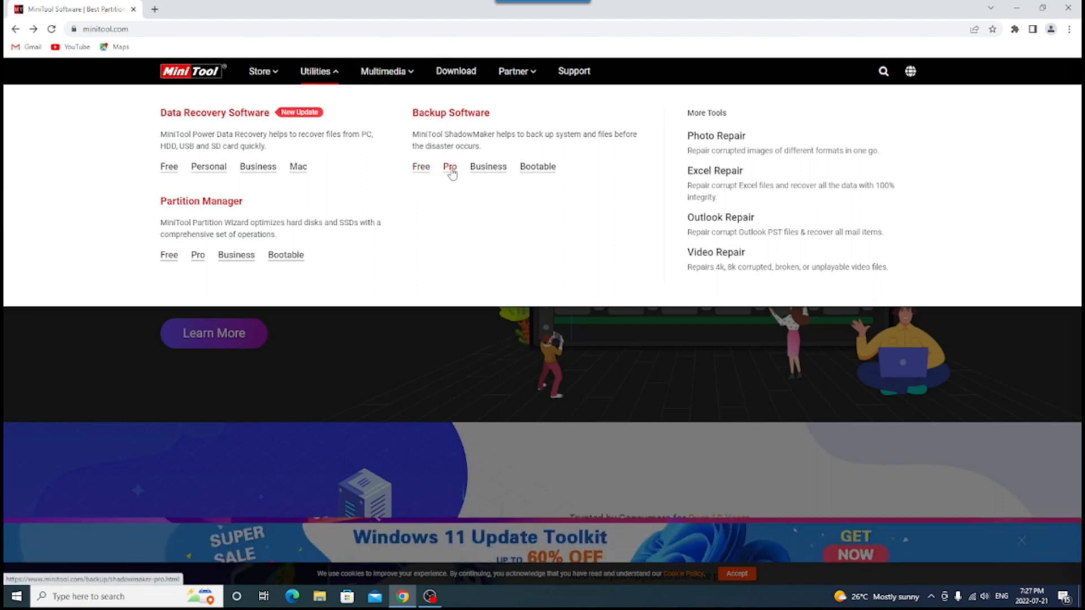
{"action": "mouse_move", "coordinate": [462, 185]}
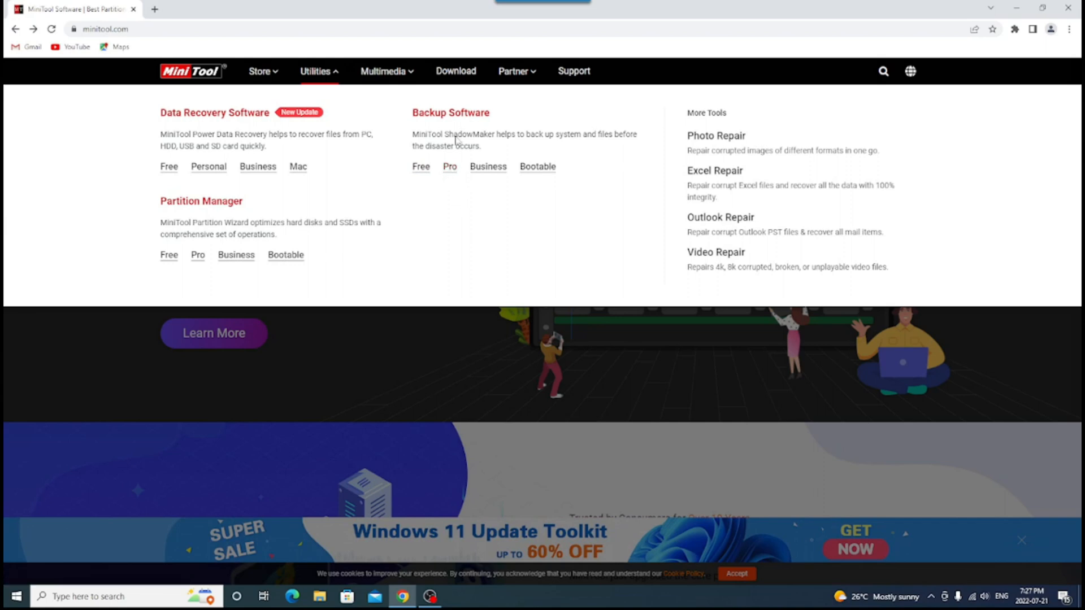
{"action": "mouse_move", "coordinate": [421, 166]}
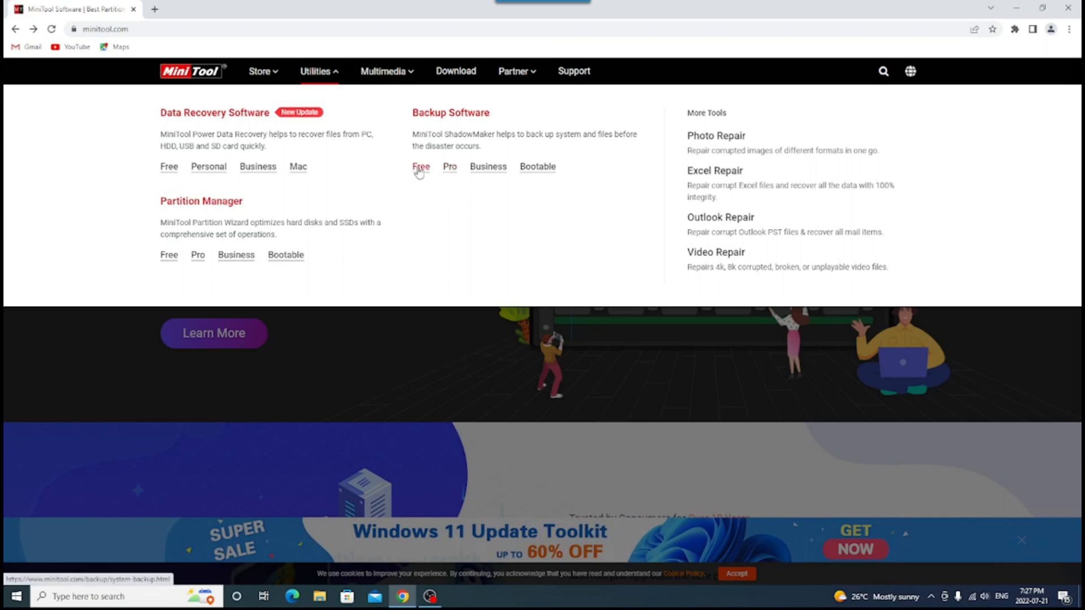
- Go to the Free edition page under Backup Software for MiniTool ShadowMaker 3.6
{"action": "left_click", "coordinate": [420, 166]}
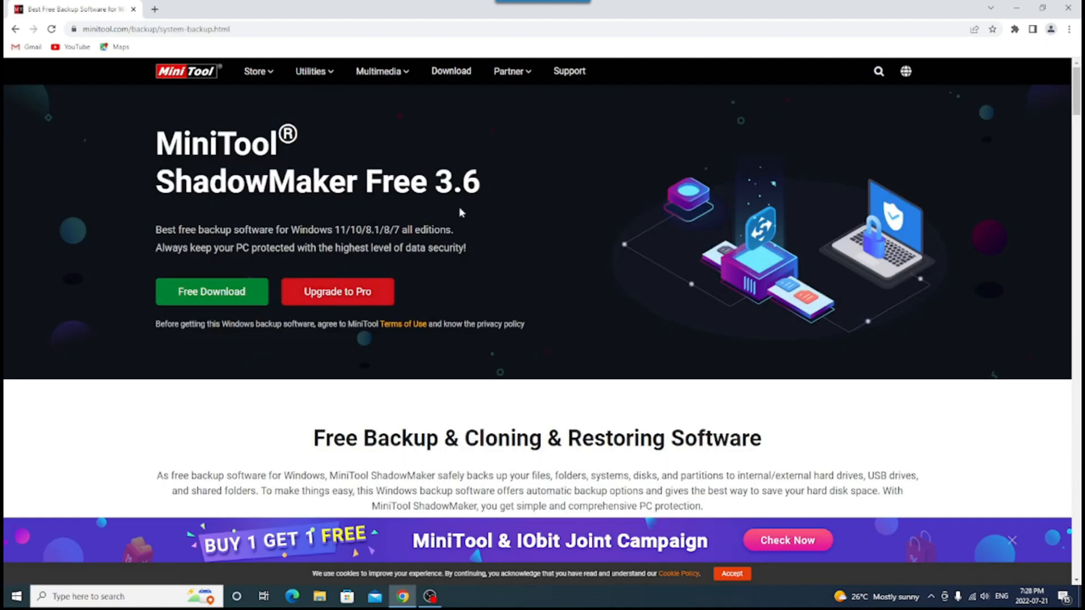
{"action": "mouse_move", "coordinate": [211, 291]}
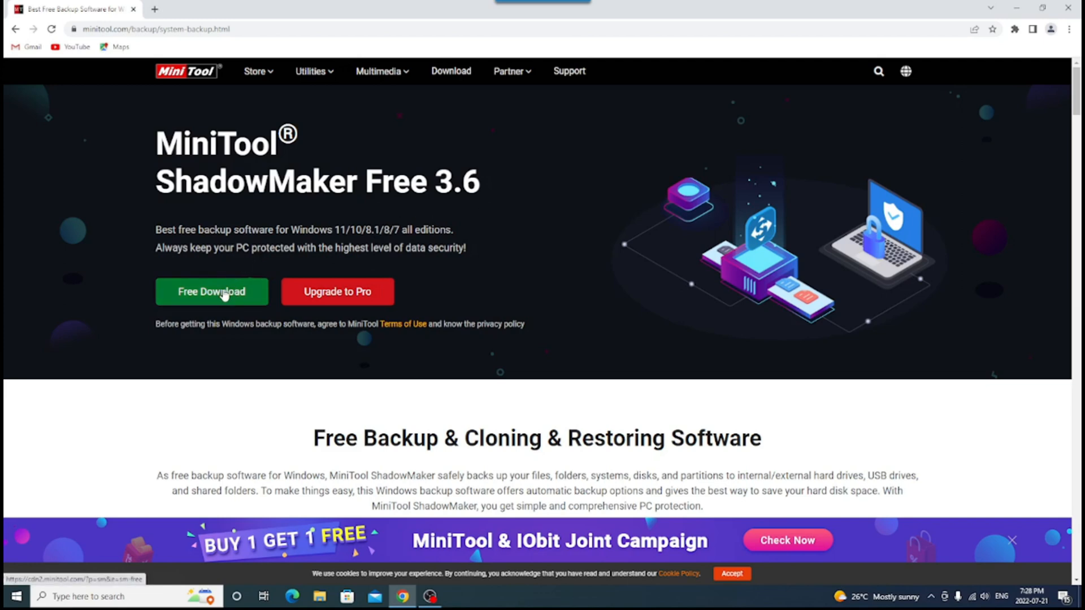
{"action": "mouse_move", "coordinate": [338, 291]}
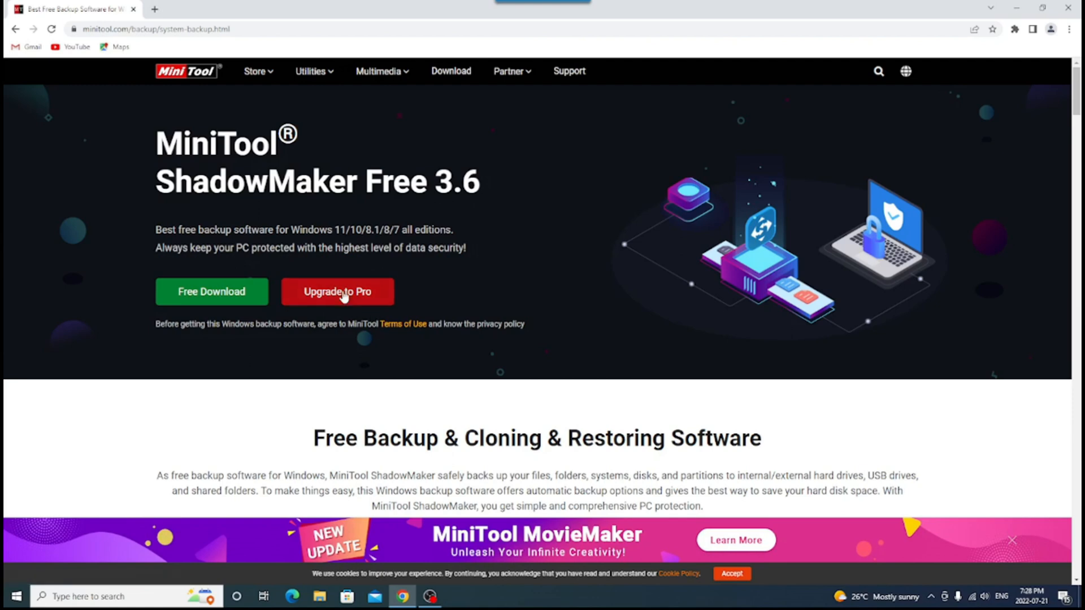
{"action": "mouse_move", "coordinate": [552, 277]}
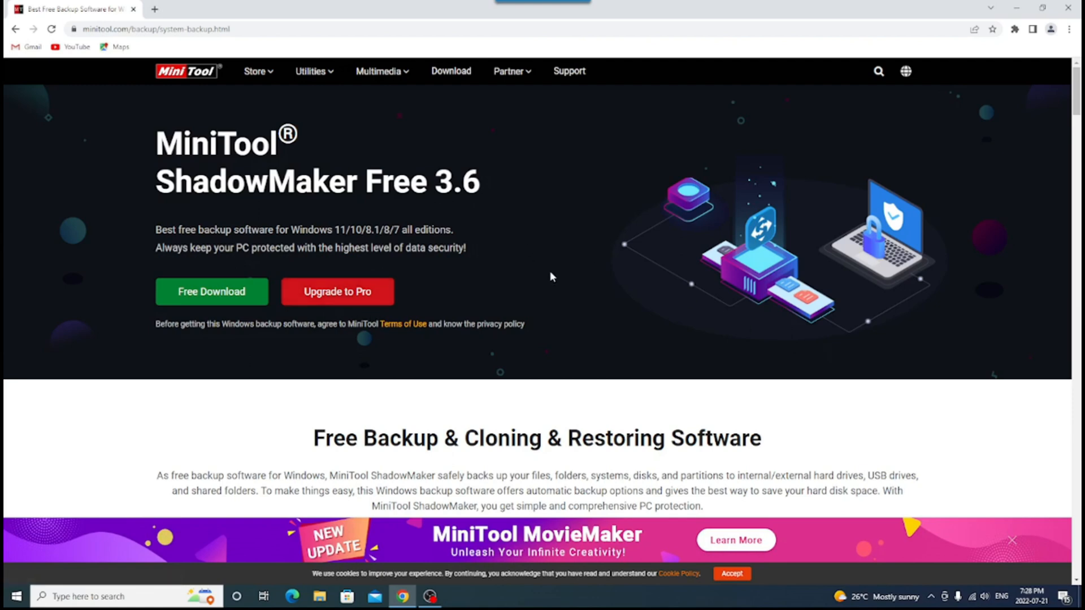
{"action": "mouse_move", "coordinate": [563, 279]}
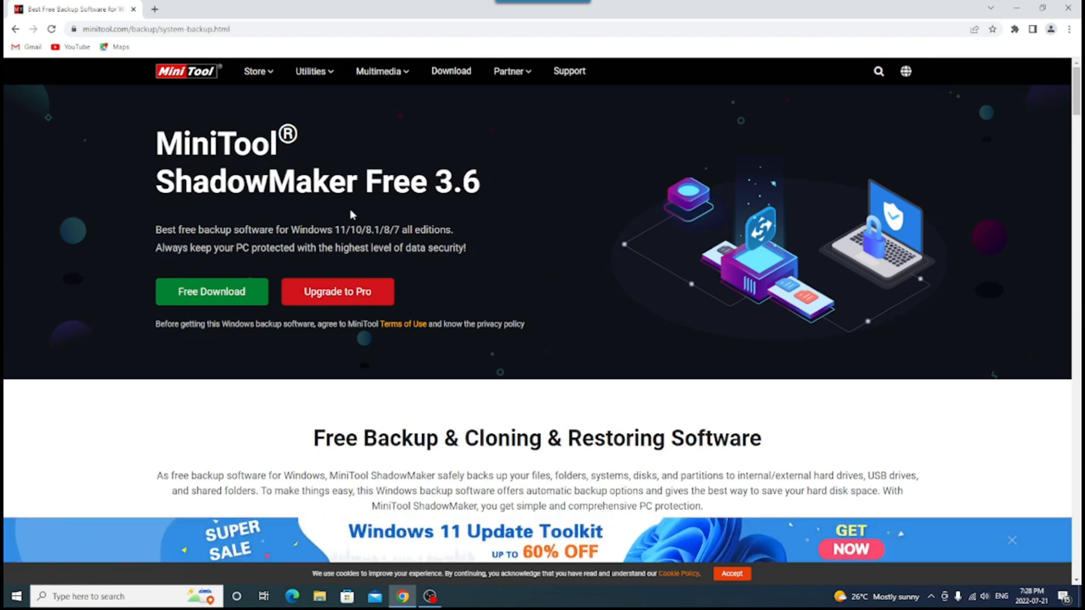
{"action": "mouse_move", "coordinate": [211, 292]}
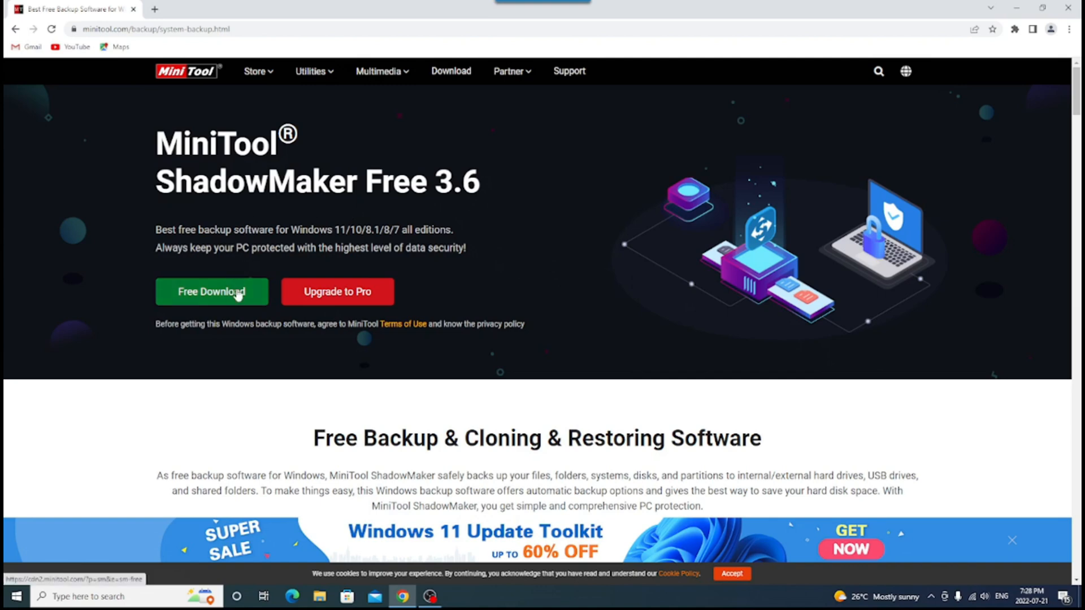
- Download the free ShadowMaker edition, run the installer and reveal its custom installation options
{"action": "left_click", "coordinate": [211, 292]}
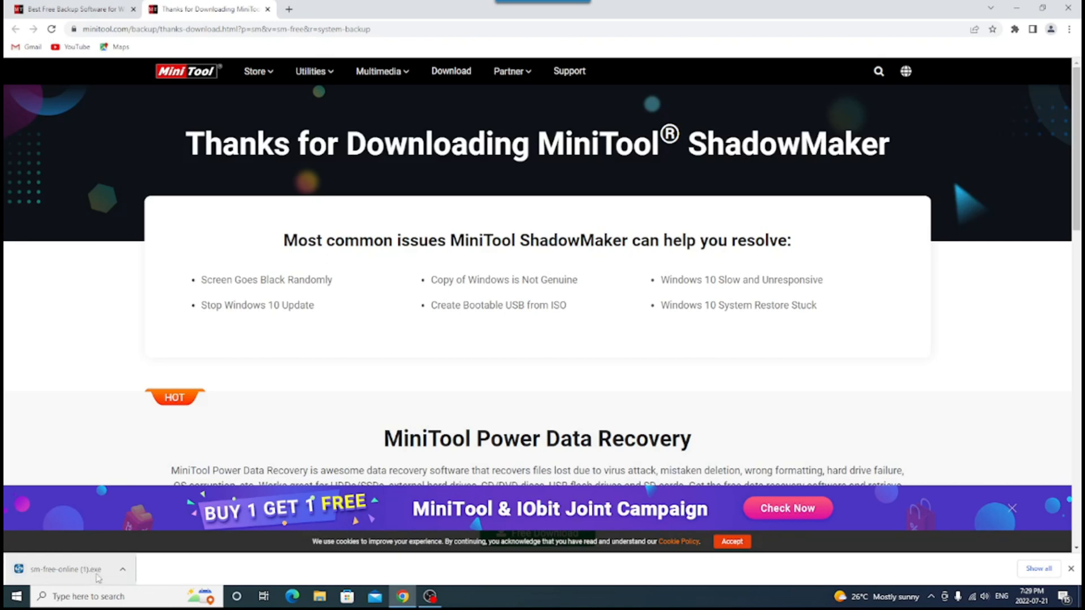
{"action": "mouse_move", "coordinate": [97, 578]}
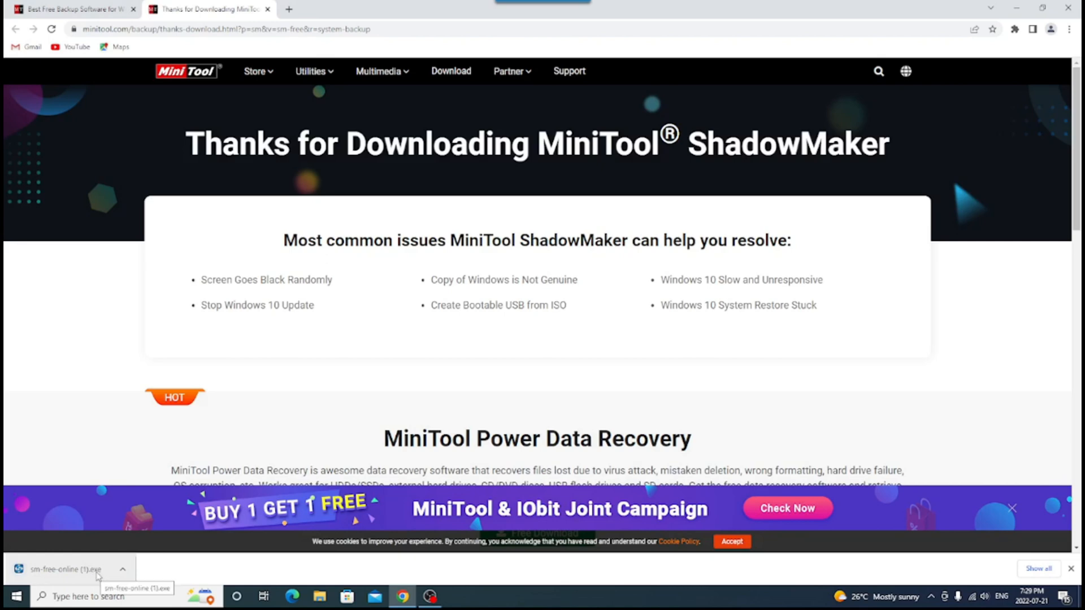
{"action": "mouse_move", "coordinate": [78, 575]}
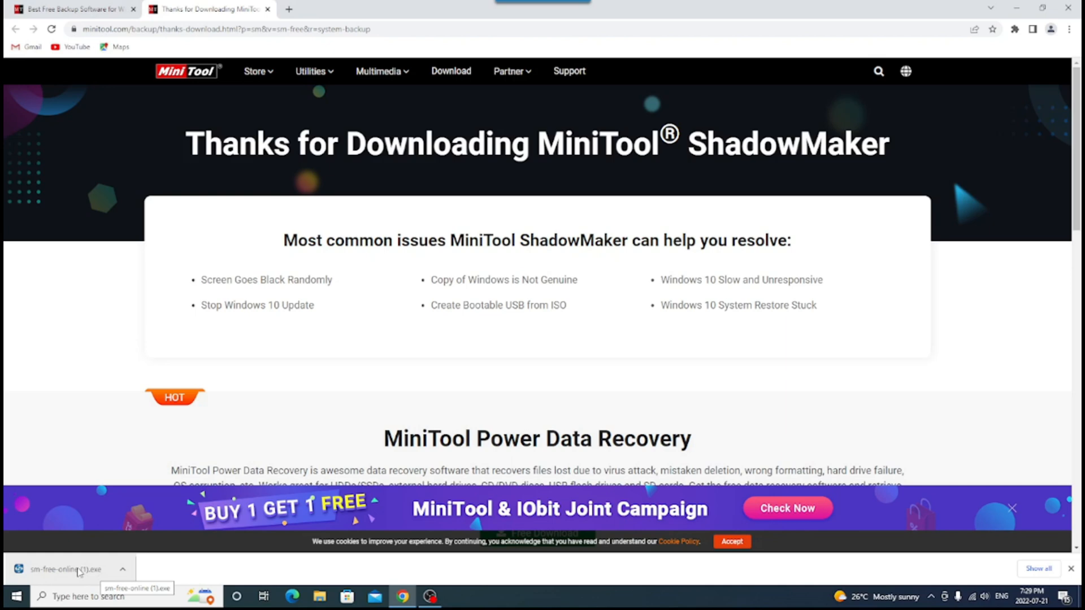
{"action": "left_click", "coordinate": [65, 568]}
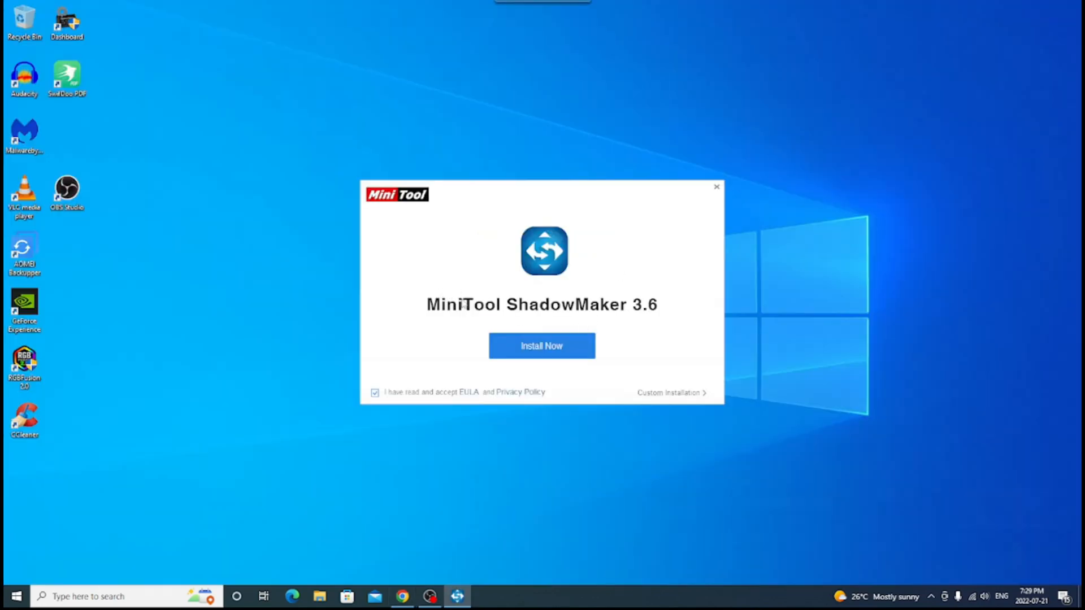
{"action": "mouse_move", "coordinate": [570, 344]}
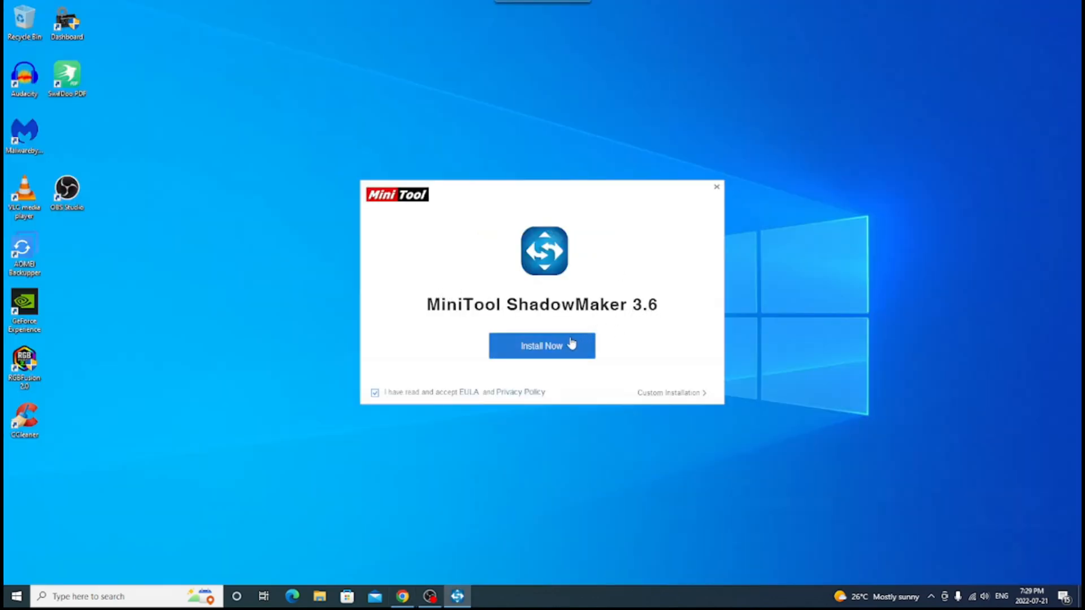
{"action": "mouse_move", "coordinate": [384, 395]}
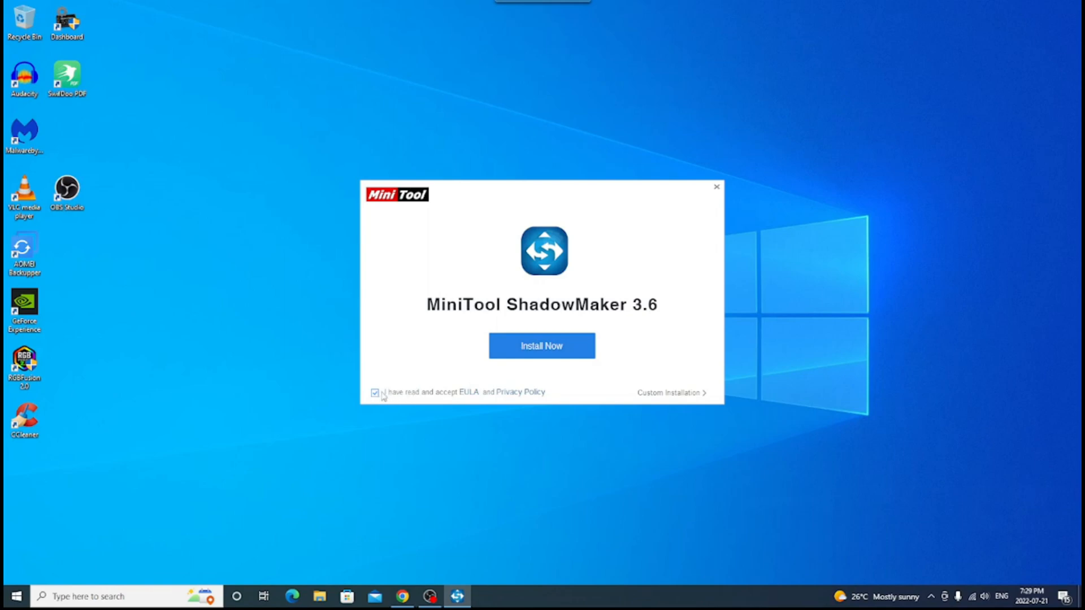
{"action": "mouse_move", "coordinate": [527, 397]}
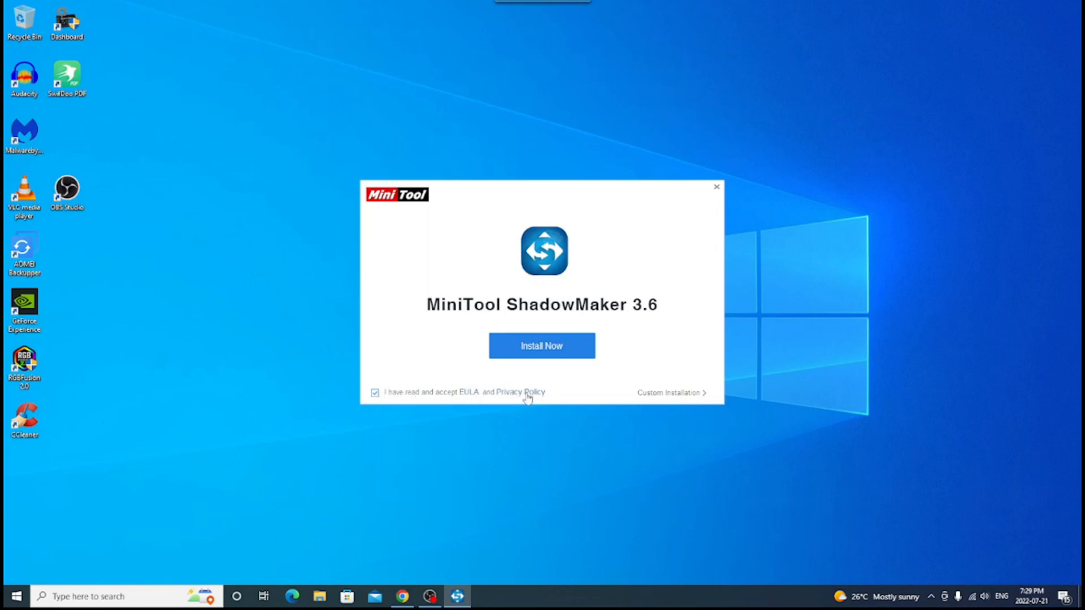
{"action": "mouse_move", "coordinate": [689, 397]}
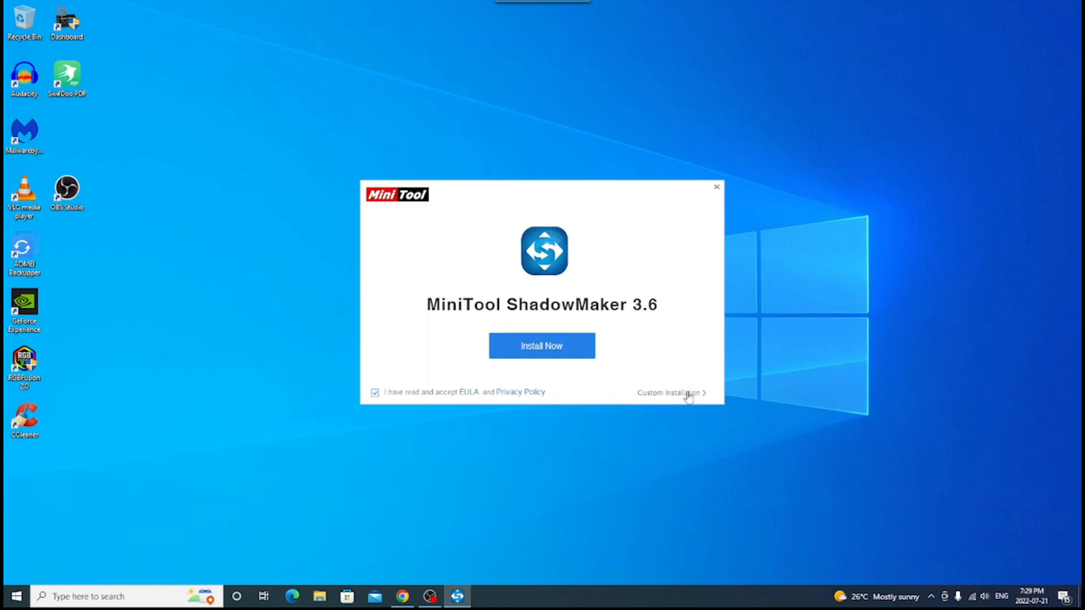
{"action": "left_click", "coordinate": [669, 392]}
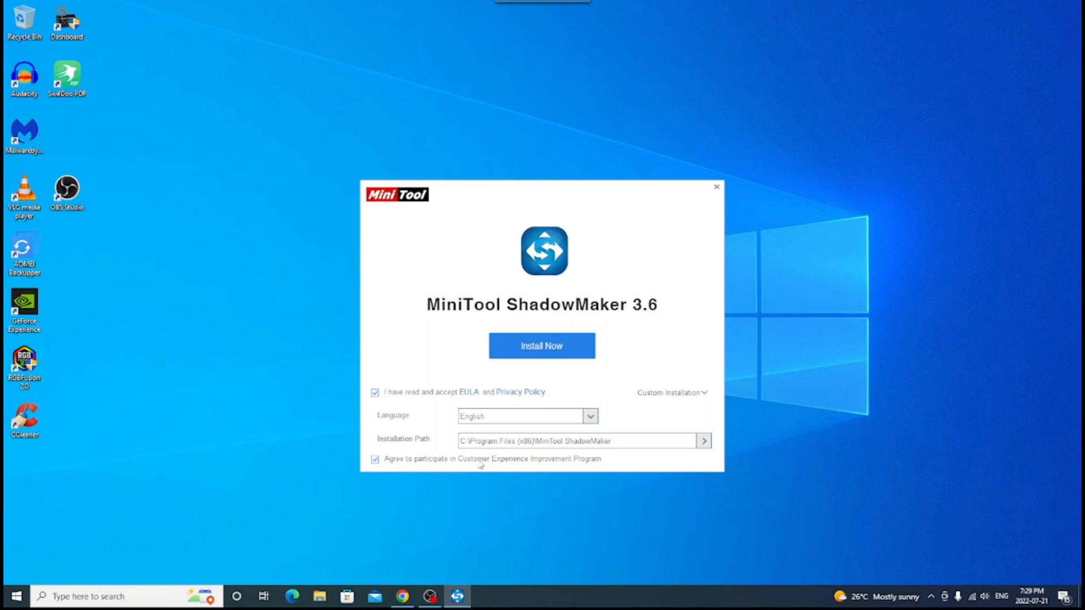
{"action": "mouse_move", "coordinate": [570, 467]}
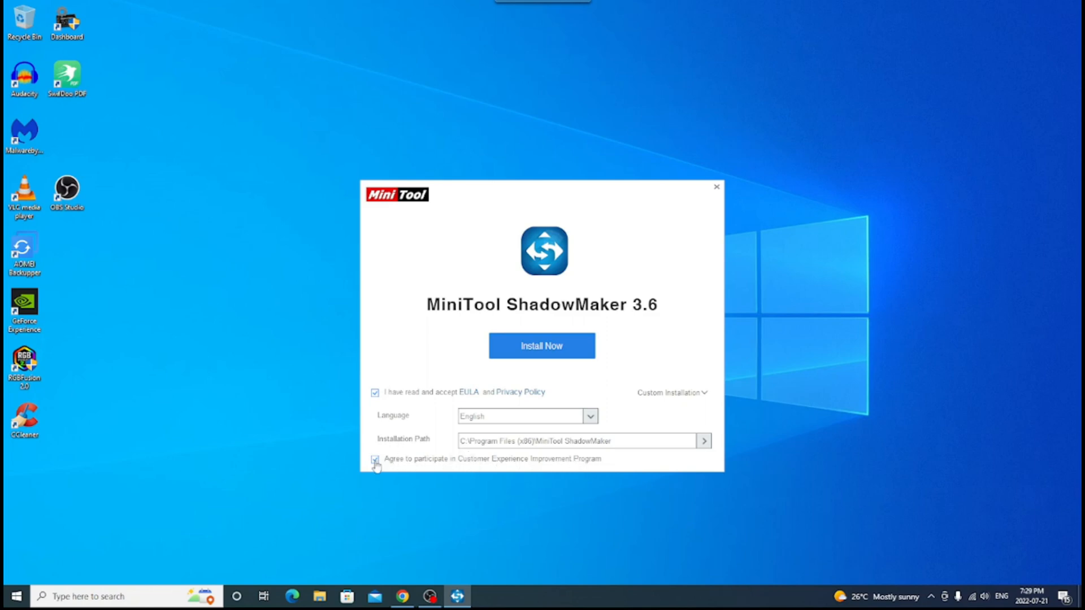
- Decline the customer experience program and keep the default installation folder after browsing
{"action": "left_click", "coordinate": [375, 459]}
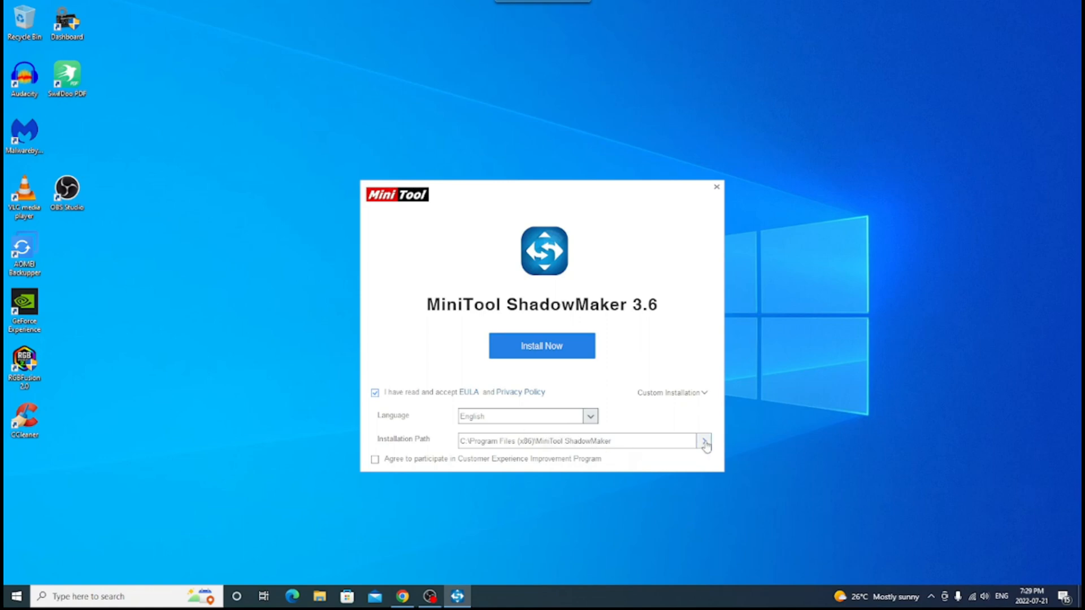
{"action": "left_click", "coordinate": [704, 441]}
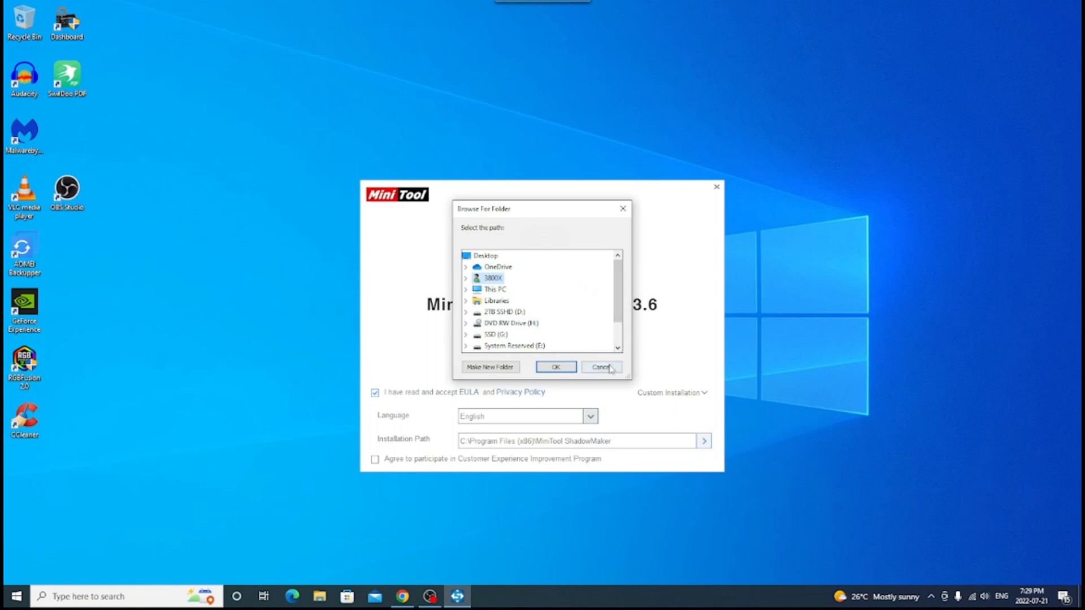
{"action": "left_click", "coordinate": [602, 366]}
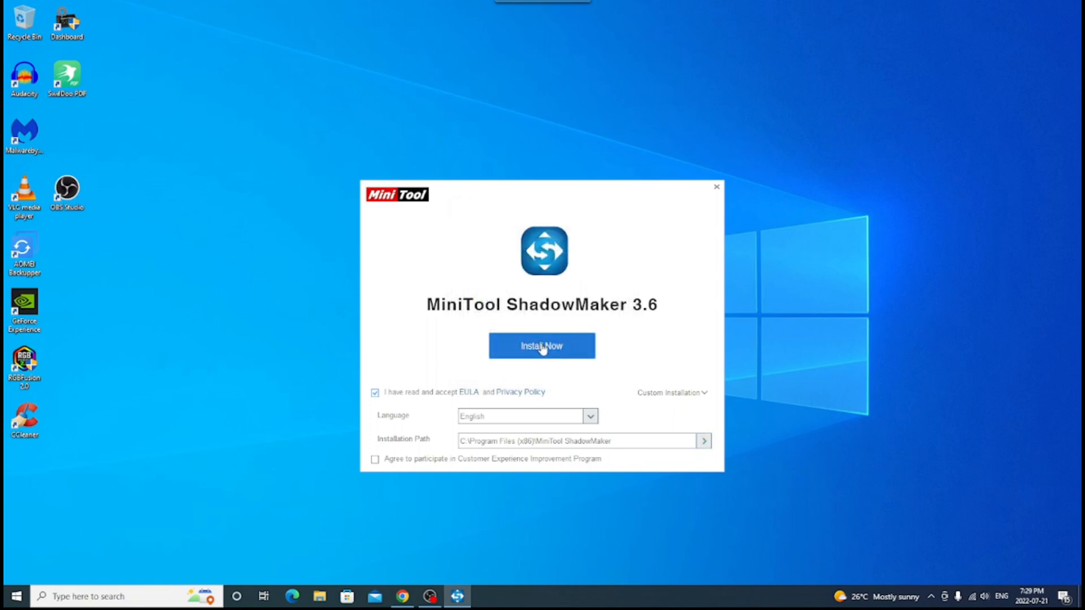
- Install MiniTool ShadowMaker 3.6 and launch the program once installation completes
{"action": "left_click", "coordinate": [542, 345]}
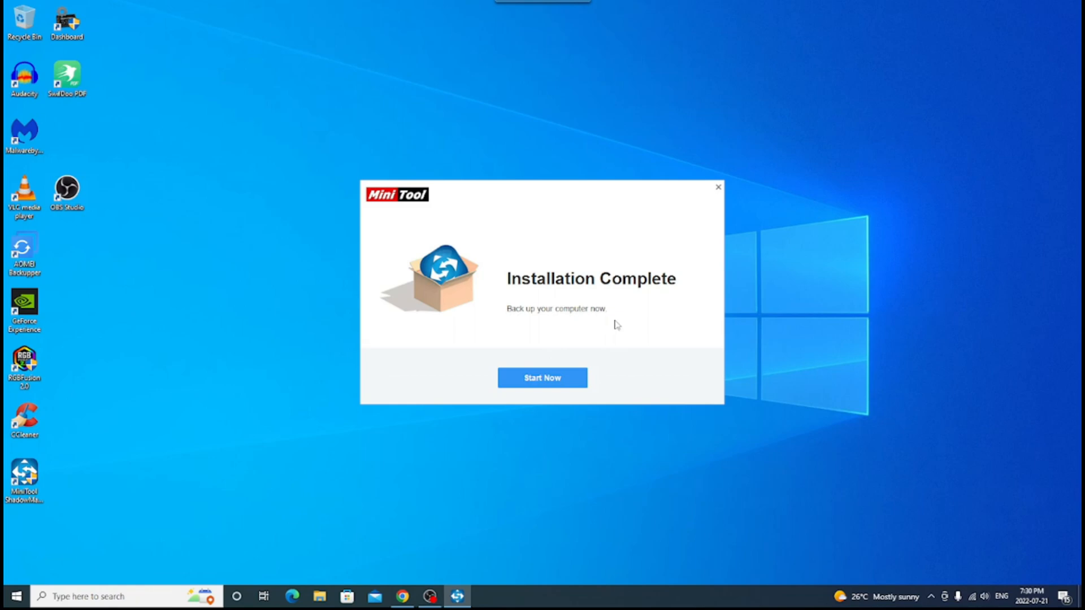
{"action": "mouse_move", "coordinate": [620, 346]}
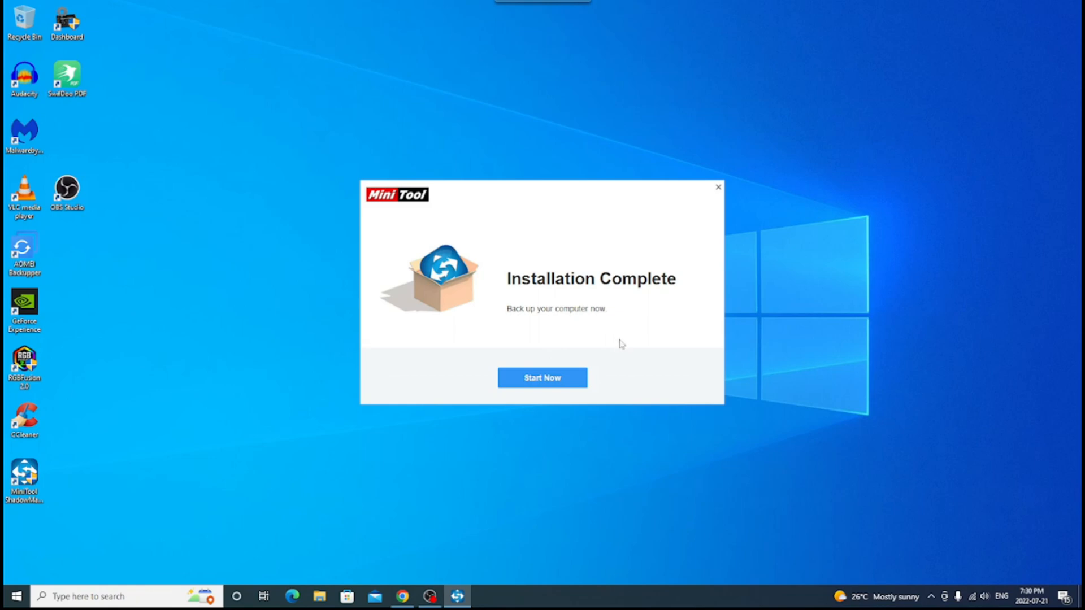
{"action": "mouse_move", "coordinate": [542, 378]}
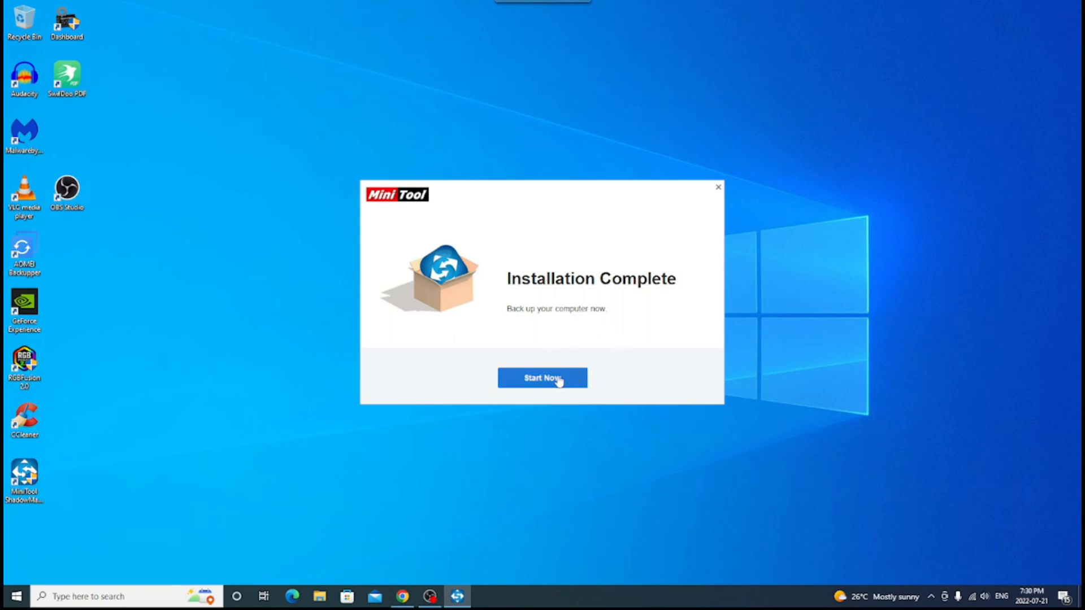
{"action": "left_click", "coordinate": [542, 378]}
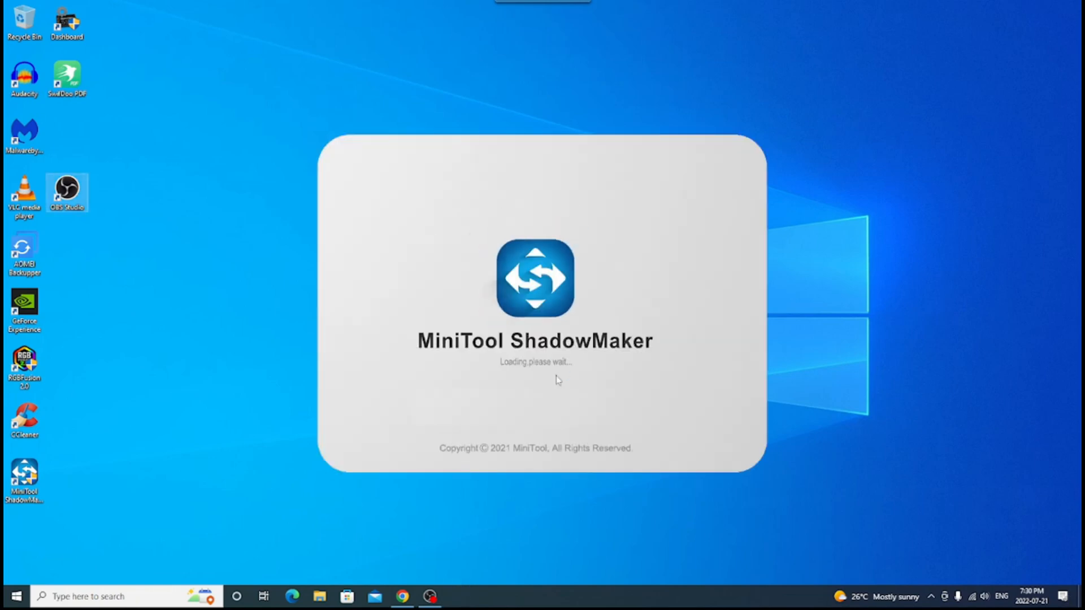
{"action": "mouse_move", "coordinate": [585, 375]}
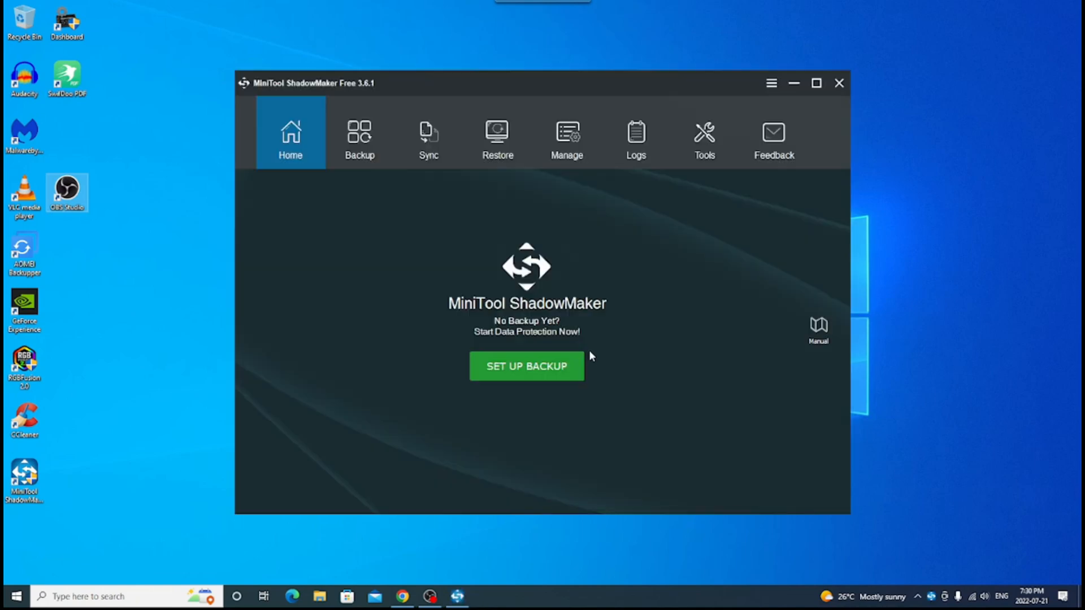
{"action": "mouse_move", "coordinate": [527, 367]}
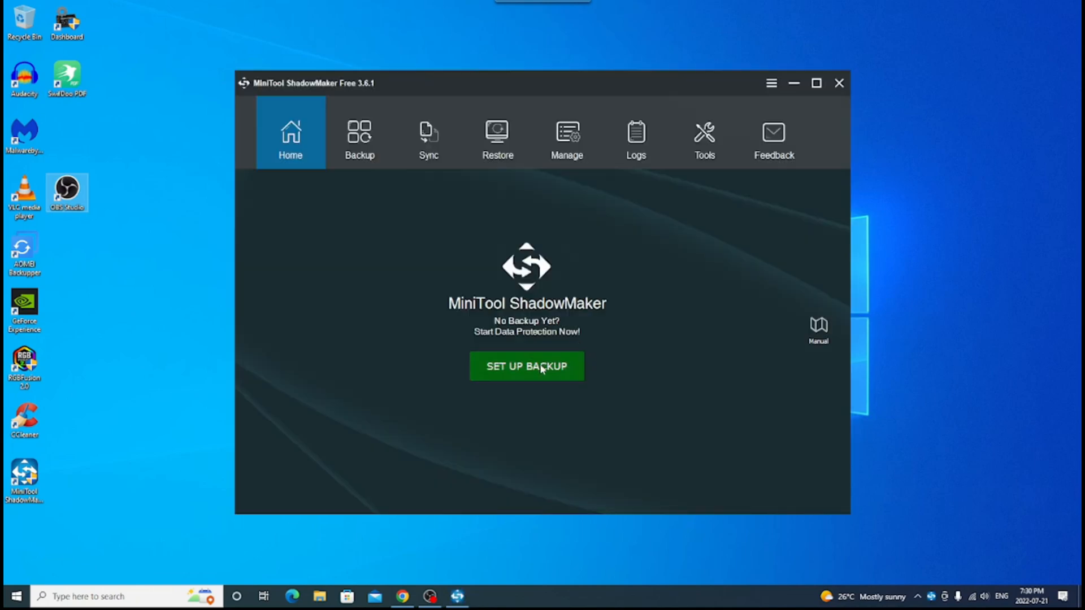
{"action": "mouse_move", "coordinate": [482, 281]}
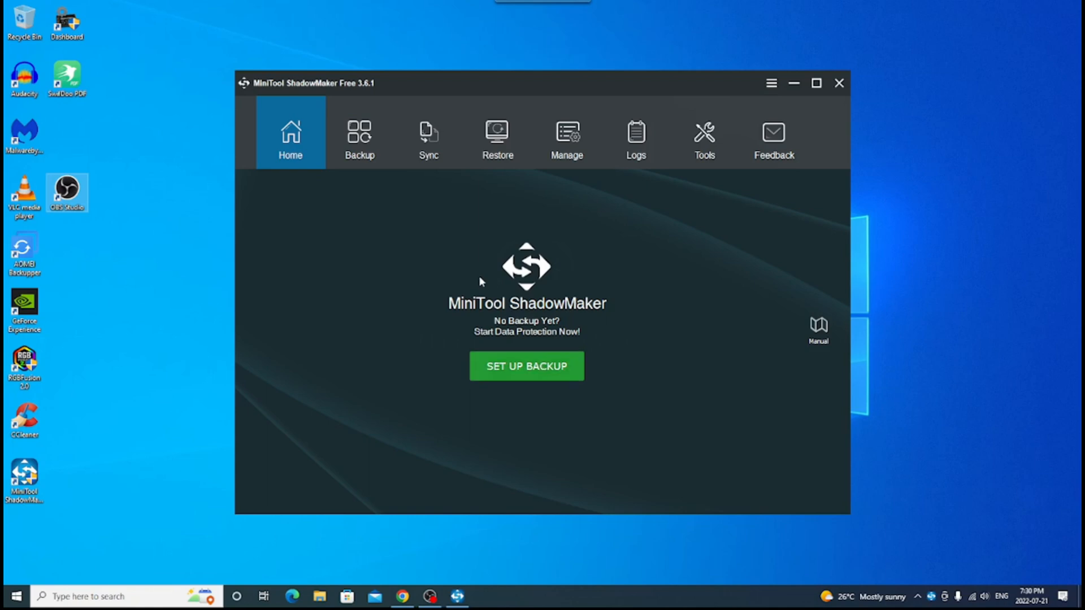
{"action": "mouse_move", "coordinate": [447, 239]}
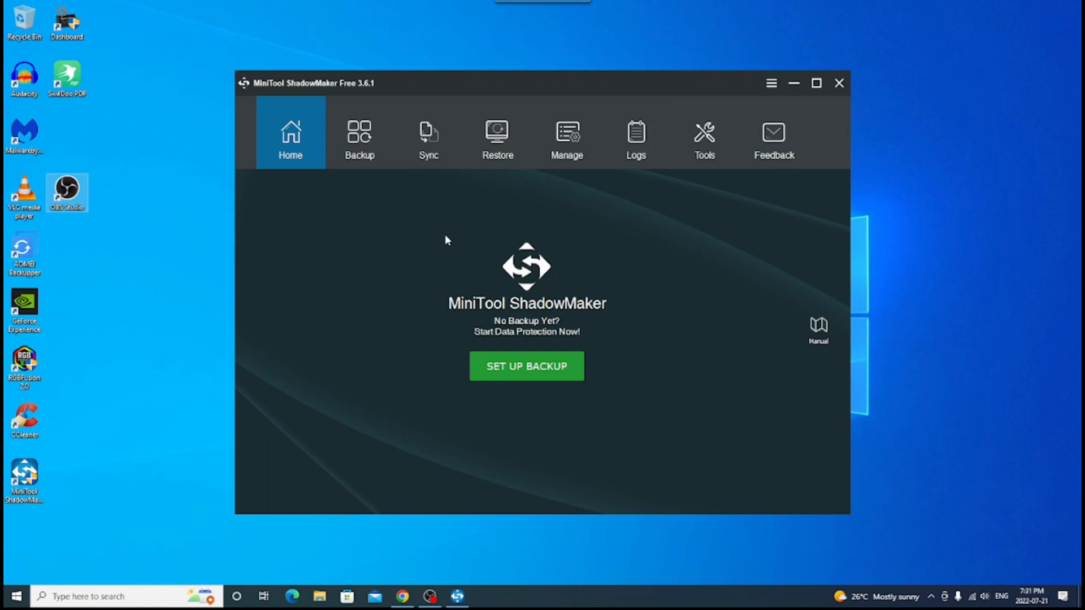
{"action": "mouse_move", "coordinate": [443, 234]}
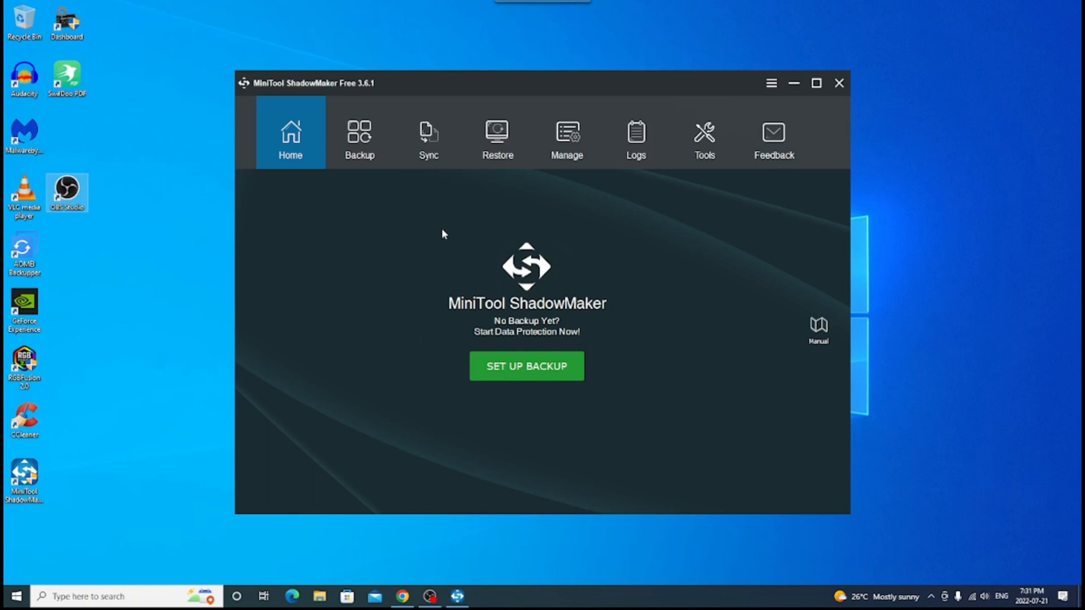
- Switch to the Backup page showing the system disk source and destination folder
{"action": "left_click", "coordinate": [359, 137]}
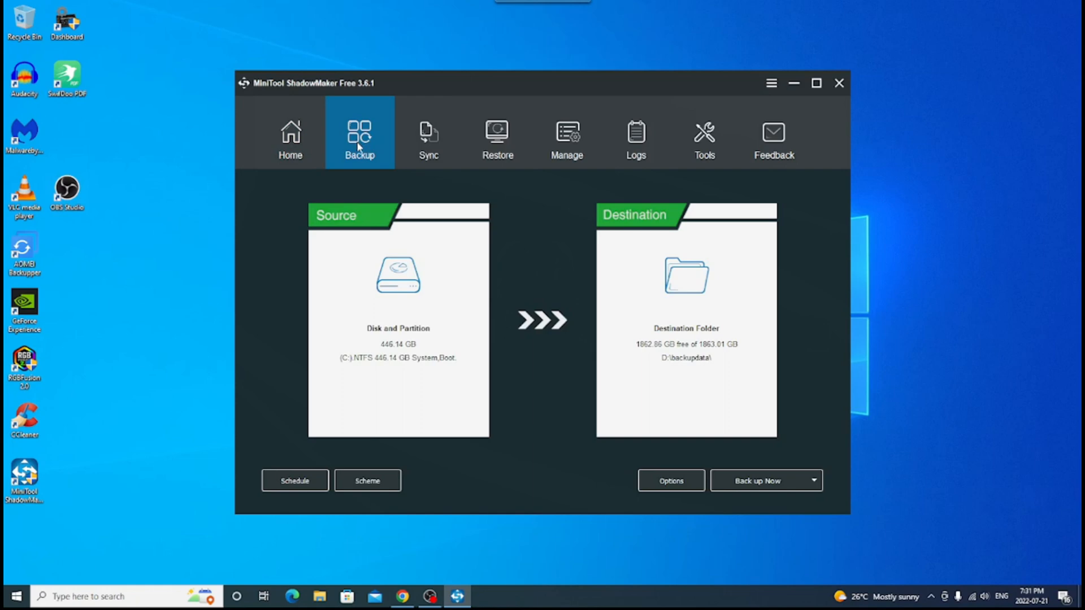
{"action": "mouse_move", "coordinate": [450, 254]}
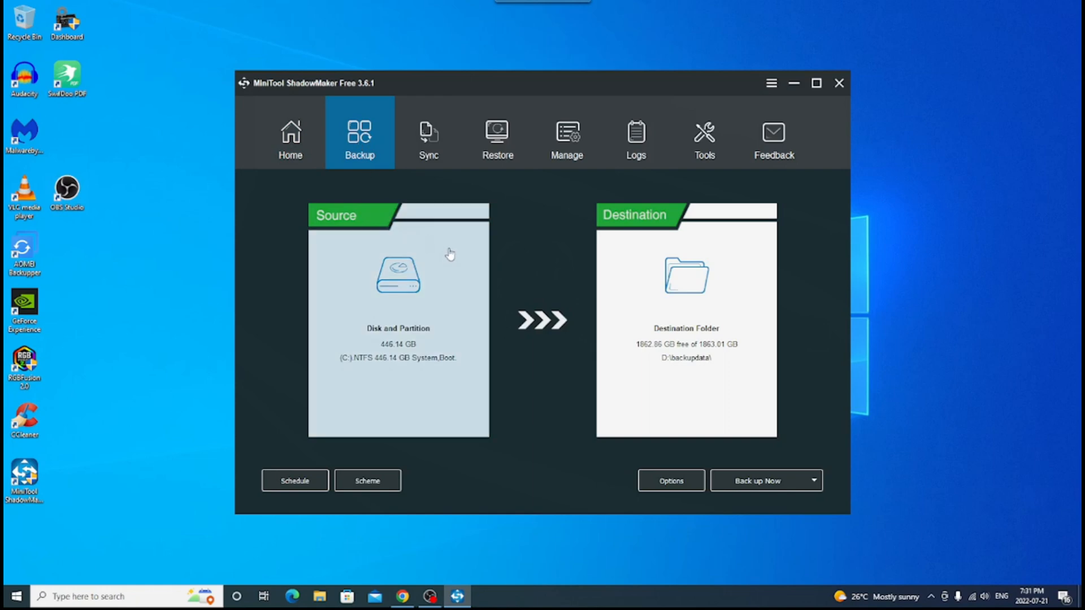
{"action": "mouse_move", "coordinate": [663, 302]}
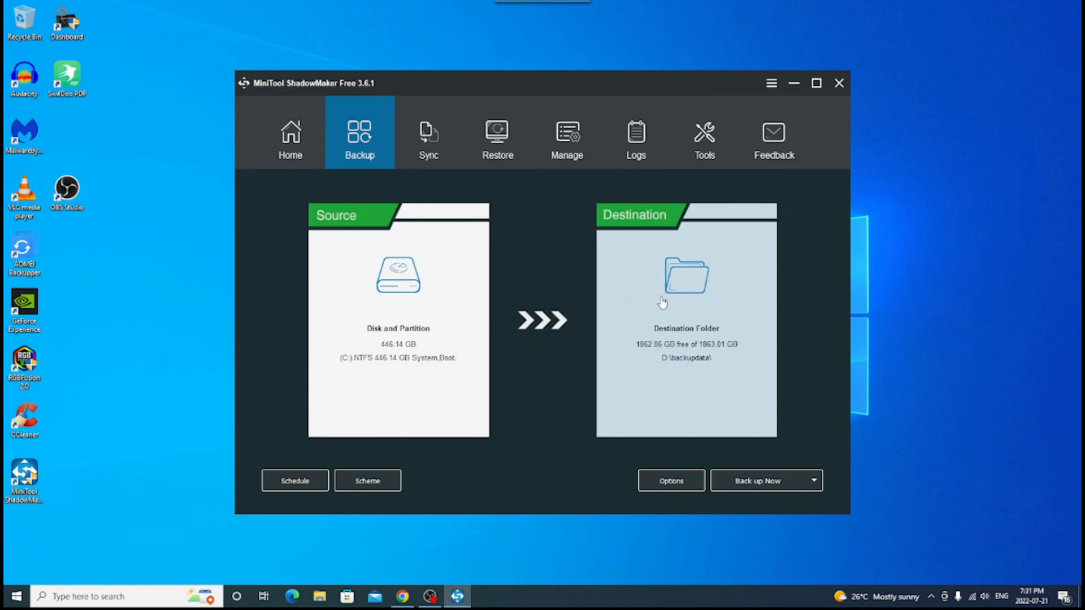
{"action": "mouse_move", "coordinate": [656, 295]}
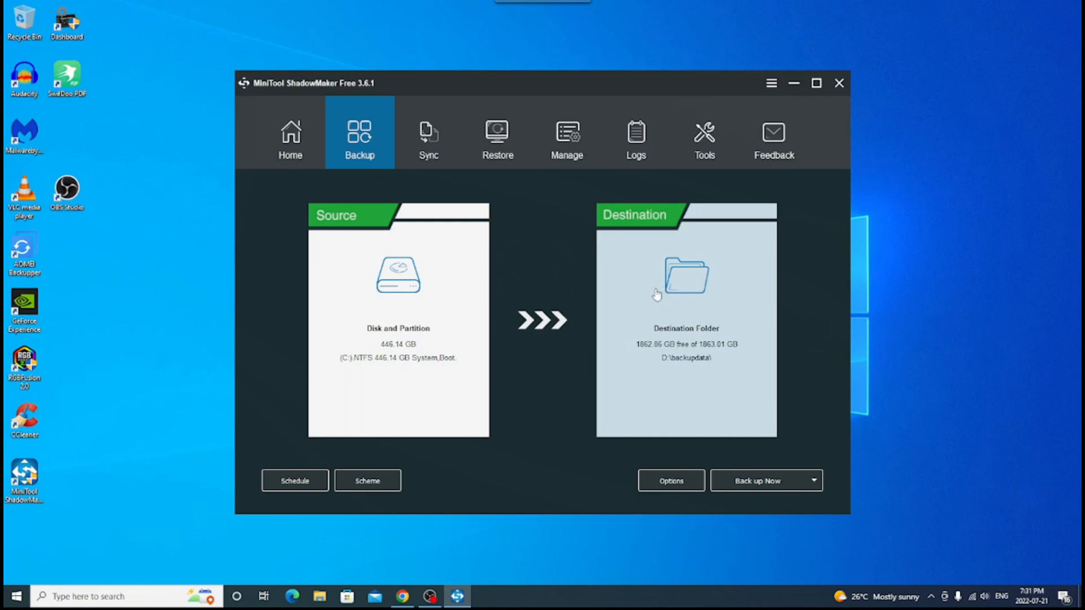
{"action": "mouse_move", "coordinate": [653, 293]}
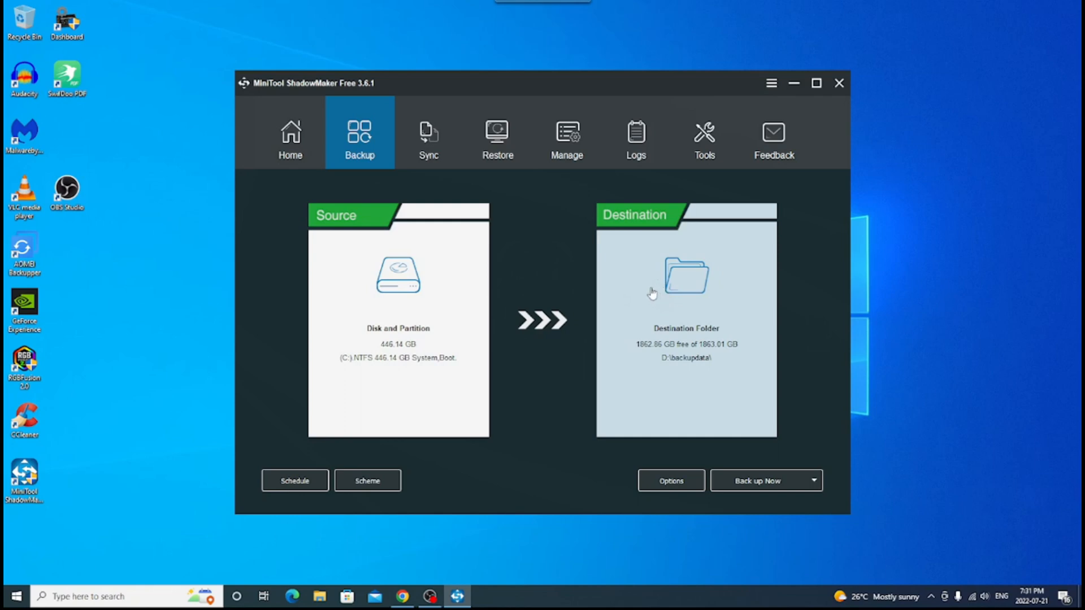
{"action": "mouse_move", "coordinate": [643, 301]}
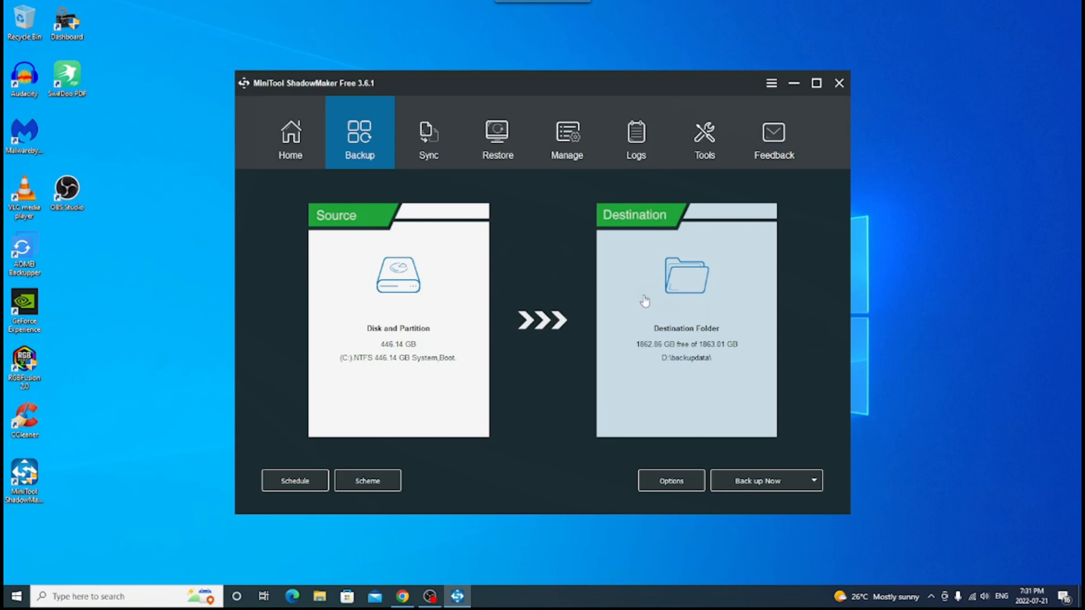
{"action": "mouse_move", "coordinate": [477, 147]}
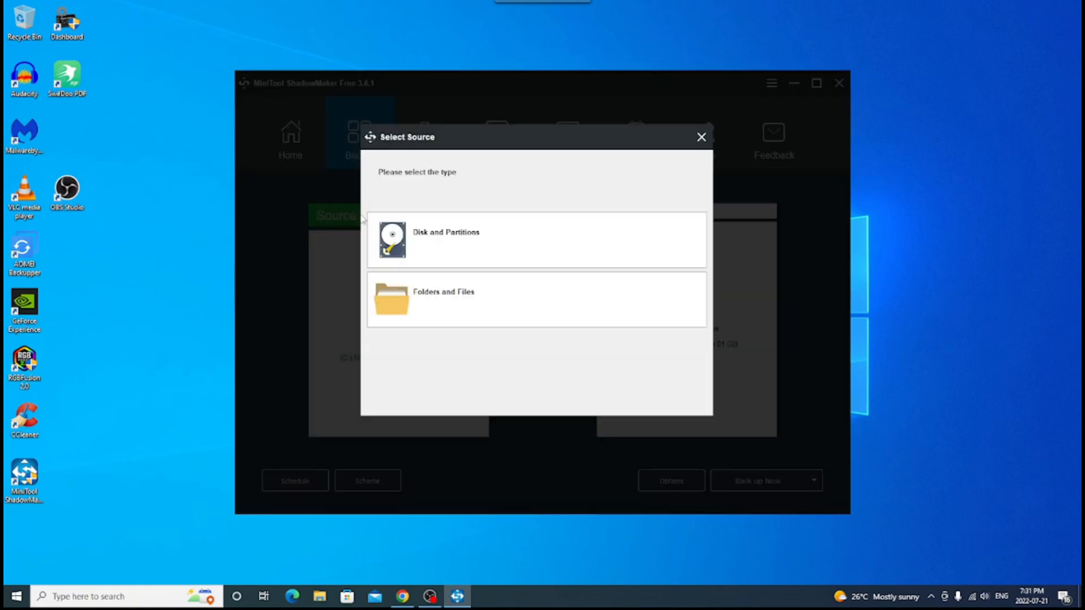
{"action": "mouse_move", "coordinate": [481, 239]}
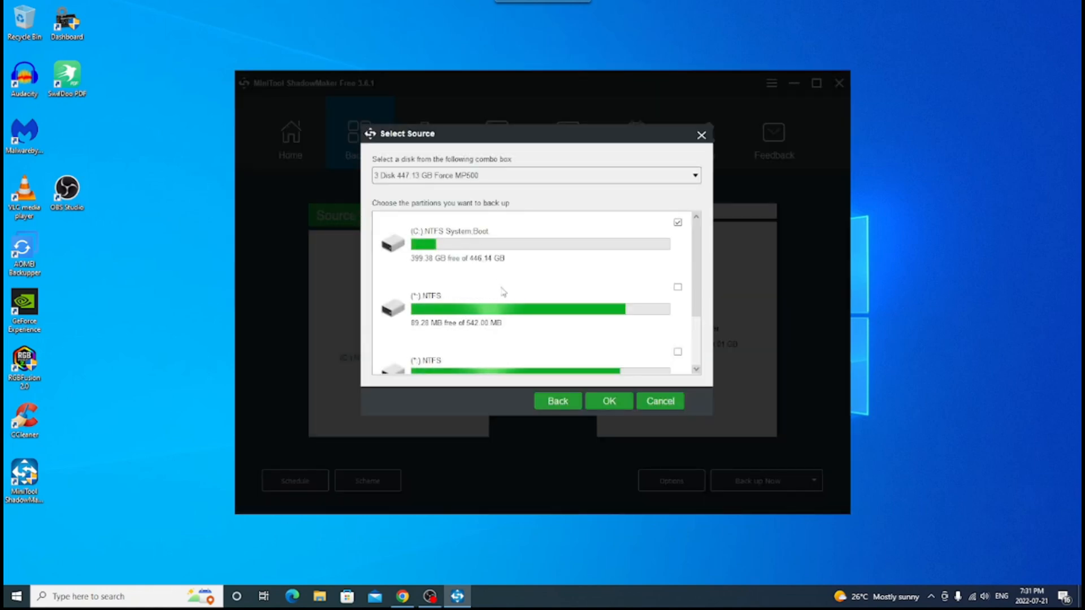
{"action": "mouse_move", "coordinate": [613, 294]}
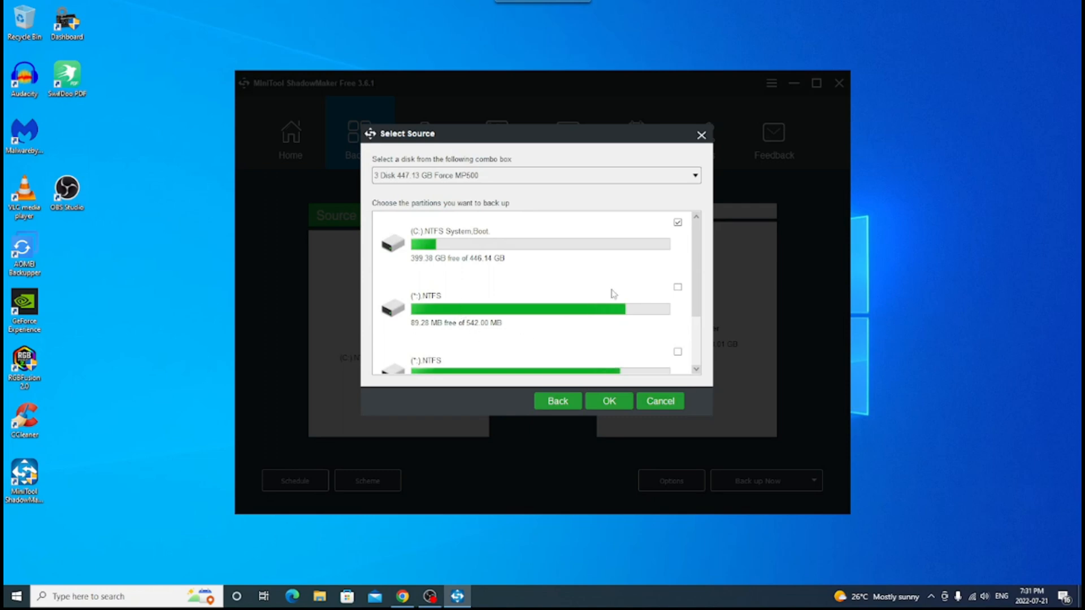
{"action": "mouse_move", "coordinate": [699, 323]}
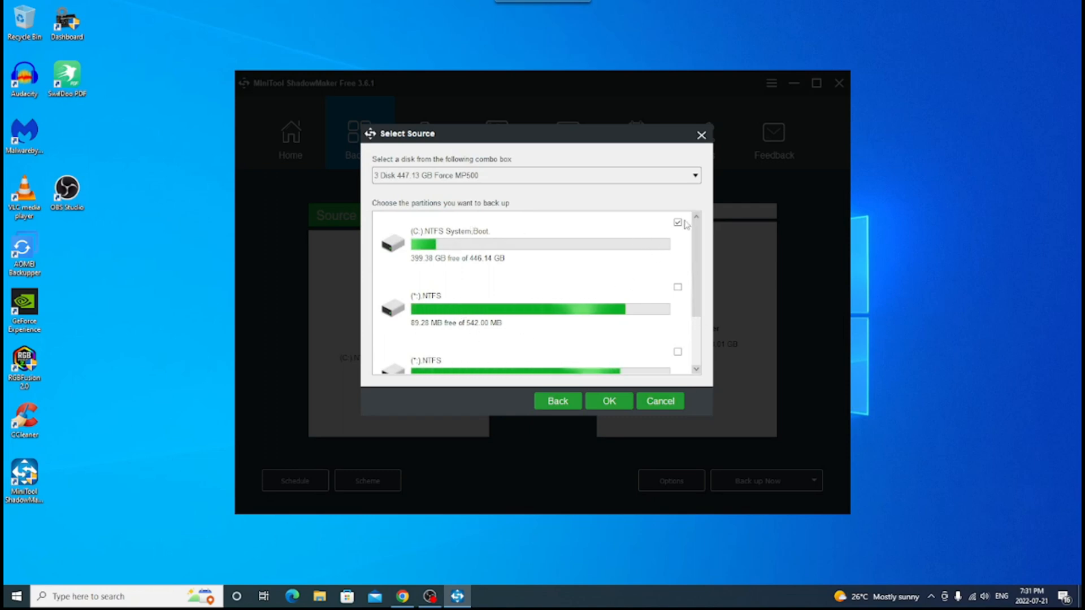
- Select only the (C:) NTFS System,Boot partition as the backup source and confirm
{"action": "scroll", "scroll_direction": "down", "scroll_amount": 3}
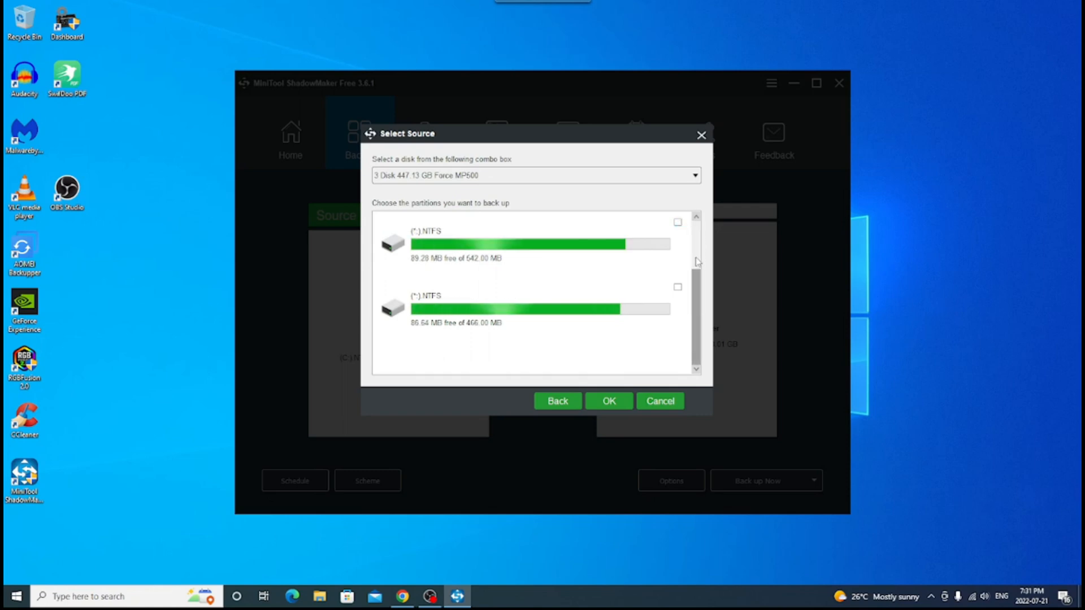
{"action": "mouse_move", "coordinate": [680, 320]}
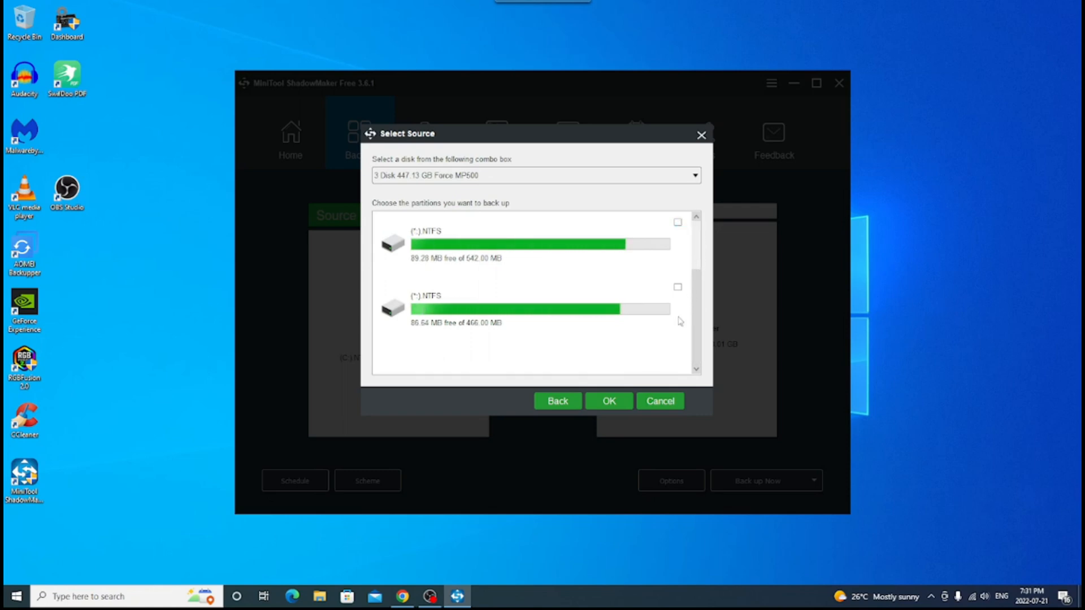
{"action": "scroll", "scroll_direction": "up", "scroll_amount": 3}
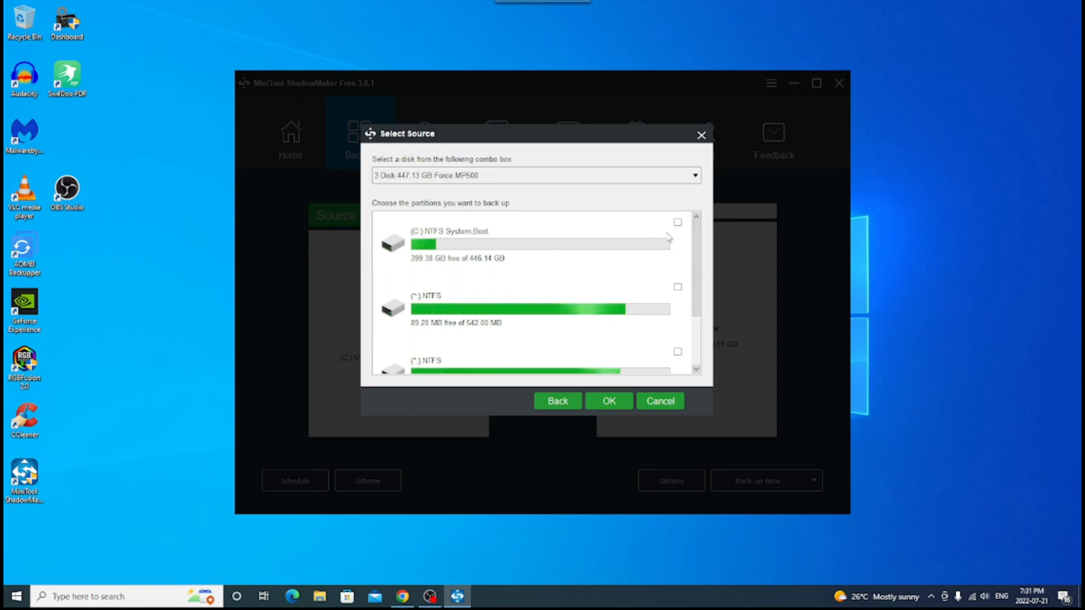
{"action": "left_click", "coordinate": [677, 223]}
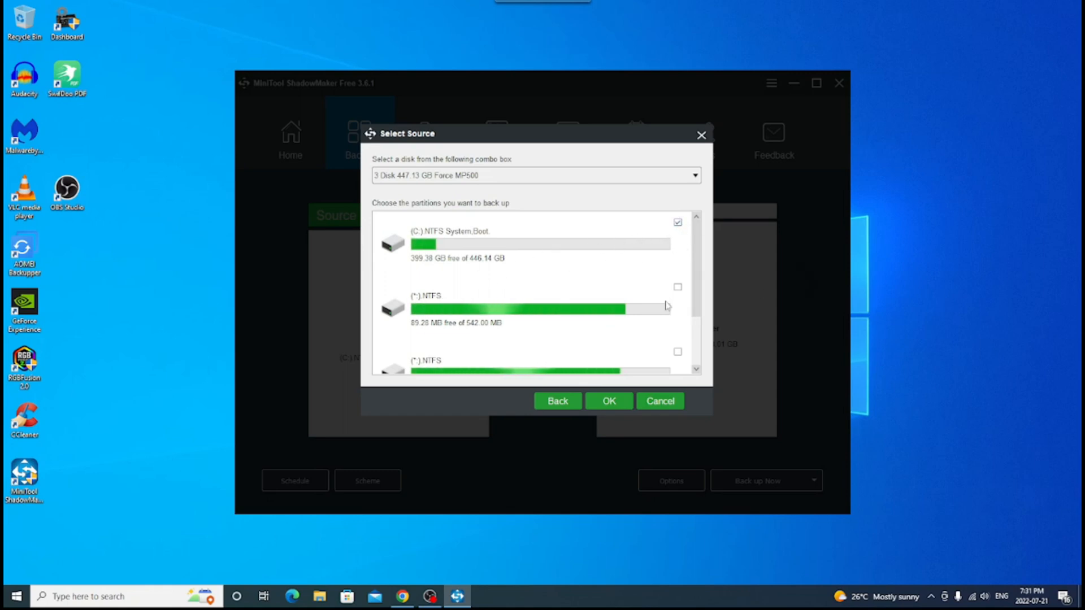
{"action": "mouse_move", "coordinate": [476, 267]}
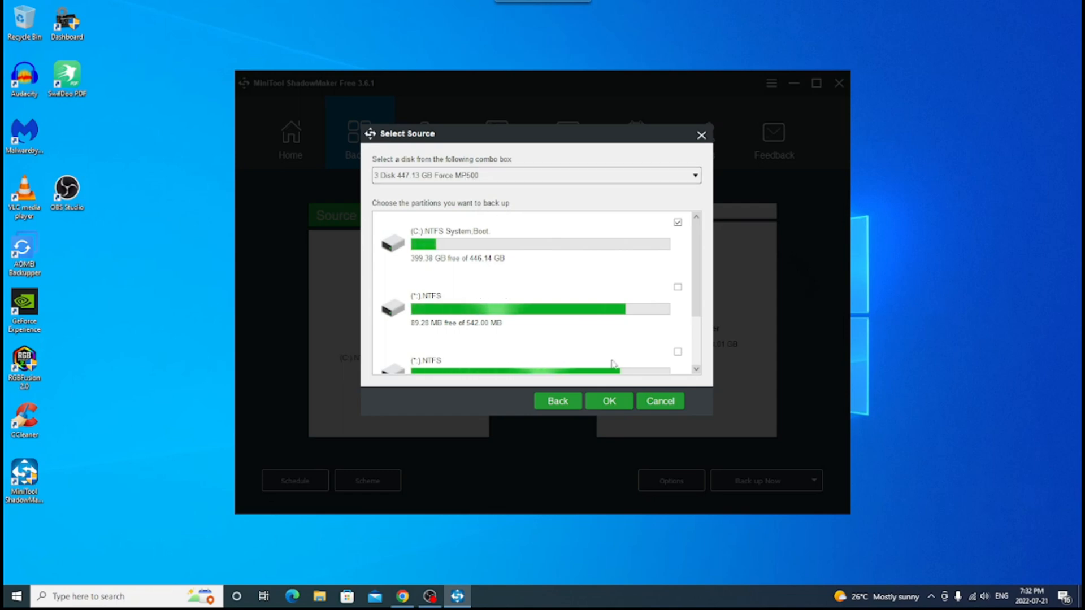
{"action": "left_click", "coordinate": [608, 401]}
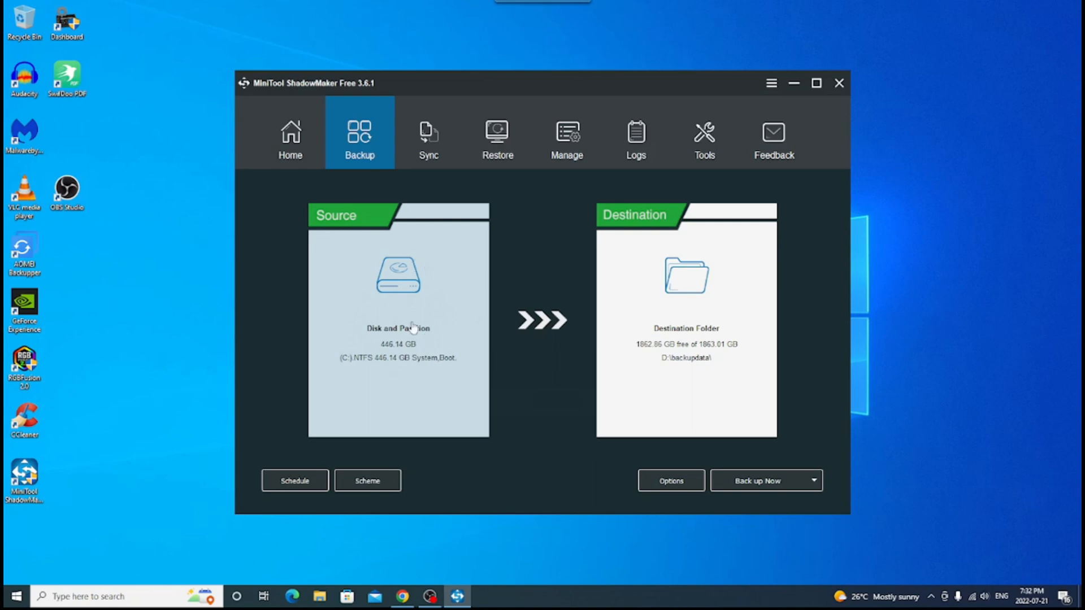
{"action": "mouse_move", "coordinate": [545, 288]}
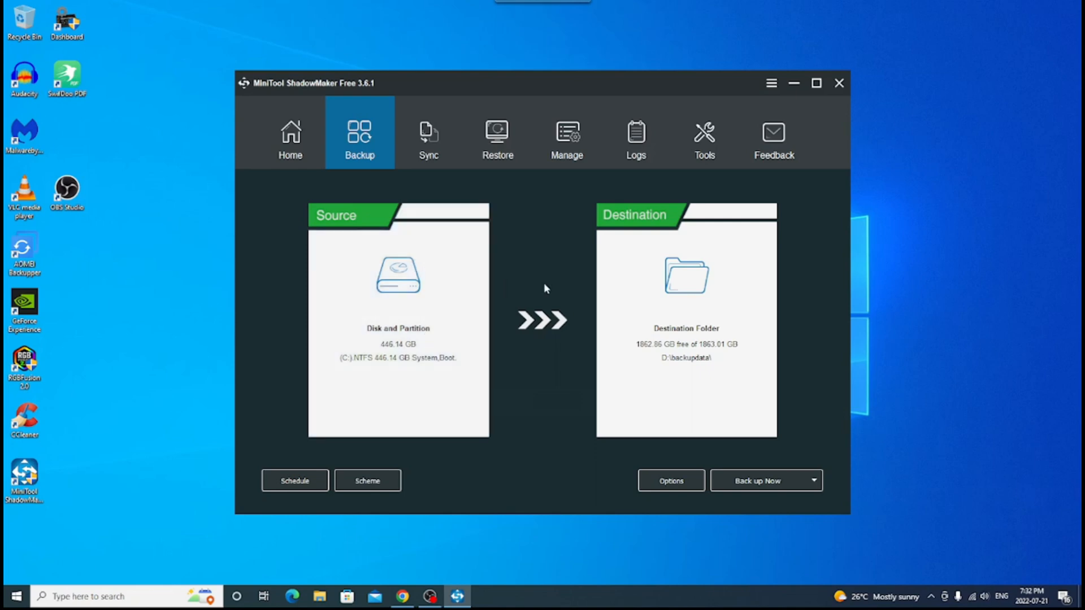
{"action": "mouse_move", "coordinate": [686, 304]}
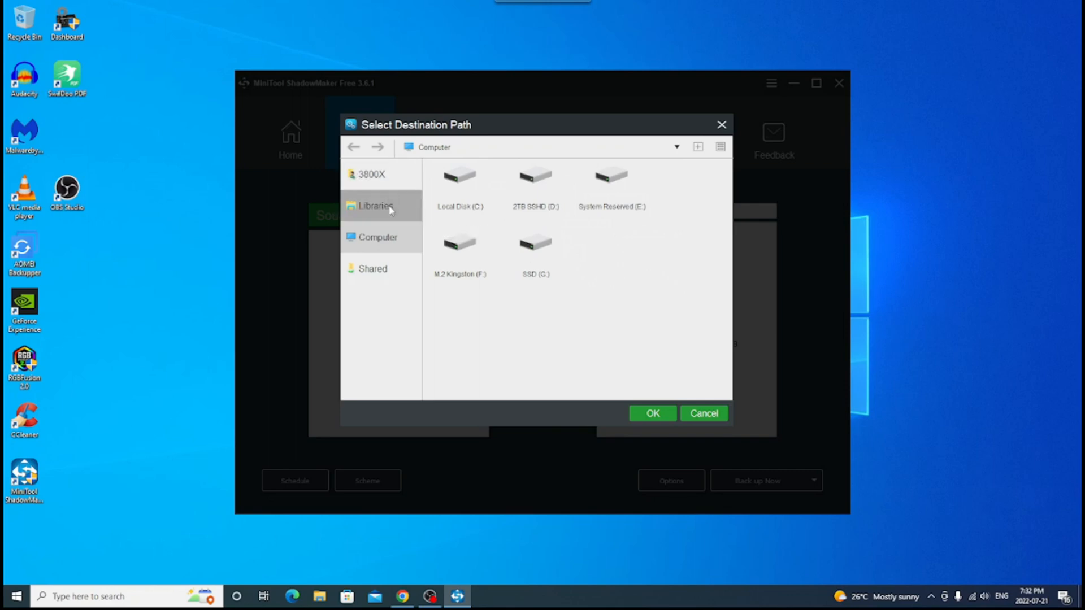
- Choose the 2TB SSHD (D:) drive as the backup destination and confirm
{"action": "left_click", "coordinate": [535, 244]}
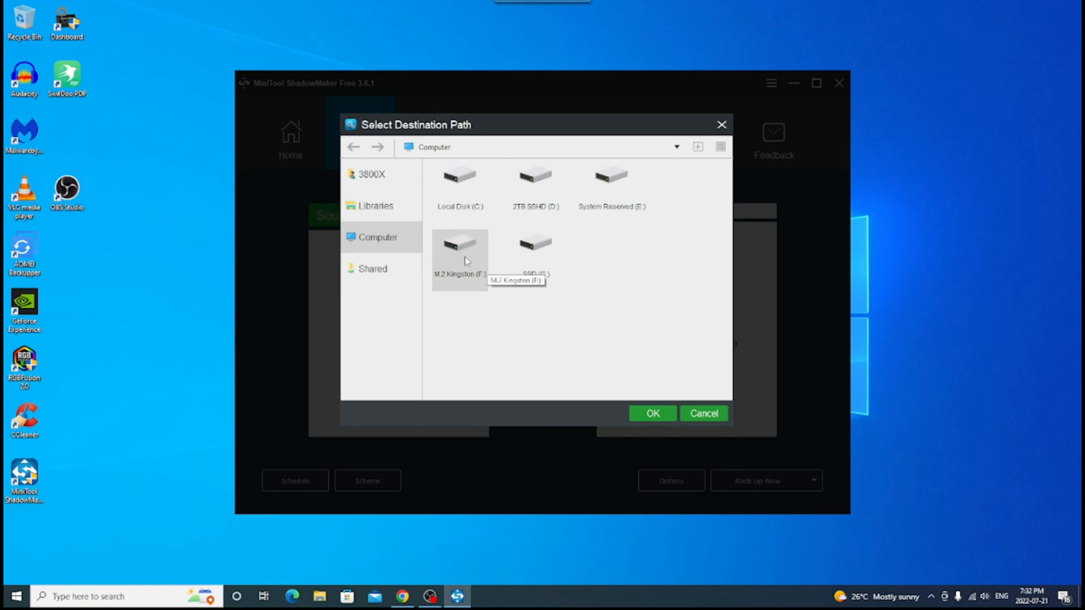
{"action": "mouse_move", "coordinate": [469, 257]}
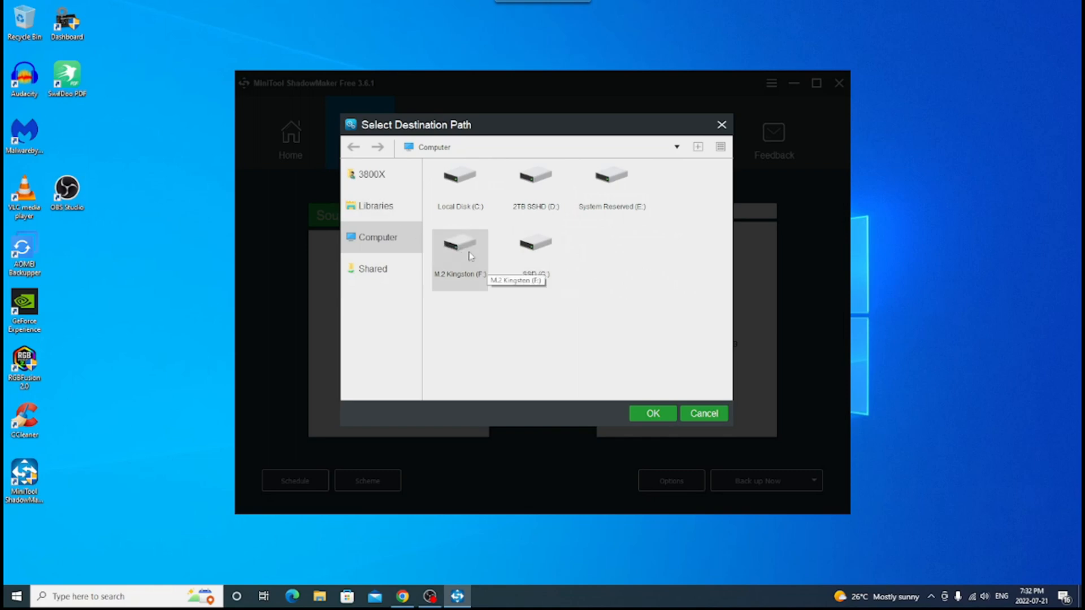
{"action": "mouse_move", "coordinate": [625, 257]}
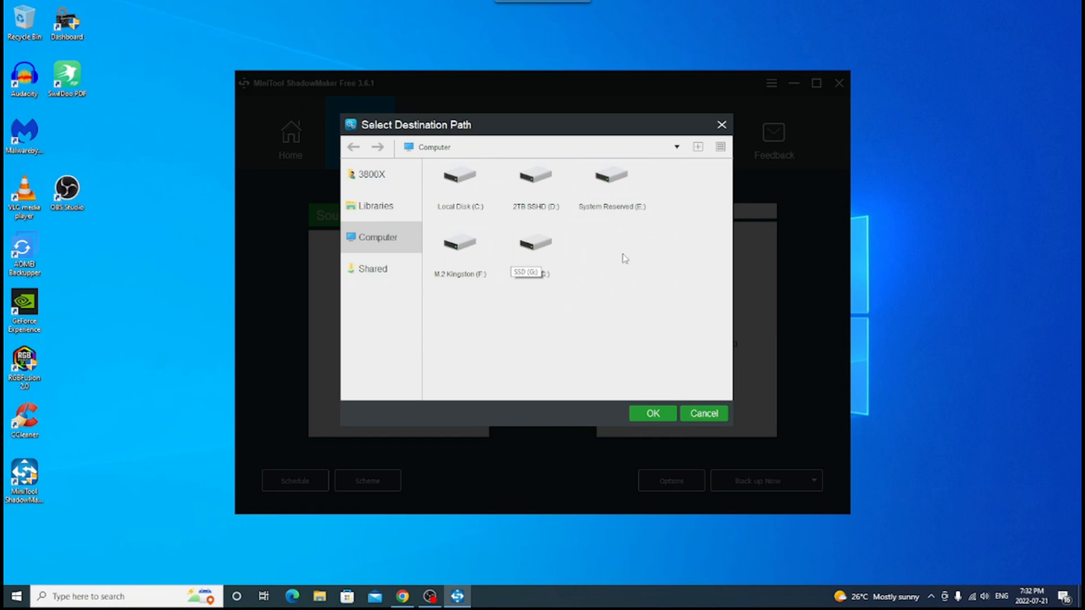
{"action": "mouse_move", "coordinate": [669, 272]}
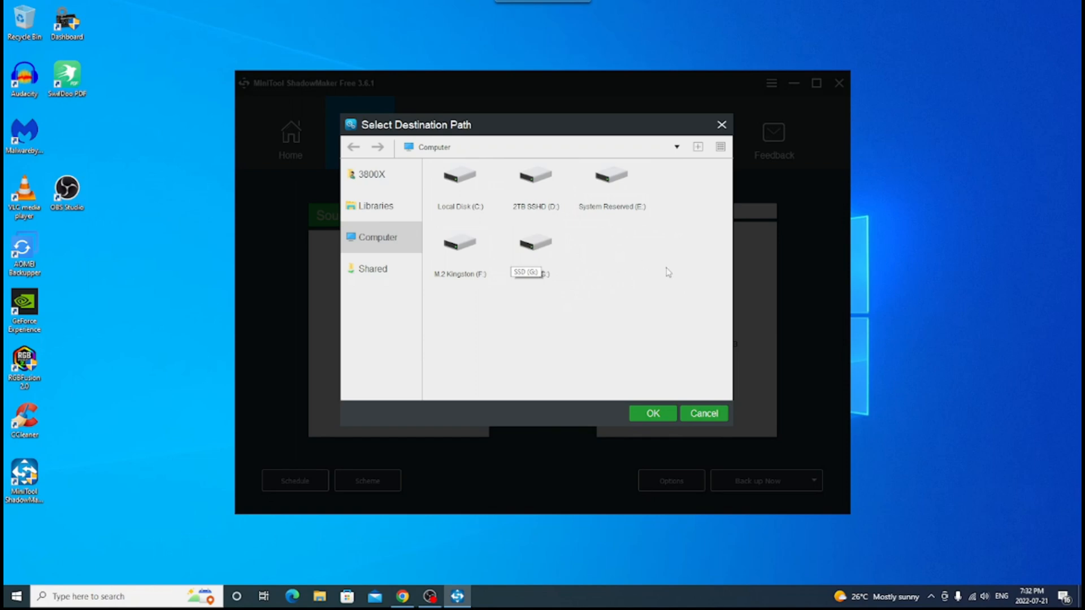
{"action": "mouse_move", "coordinate": [498, 266]}
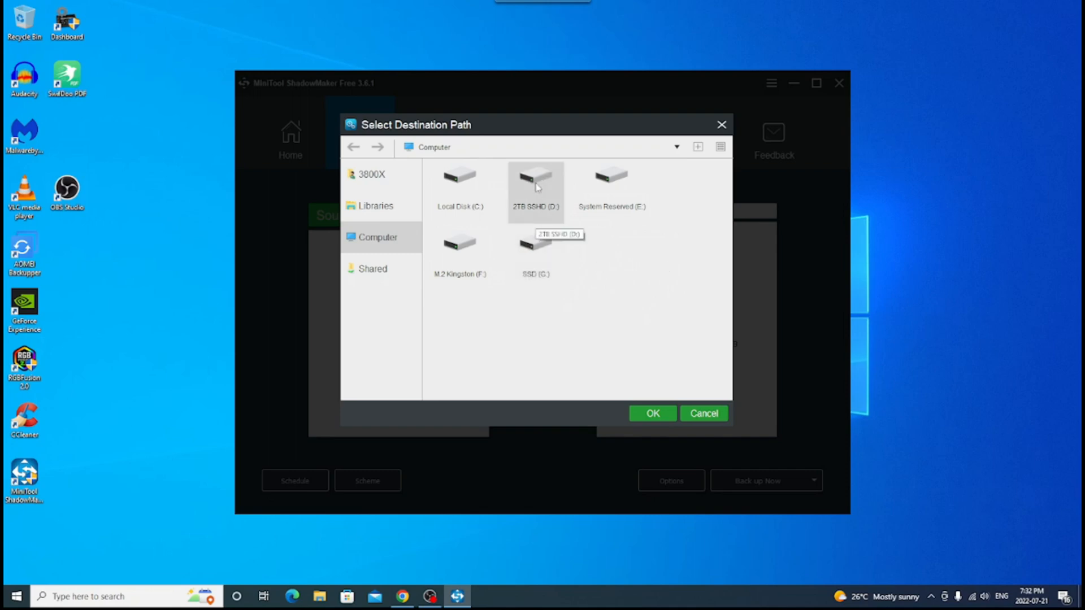
{"action": "left_click", "coordinate": [534, 180]}
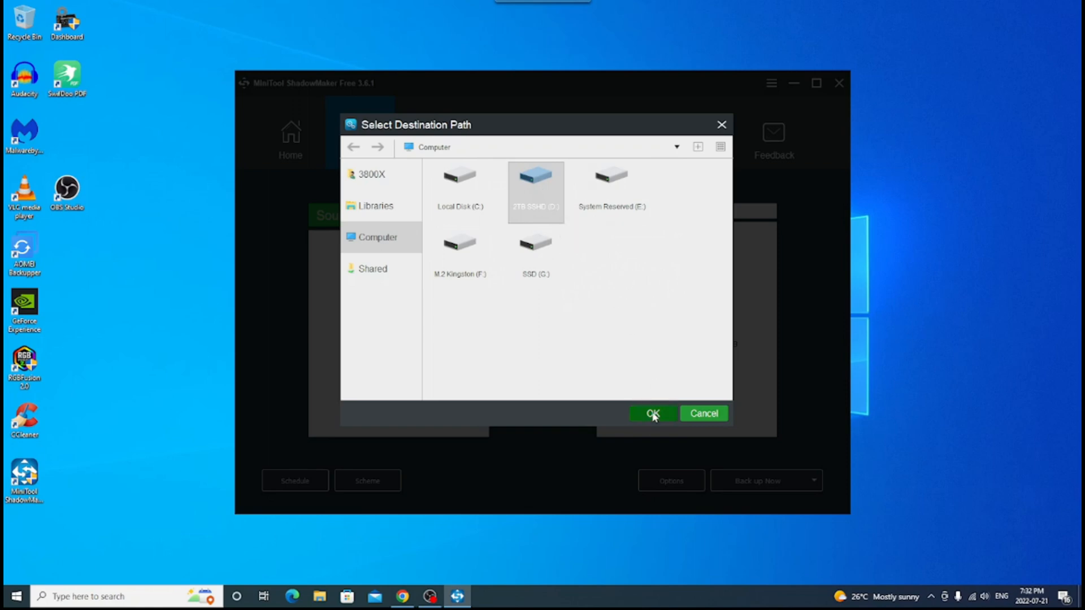
{"action": "left_click", "coordinate": [651, 414]}
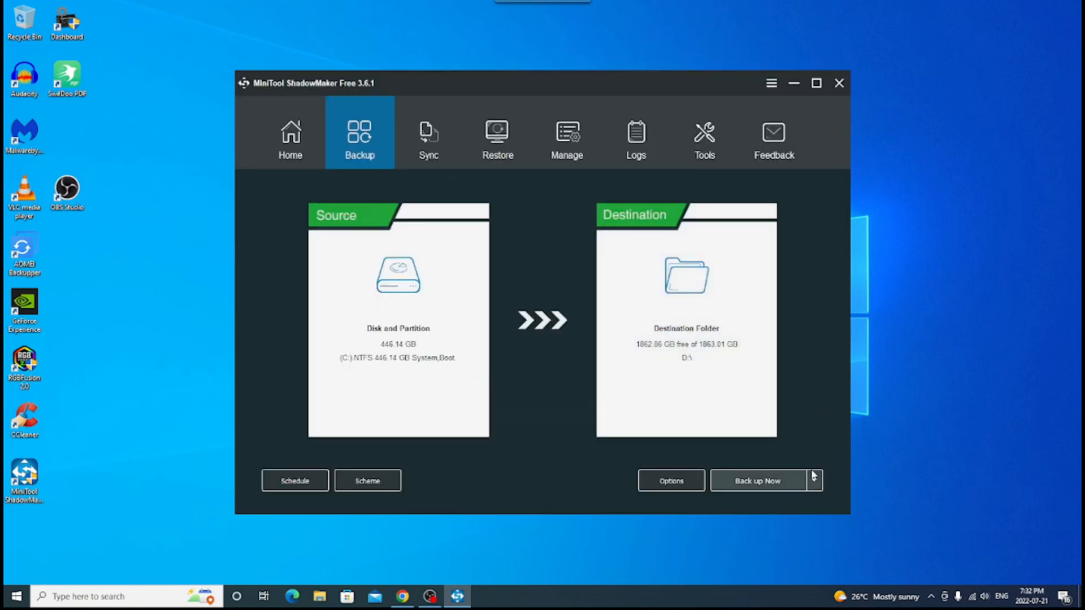
- Defer the C: to D:\ backup with the Back up Later option
{"action": "left_click", "coordinate": [815, 481]}
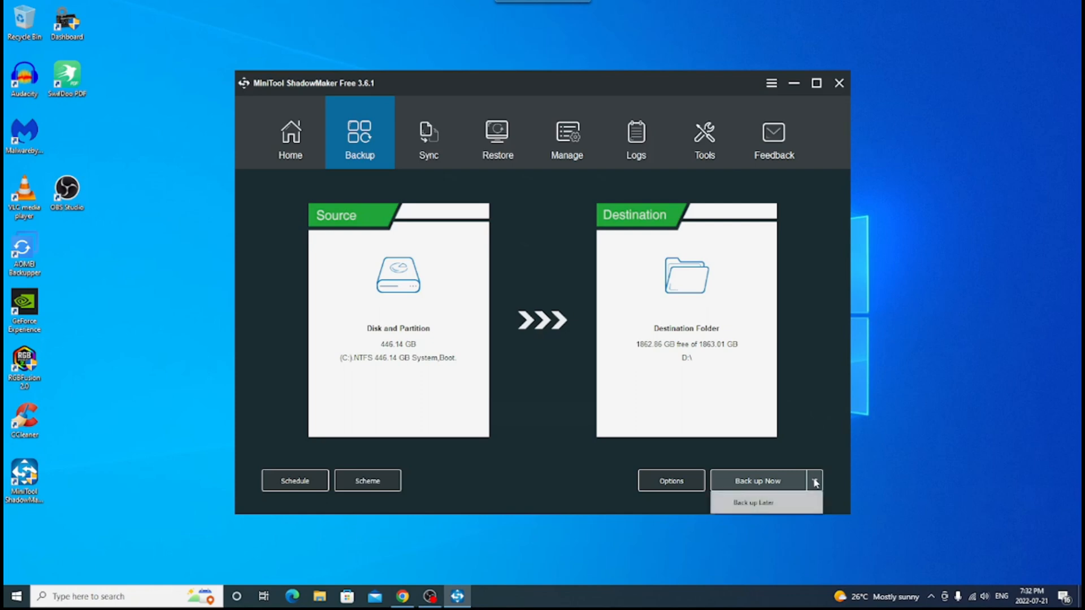
{"action": "mouse_move", "coordinate": [760, 502]}
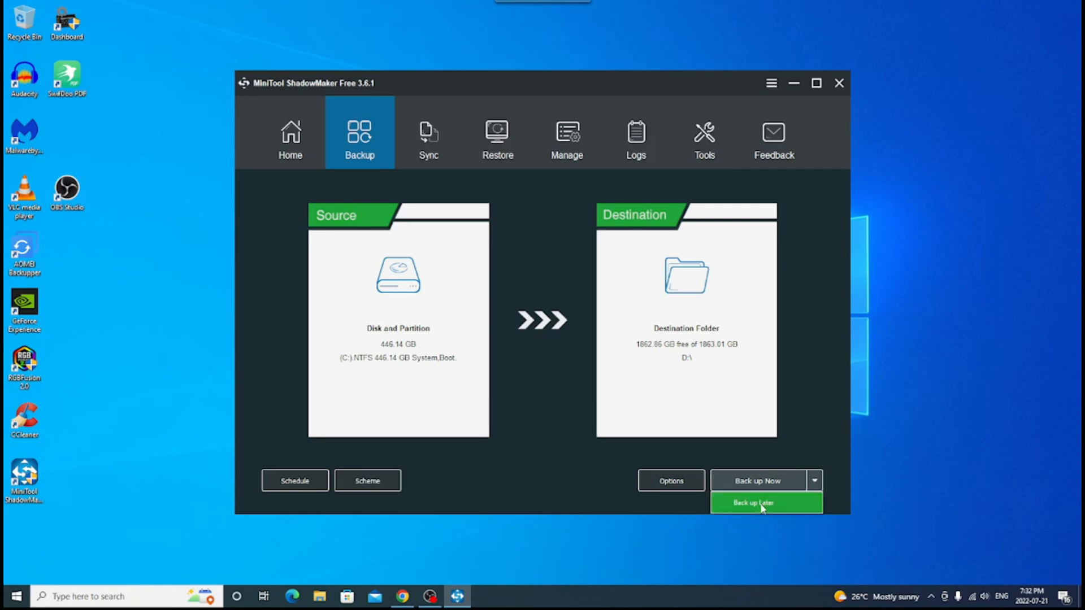
{"action": "left_click", "coordinate": [294, 481]}
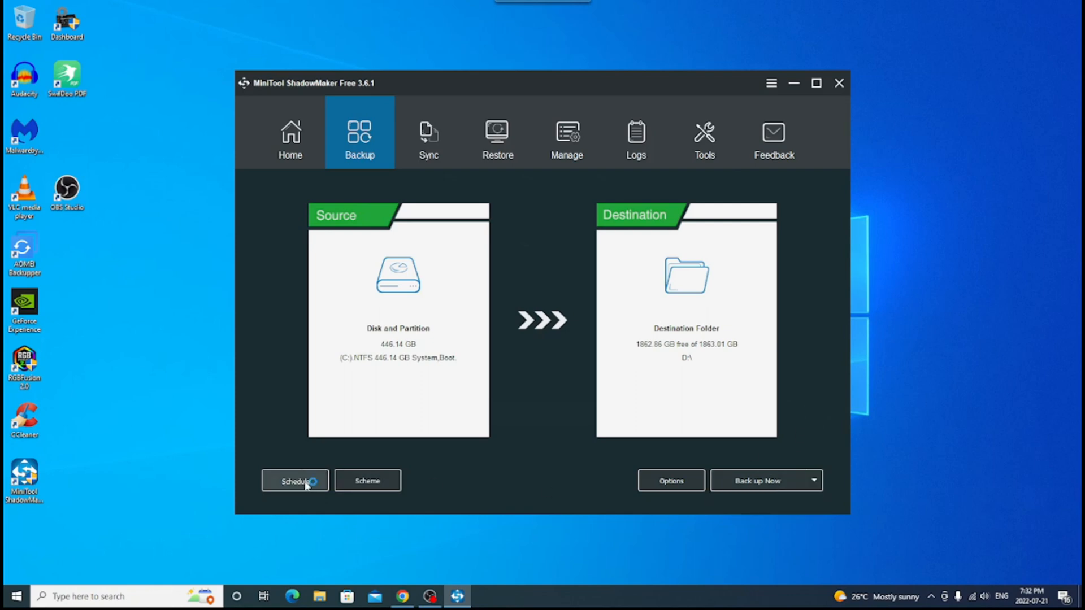
{"action": "left_click", "coordinate": [295, 481]}
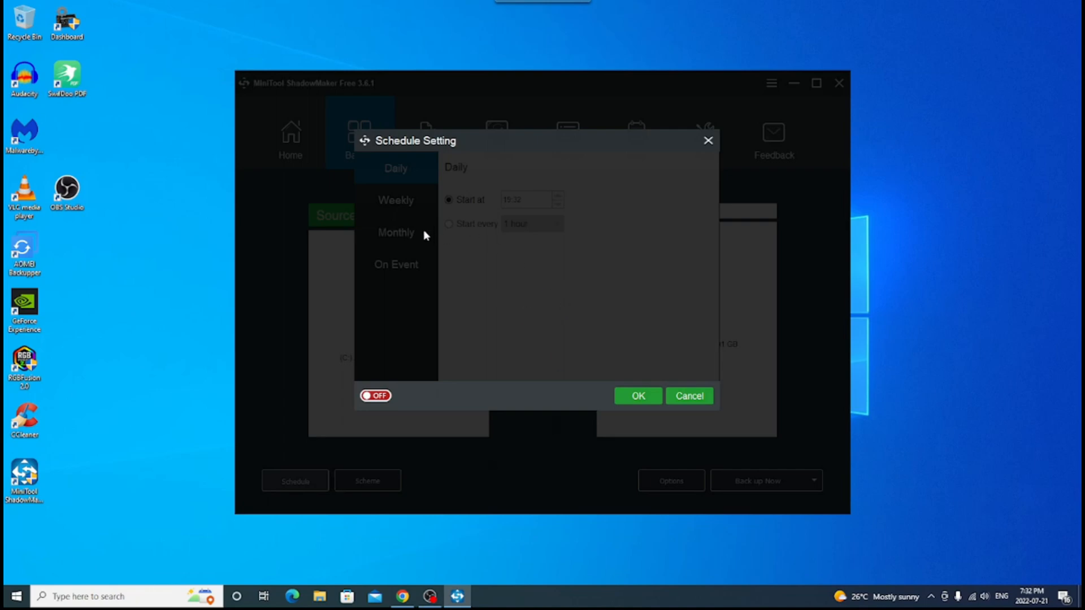
{"action": "mouse_move", "coordinate": [410, 255]}
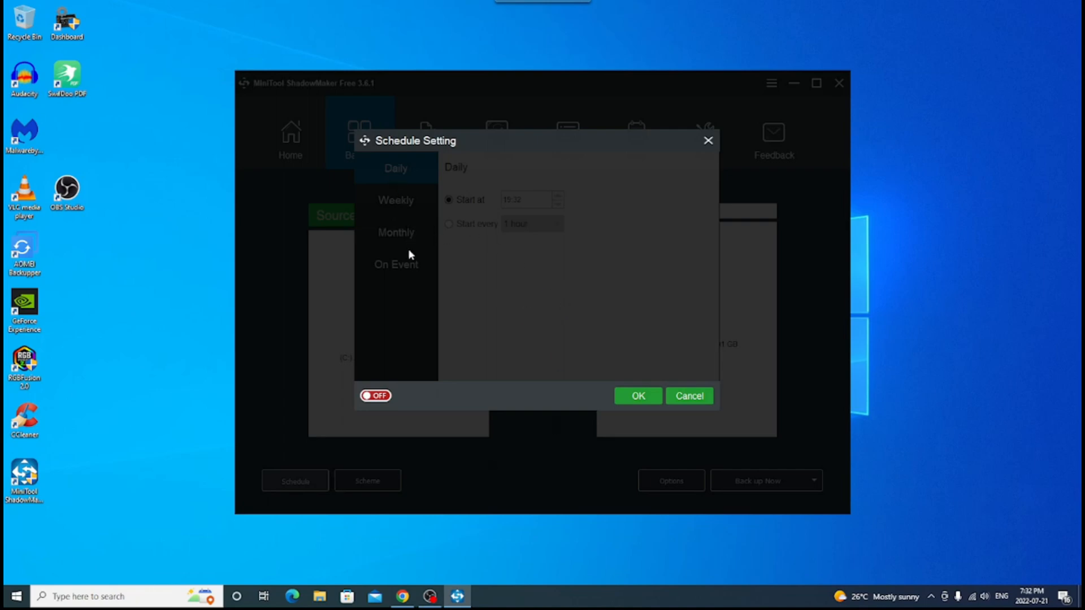
{"action": "mouse_move", "coordinate": [476, 303]}
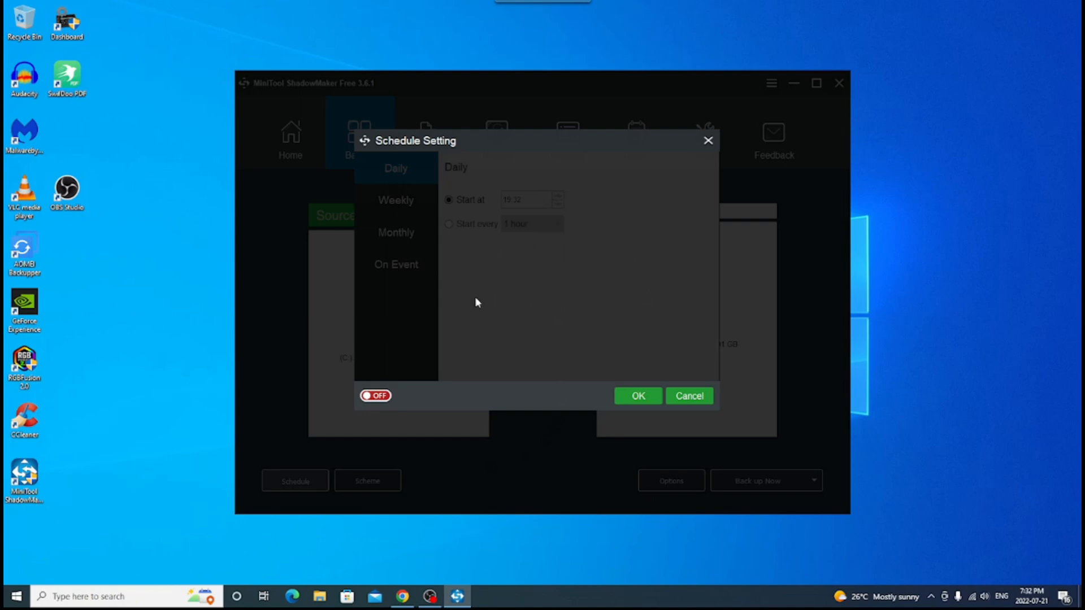
{"action": "left_click", "coordinate": [375, 396]}
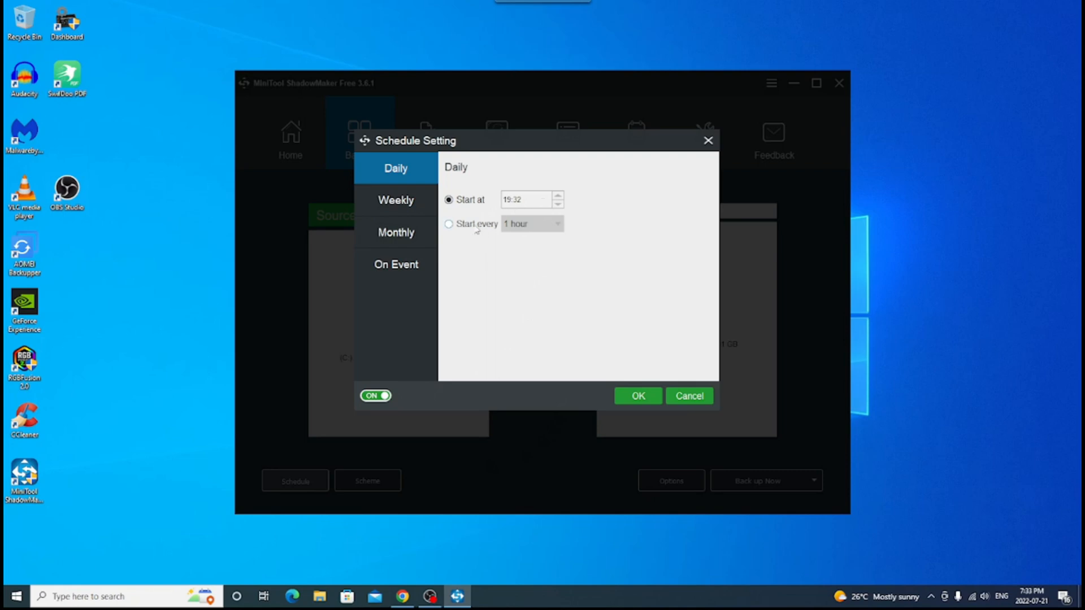
{"action": "left_click", "coordinate": [396, 200]}
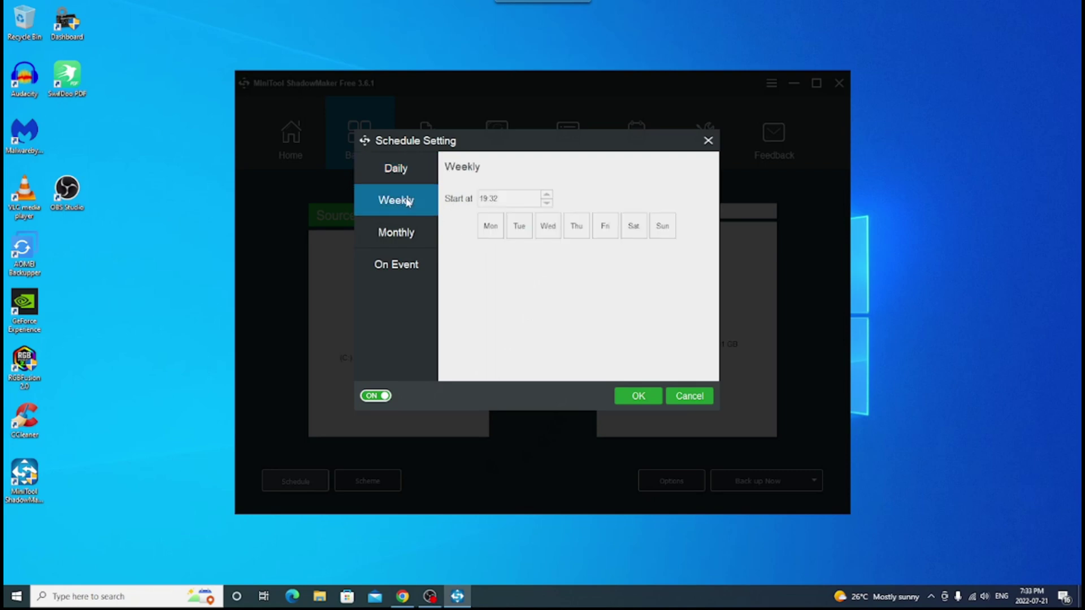
{"action": "mouse_move", "coordinate": [396, 231]}
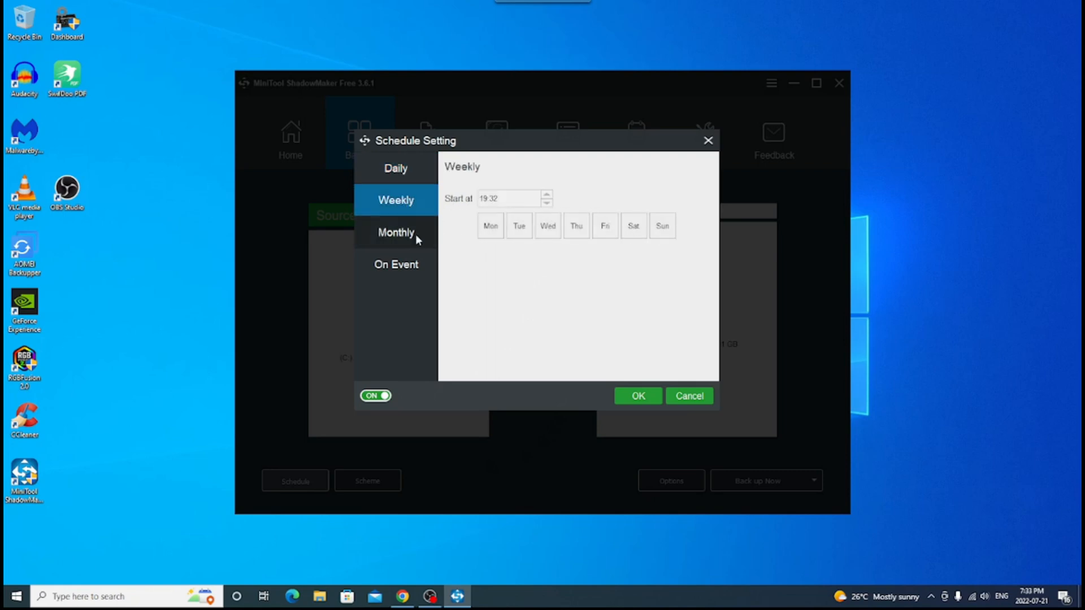
{"action": "left_click", "coordinate": [395, 232]}
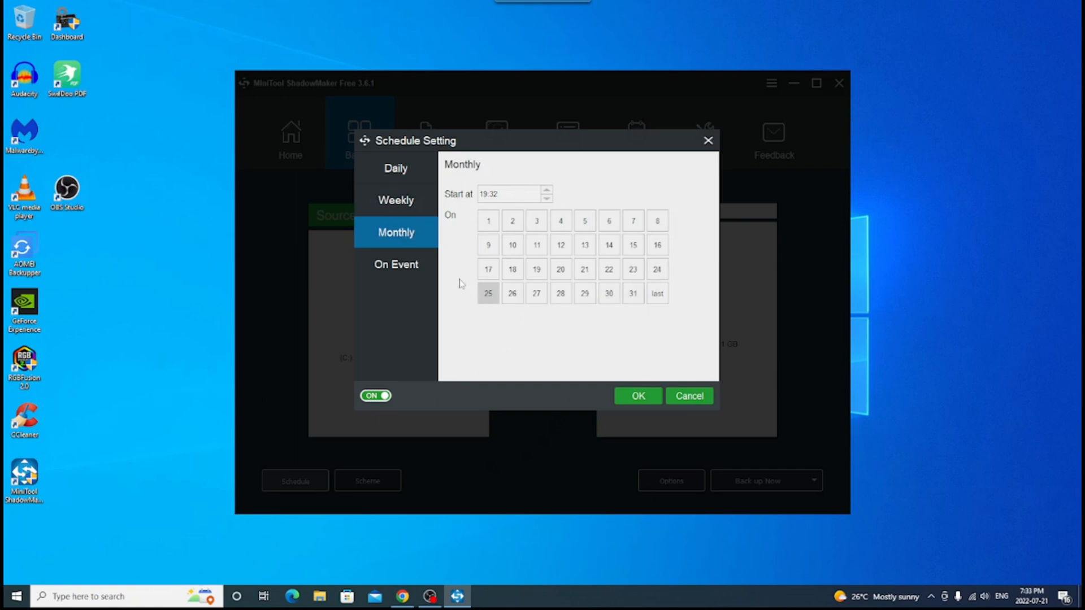
{"action": "left_click", "coordinate": [637, 396]}
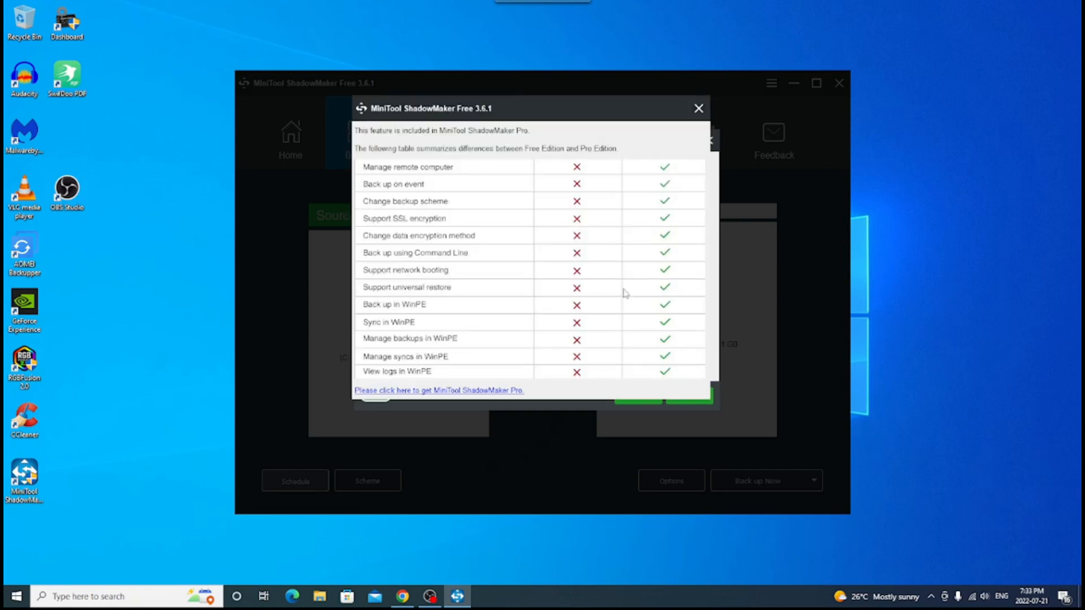
{"action": "mouse_move", "coordinate": [699, 147]}
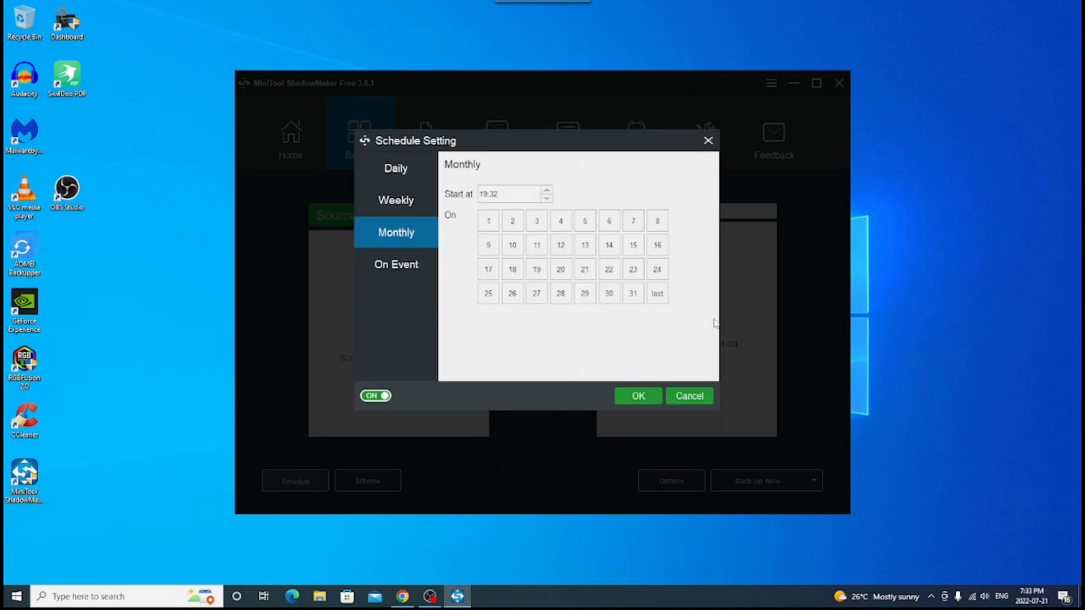
{"action": "left_click", "coordinate": [689, 396]}
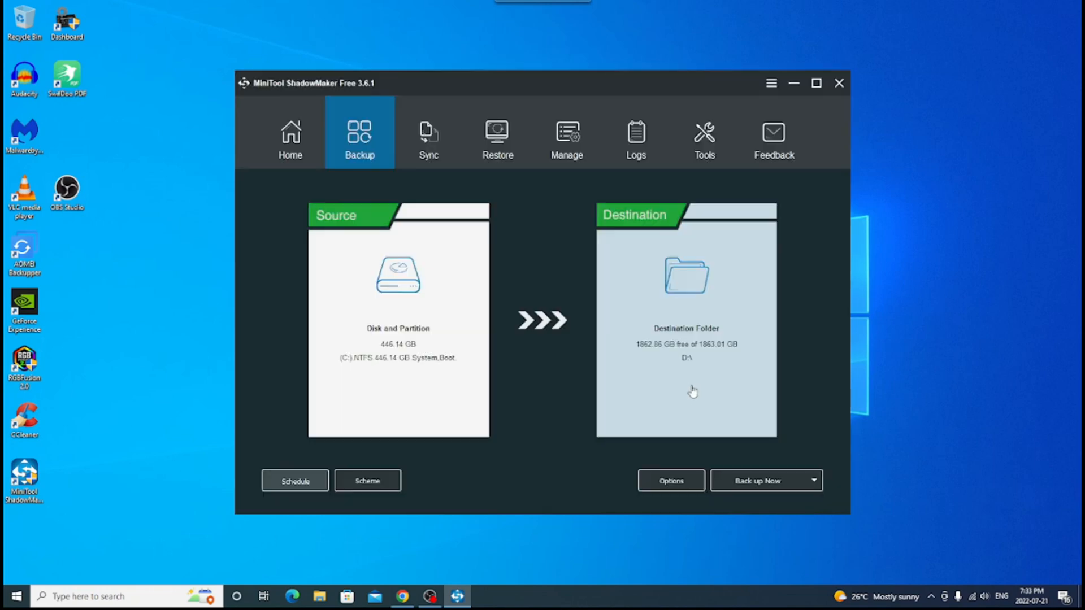
{"action": "mouse_move", "coordinate": [739, 416]}
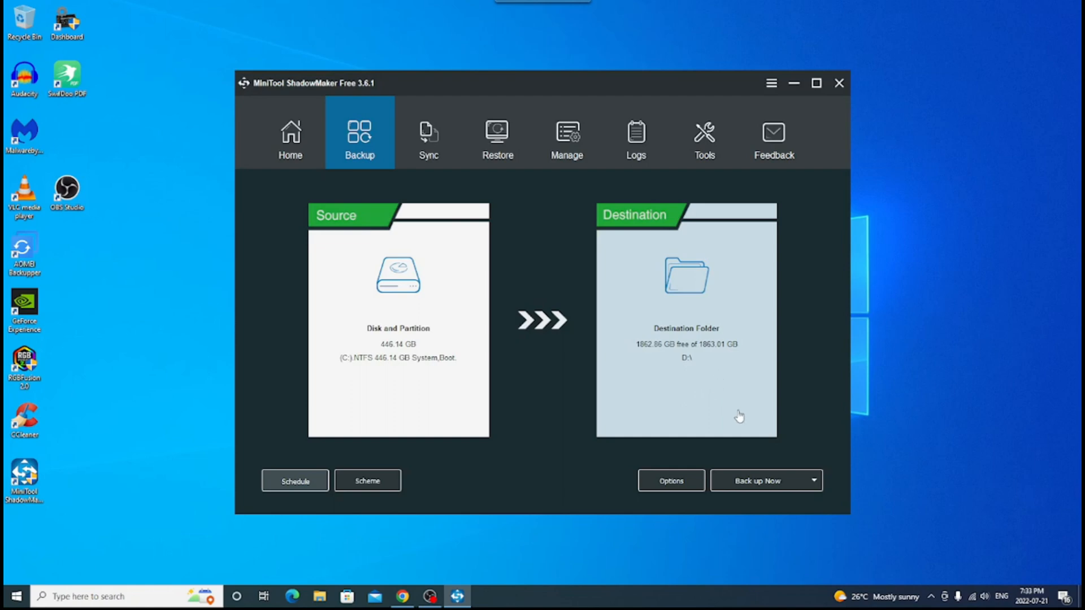
- Review the image size, compression and email notification settings in Drive Image Options
{"action": "left_click", "coordinate": [671, 481]}
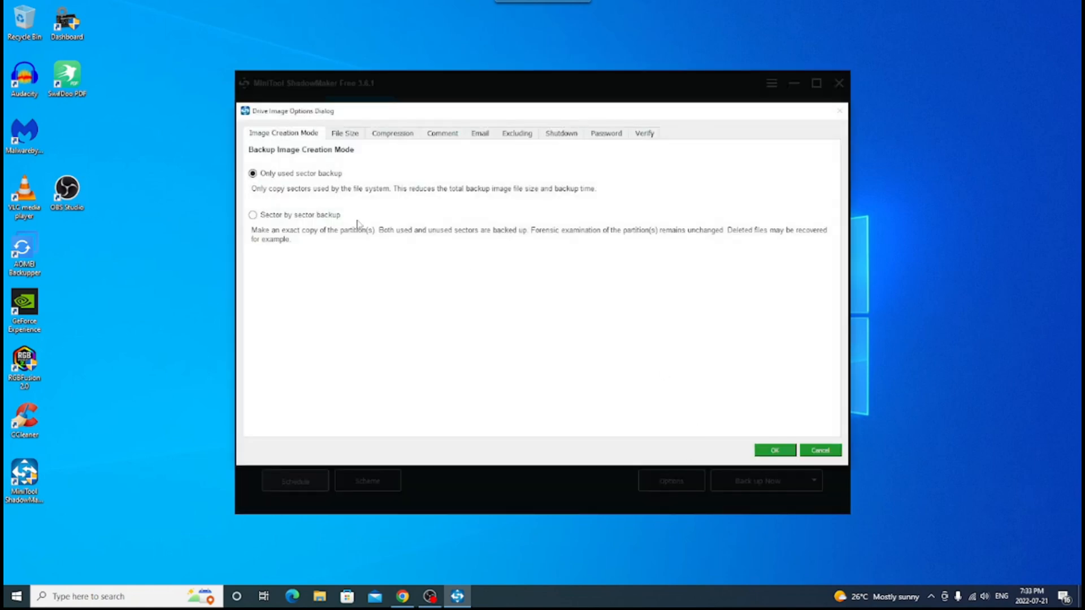
{"action": "mouse_move", "coordinate": [438, 181]}
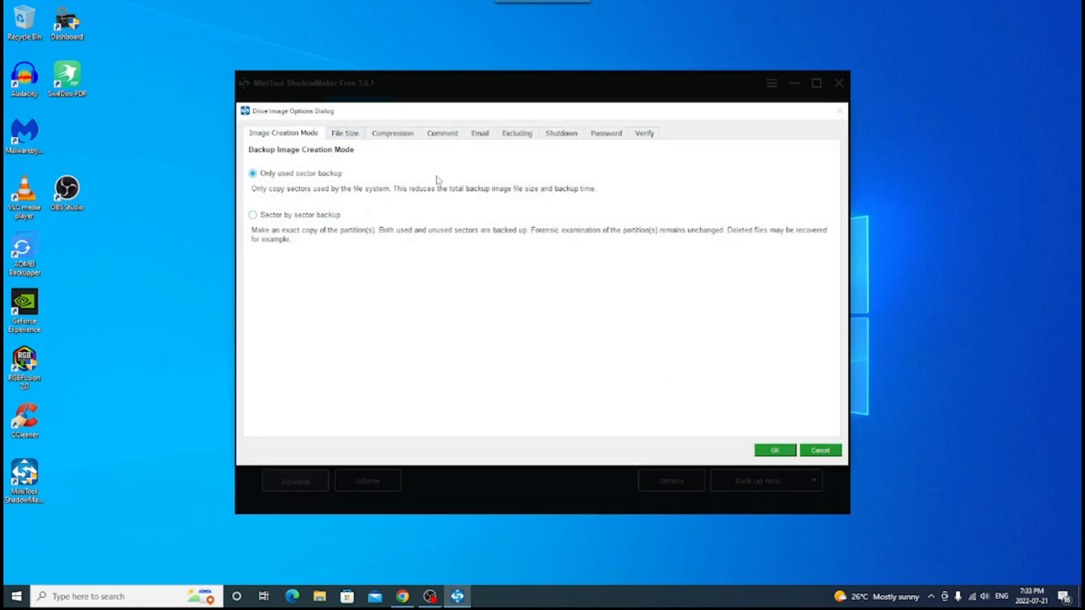
{"action": "mouse_move", "coordinate": [461, 175]}
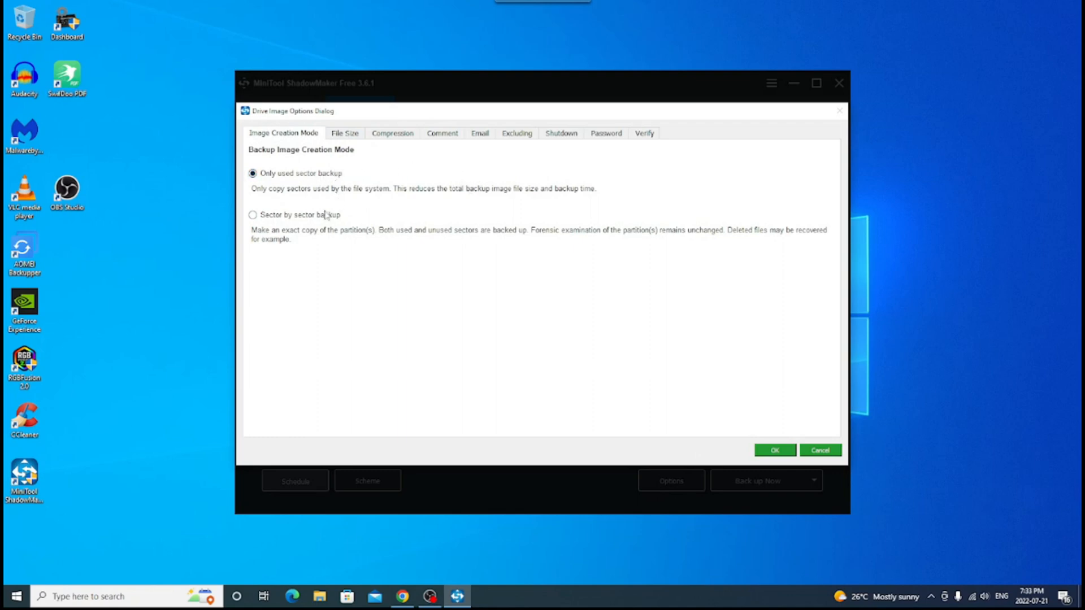
{"action": "mouse_move", "coordinate": [552, 273]}
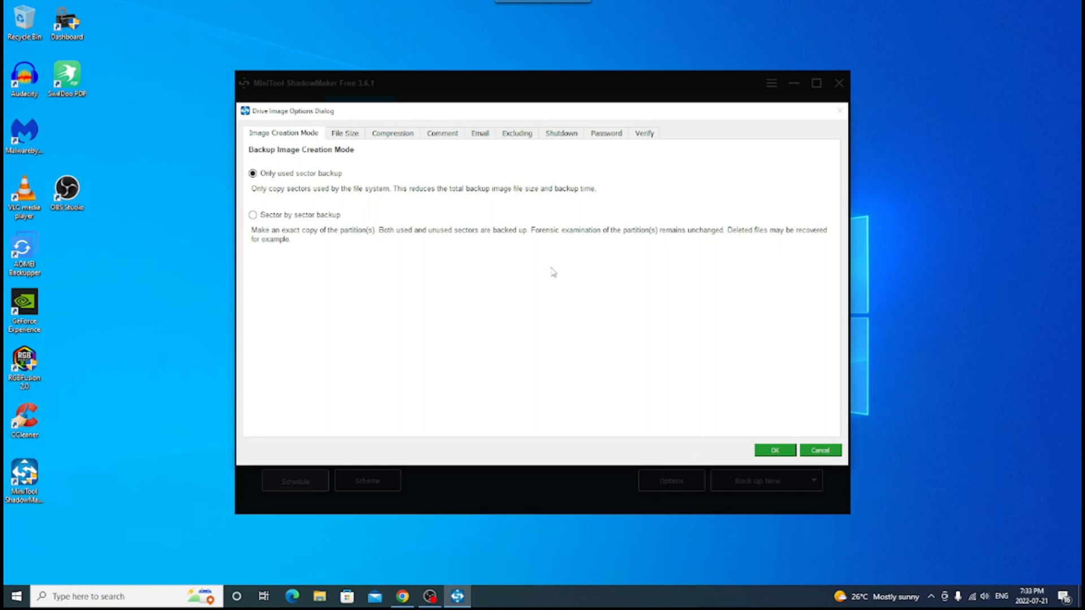
{"action": "mouse_move", "coordinate": [562, 253]}
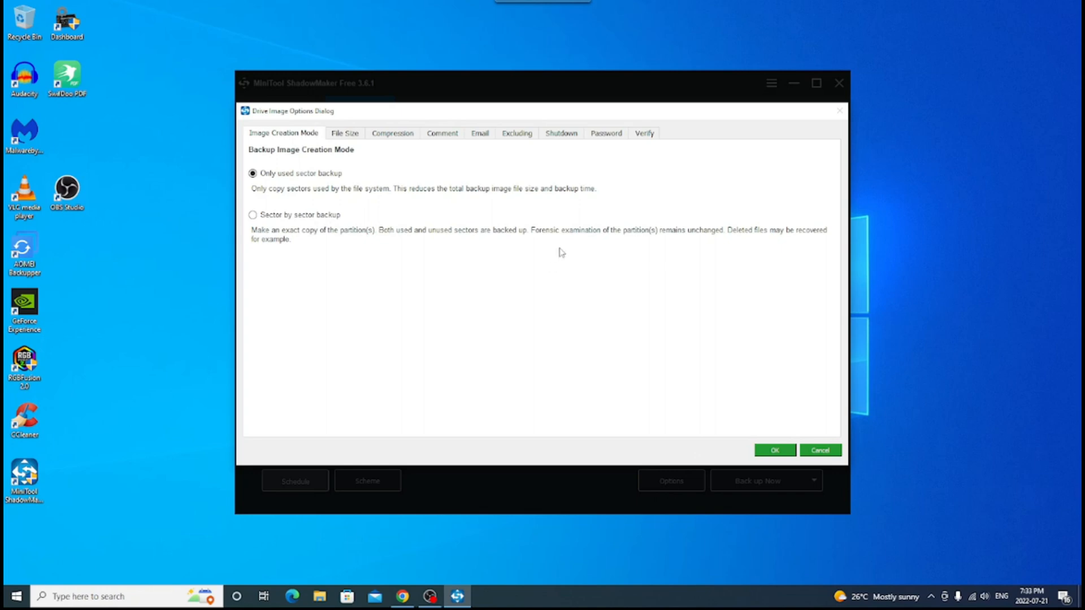
{"action": "left_click", "coordinate": [343, 134]}
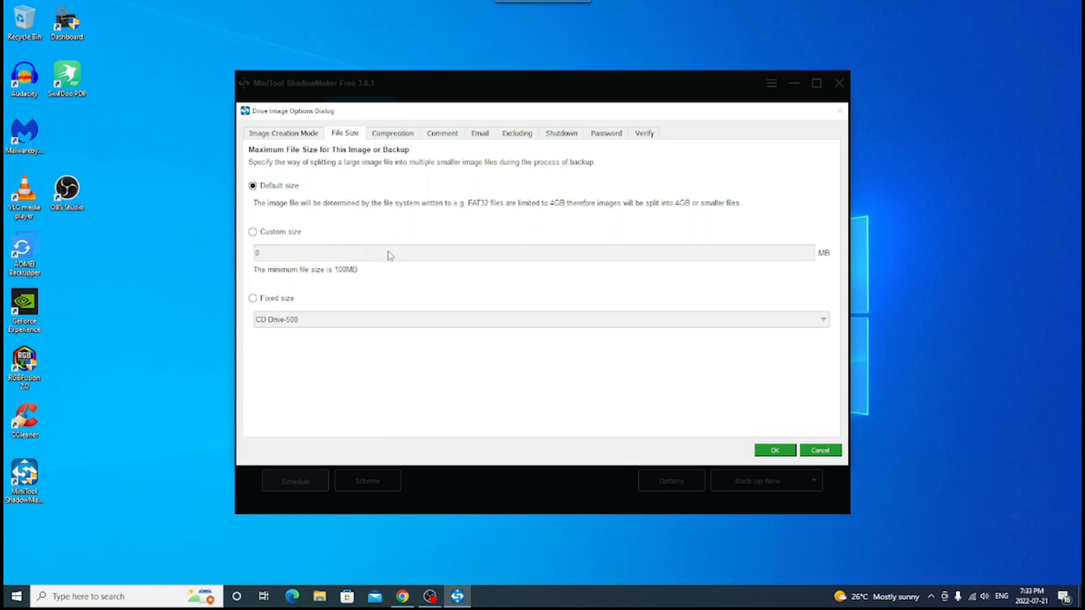
{"action": "mouse_move", "coordinate": [329, 261]}
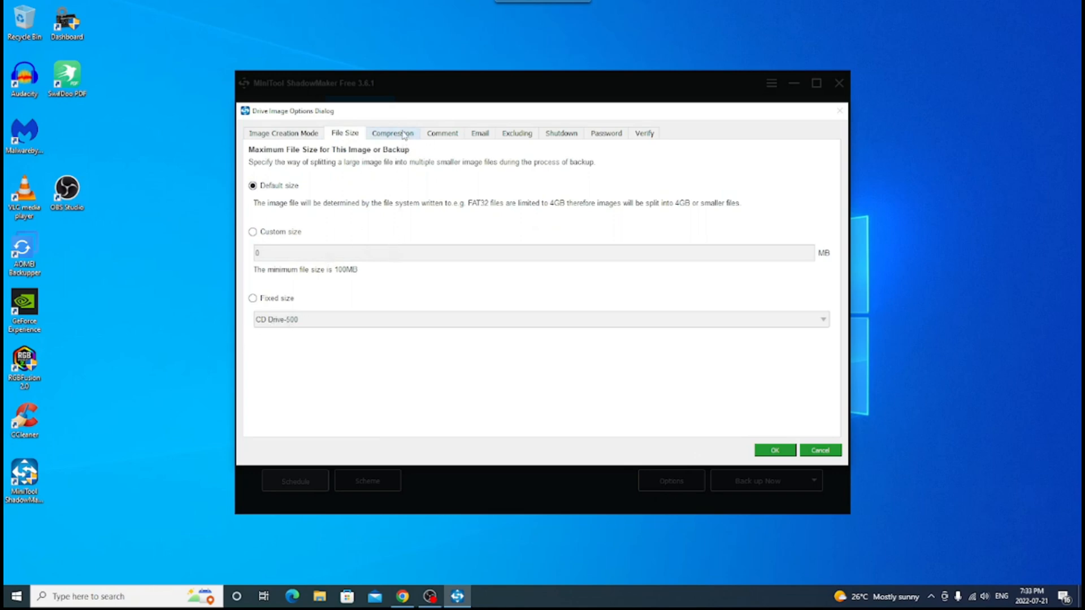
{"action": "left_click", "coordinate": [392, 134]}
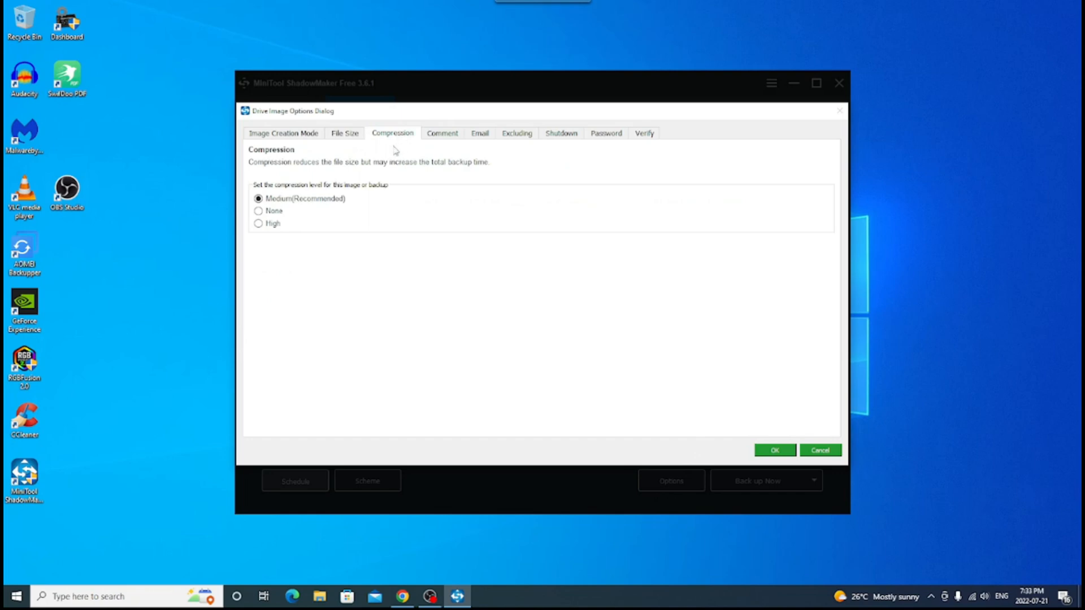
{"action": "mouse_move", "coordinate": [307, 214]}
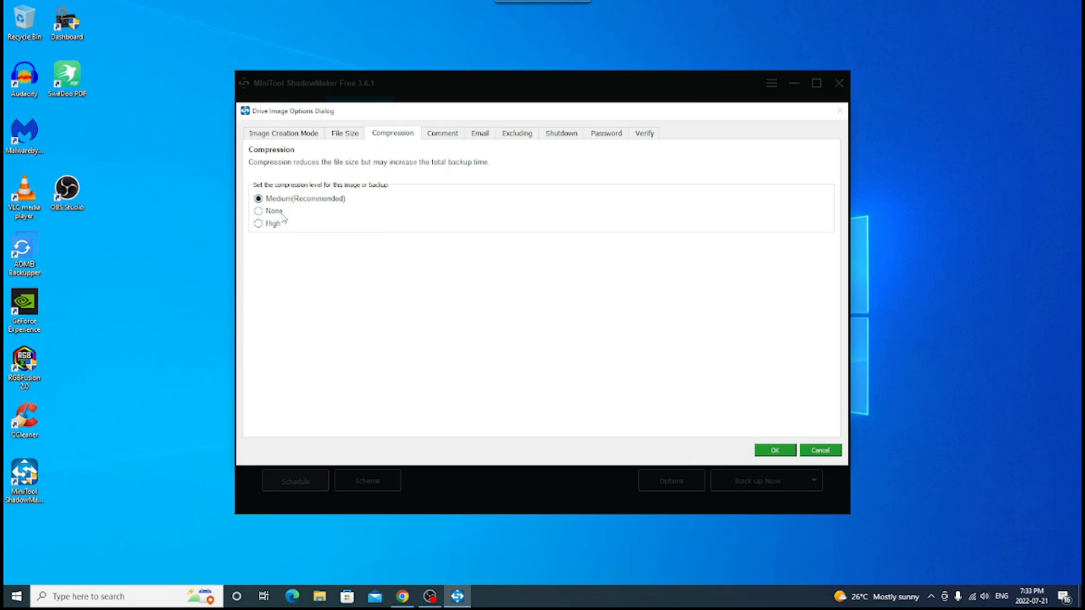
{"action": "left_click", "coordinate": [442, 134]}
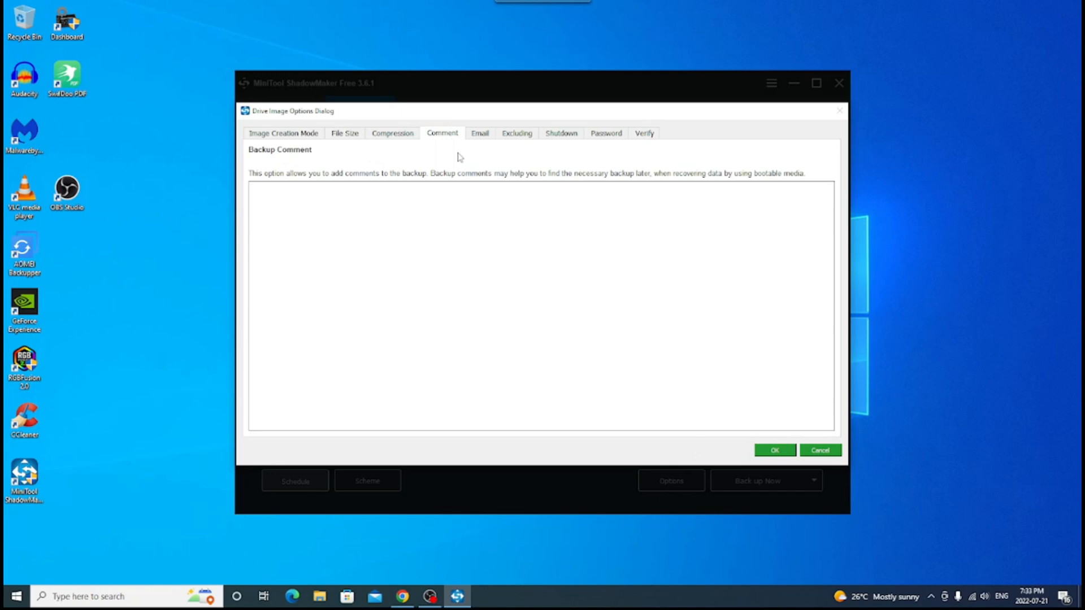
{"action": "mouse_move", "coordinate": [511, 161]}
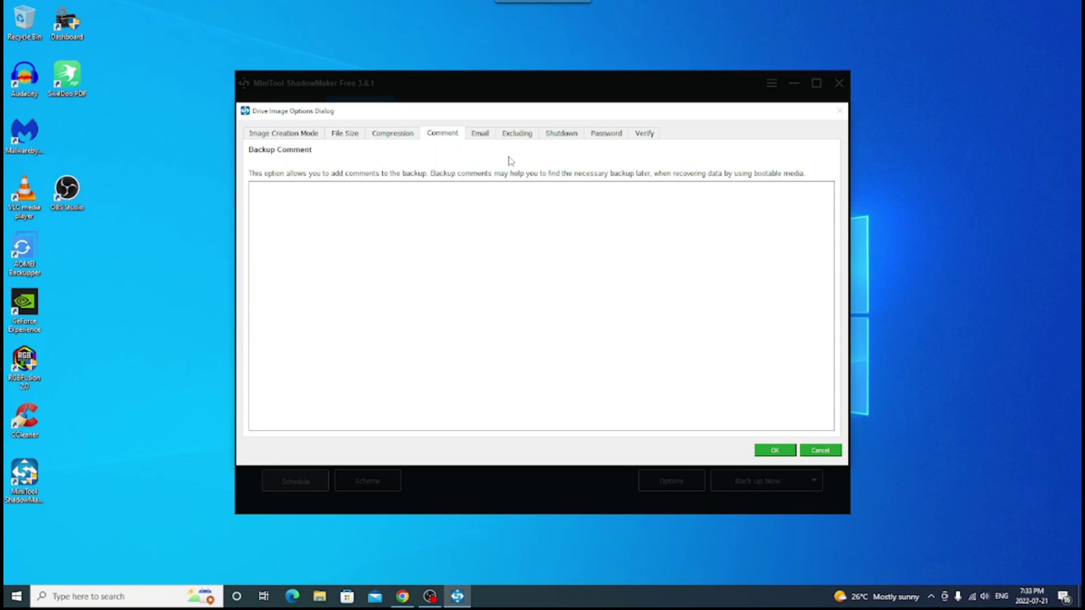
{"action": "left_click", "coordinate": [479, 134]}
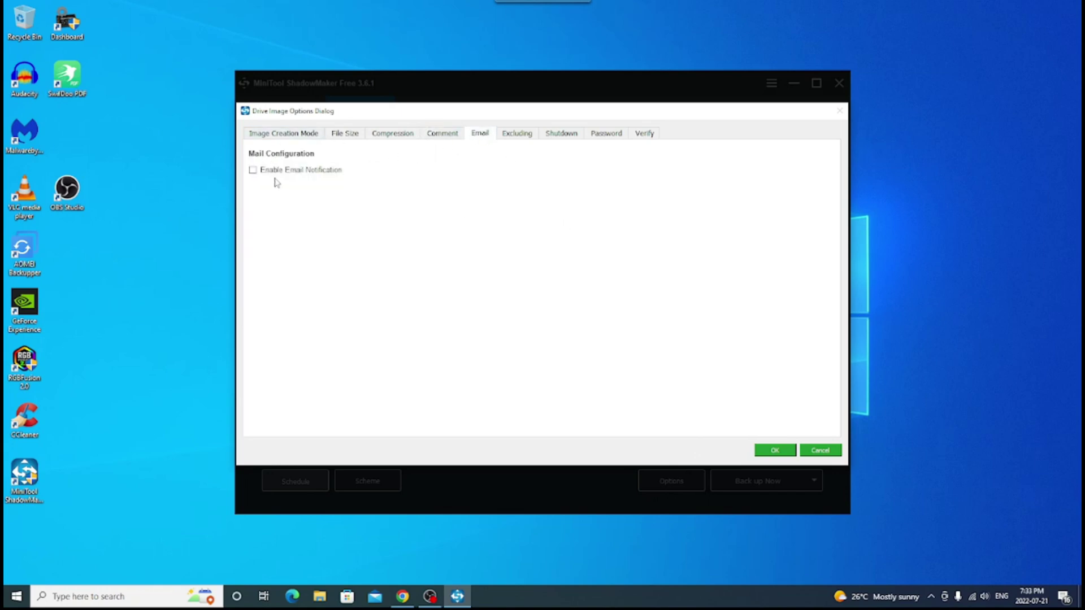
{"action": "mouse_move", "coordinate": [337, 181]}
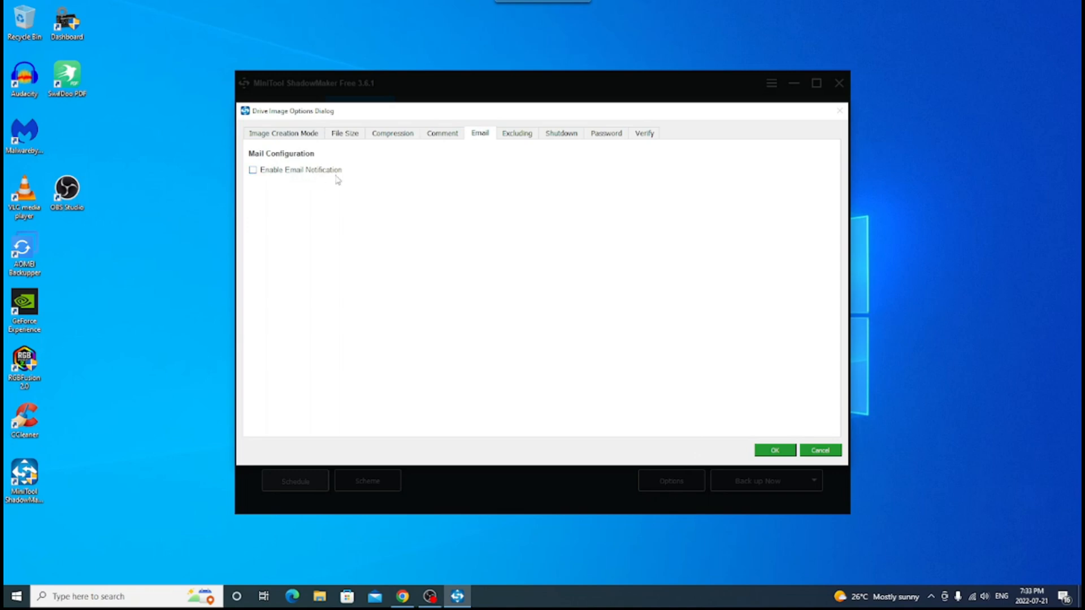
{"action": "mouse_move", "coordinate": [489, 199]}
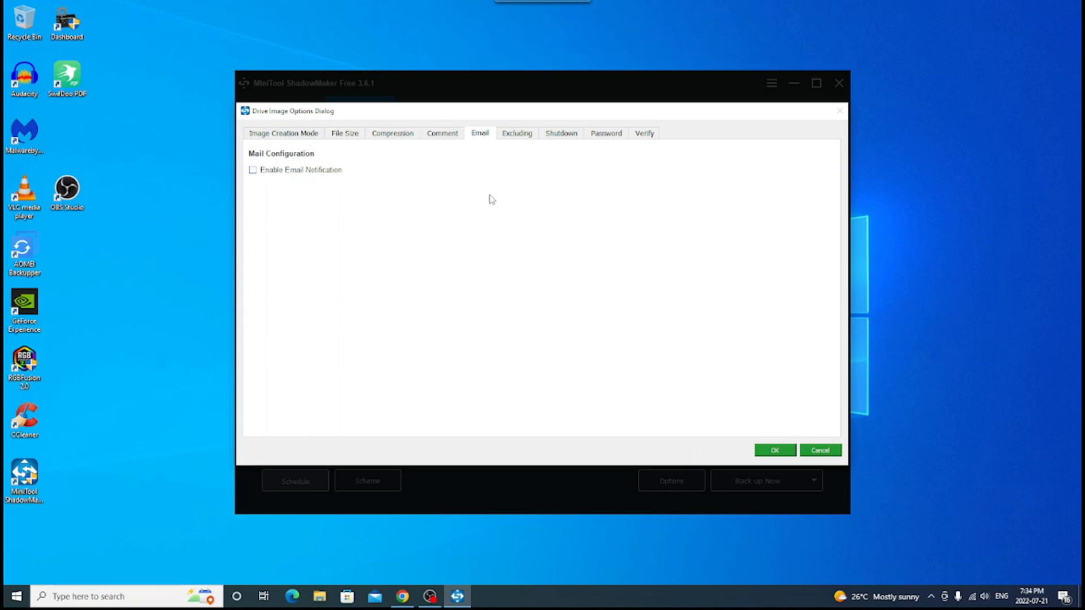
- Review the exclusion, shutdown, password and verify settings, then cancel without changes
{"action": "left_click", "coordinate": [517, 133]}
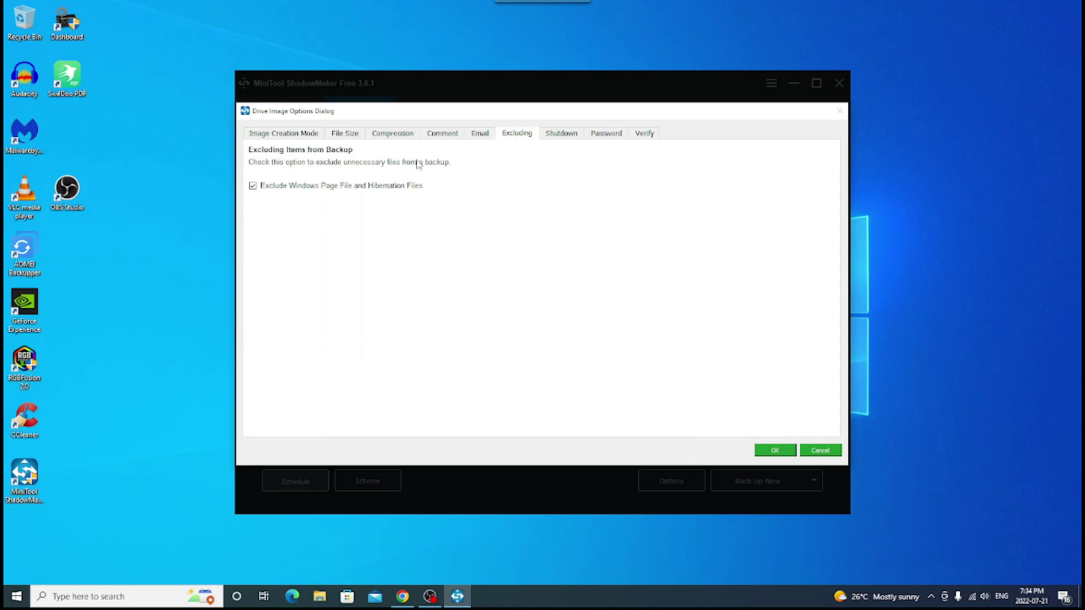
{"action": "mouse_move", "coordinate": [370, 179]}
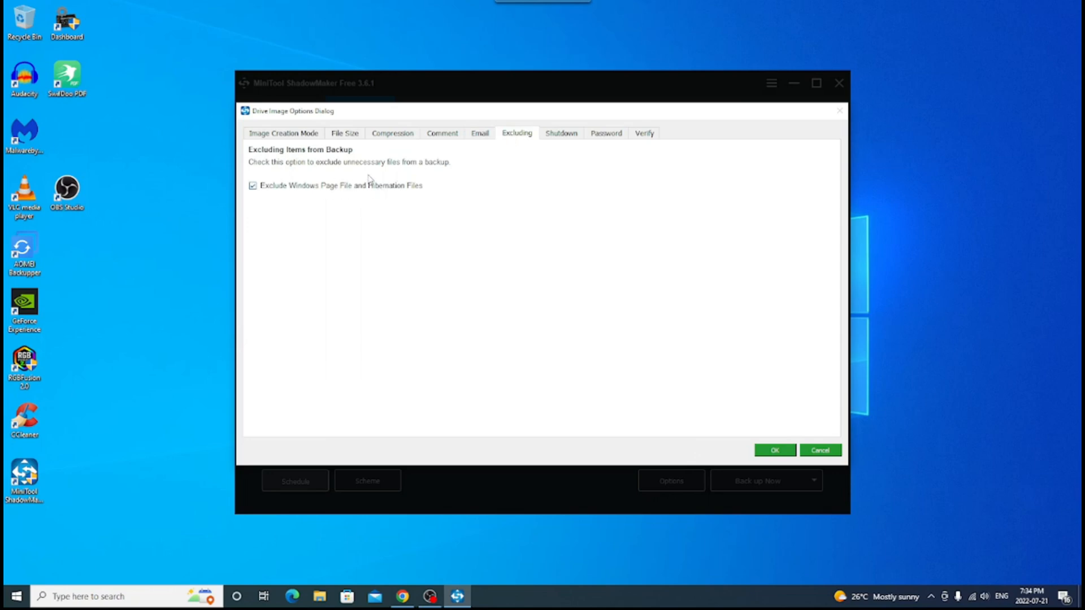
{"action": "mouse_move", "coordinate": [427, 211]}
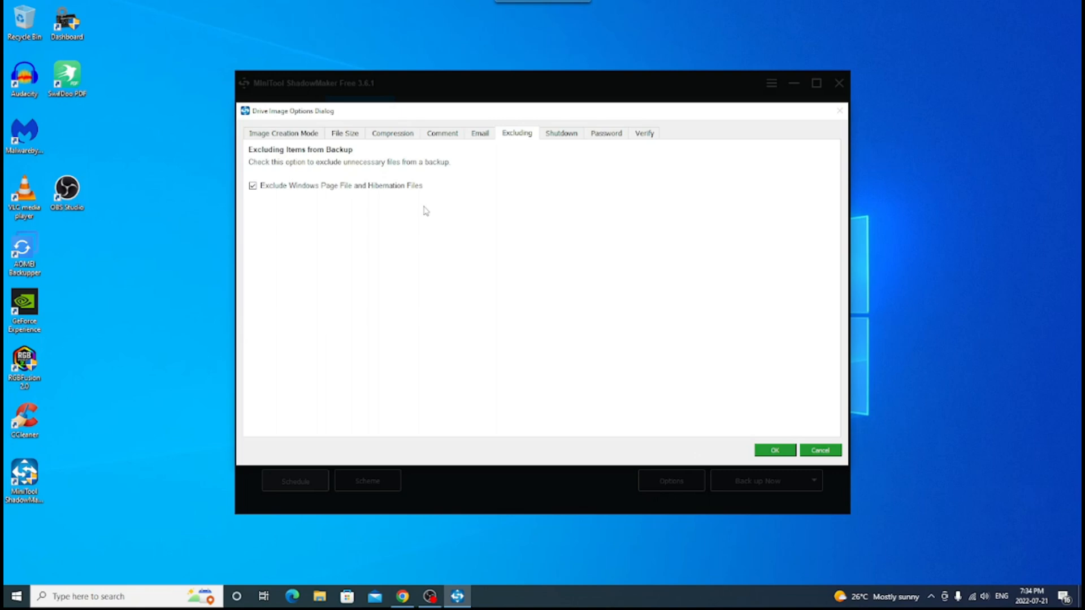
{"action": "left_click", "coordinate": [562, 134]}
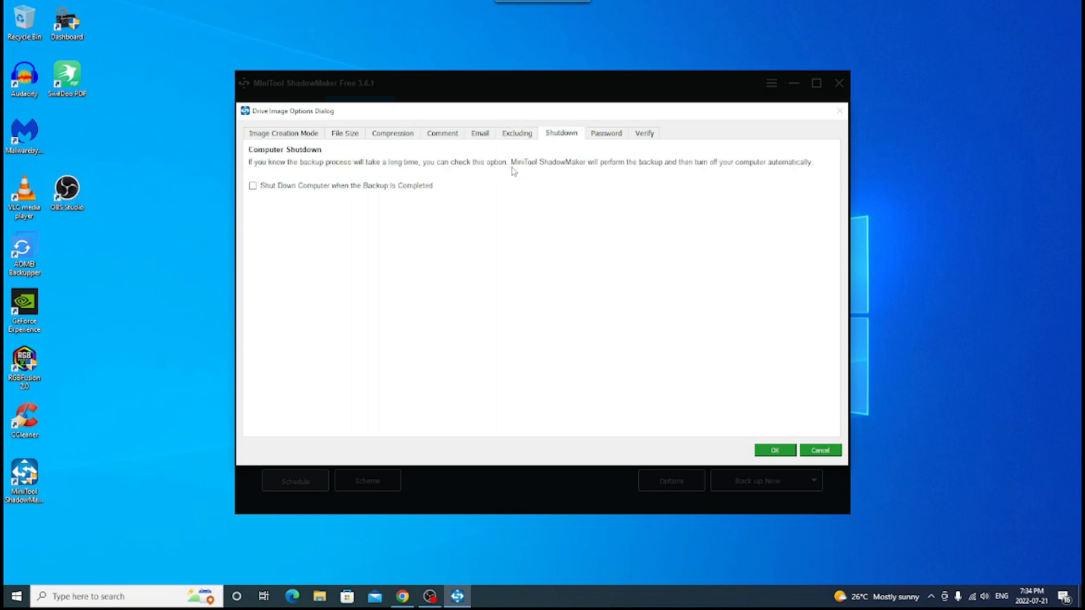
{"action": "mouse_move", "coordinate": [398, 198]}
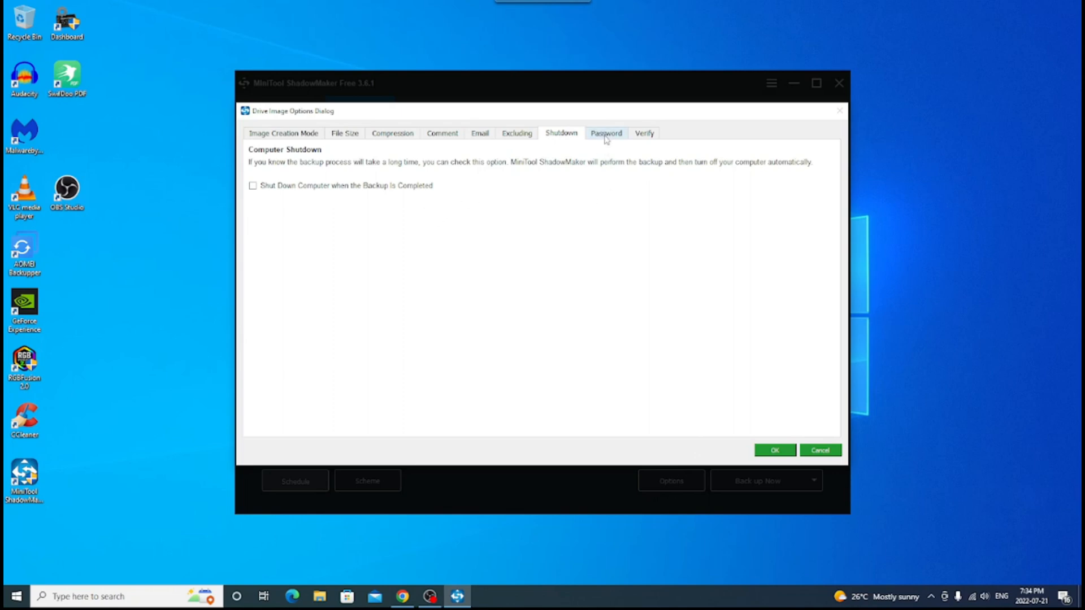
{"action": "left_click", "coordinate": [606, 134]}
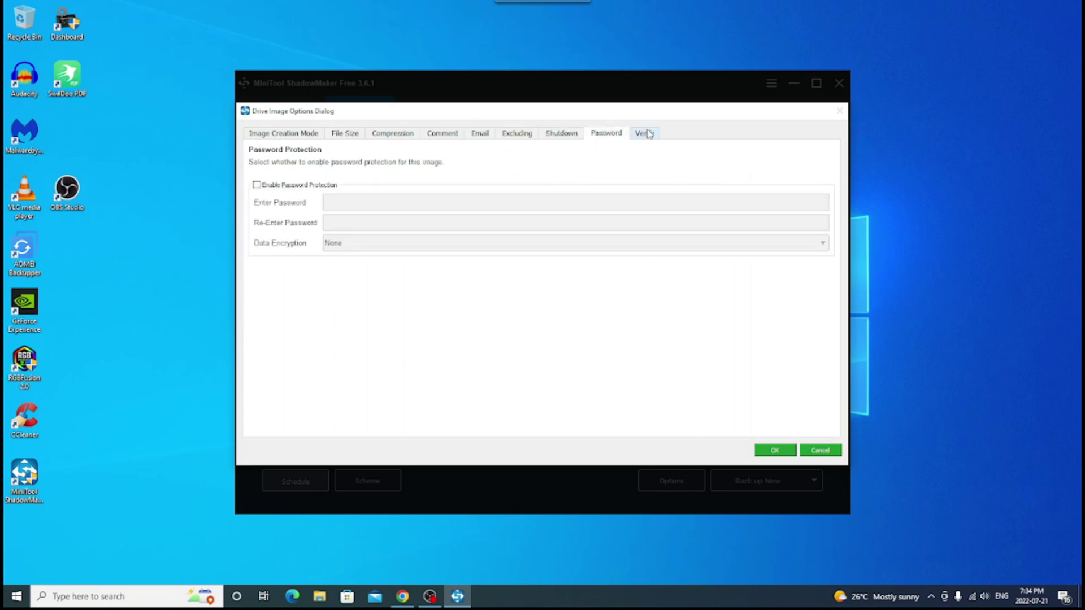
{"action": "left_click", "coordinate": [643, 133]}
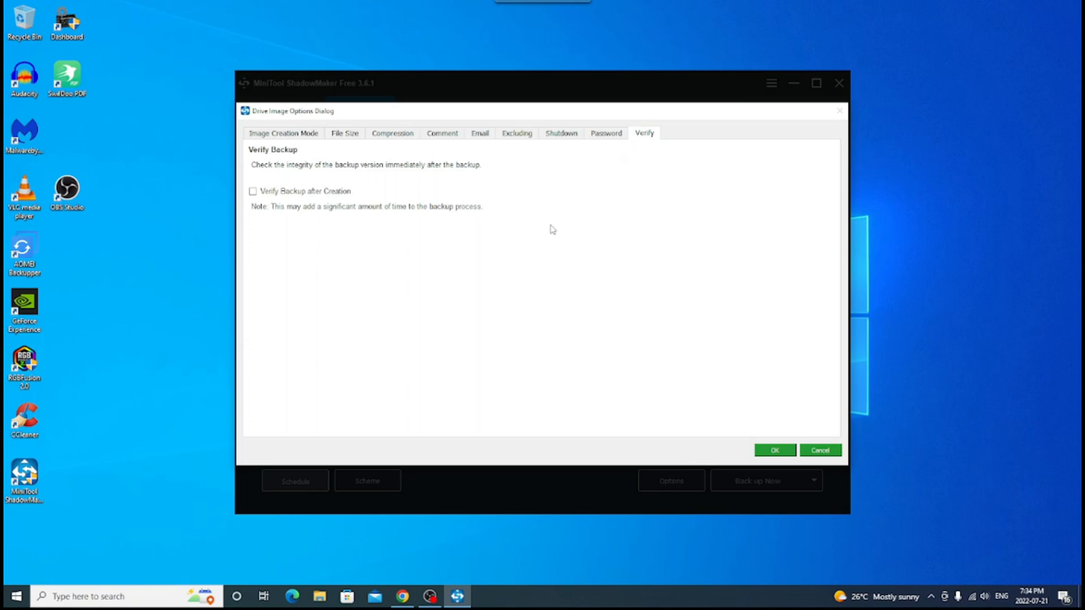
{"action": "mouse_move", "coordinate": [453, 220]}
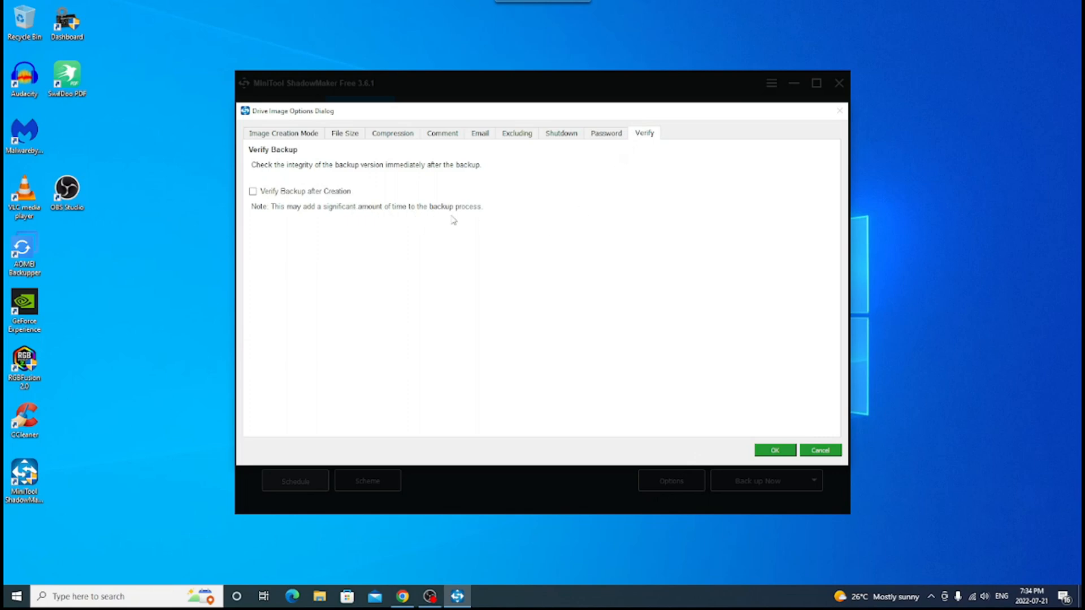
{"action": "mouse_move", "coordinate": [606, 254]}
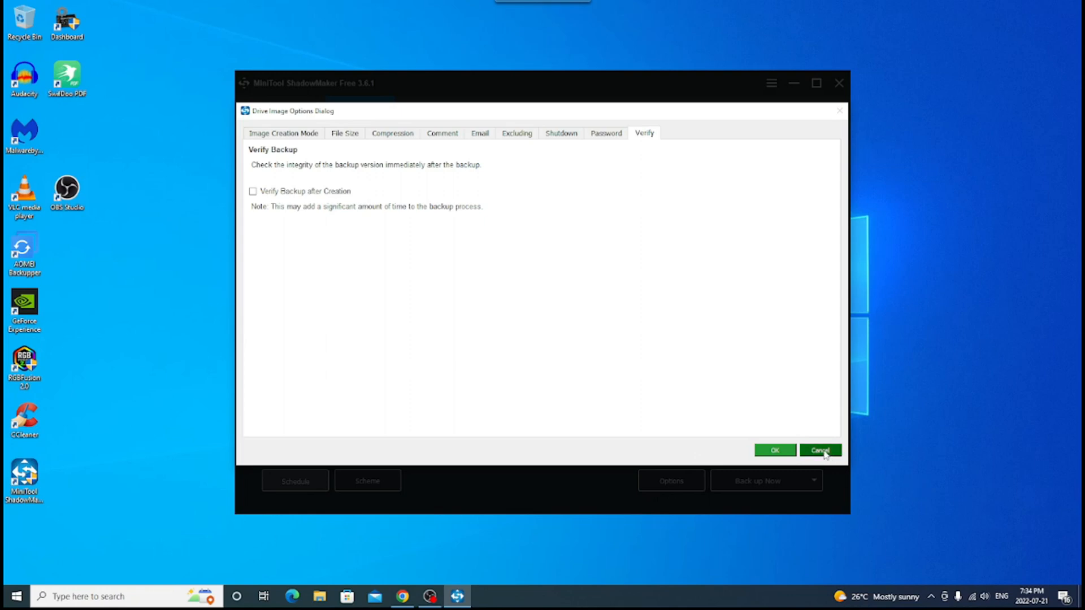
{"action": "left_click", "coordinate": [821, 451]}
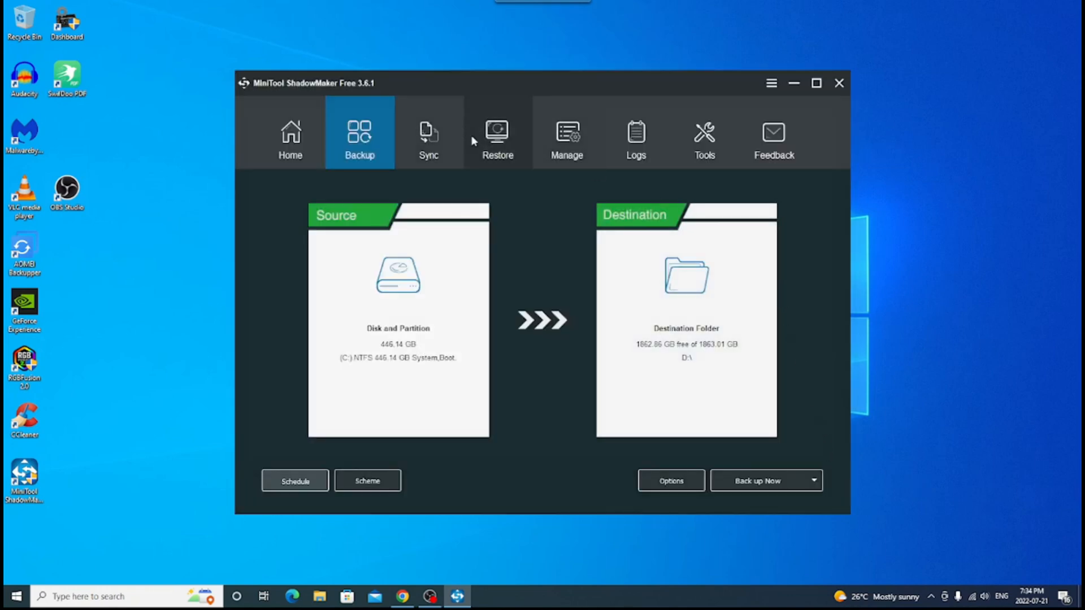
- Tour the Sync, Restore and Manage sections and finish on the Logs page
{"action": "left_click", "coordinate": [428, 135]}
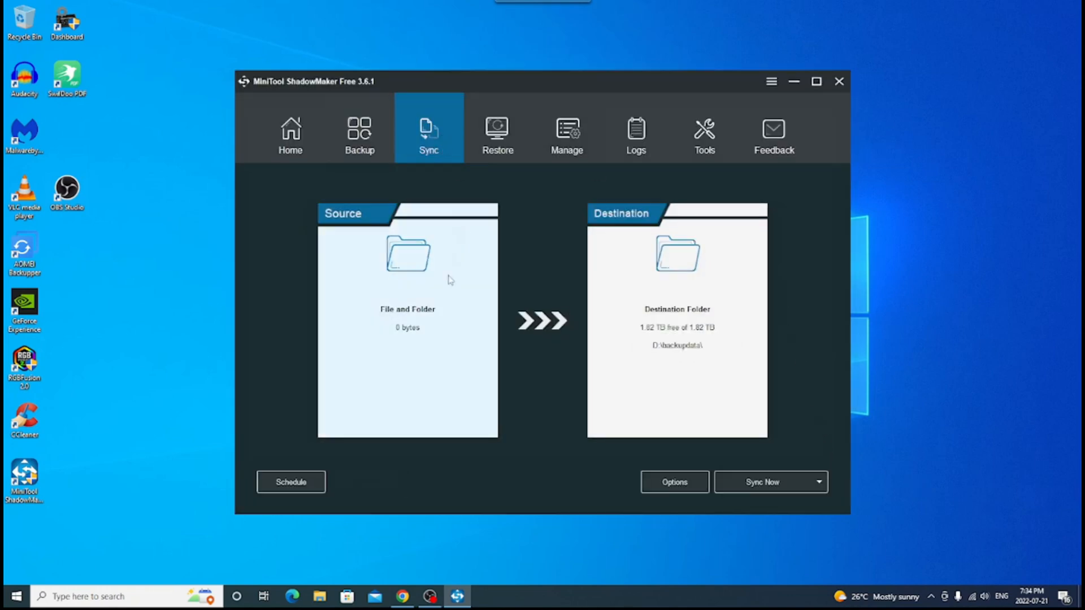
{"action": "mouse_move", "coordinate": [408, 292]}
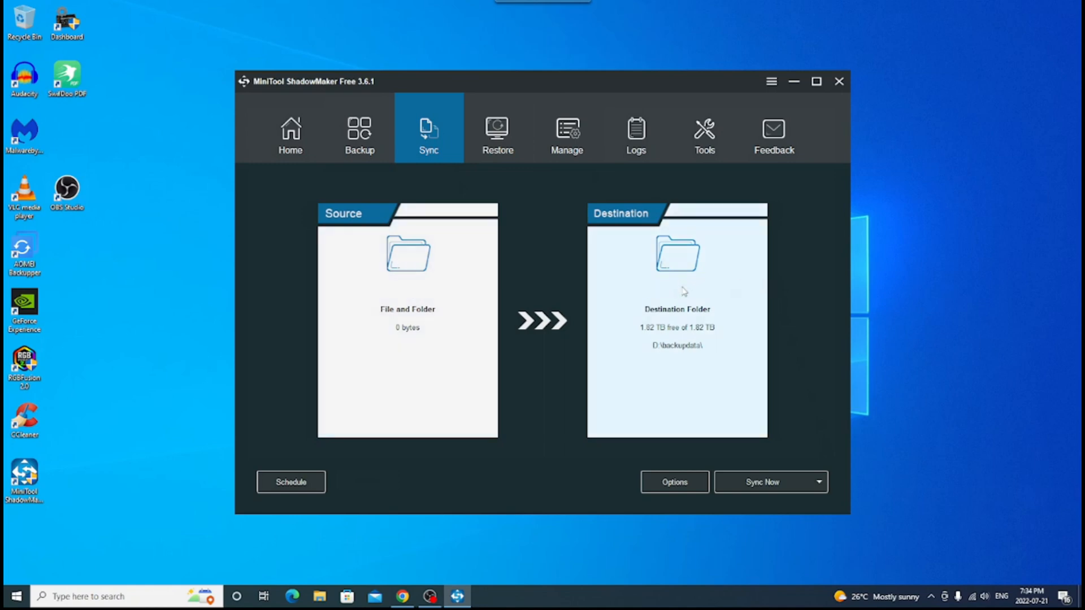
{"action": "mouse_move", "coordinate": [497, 134]}
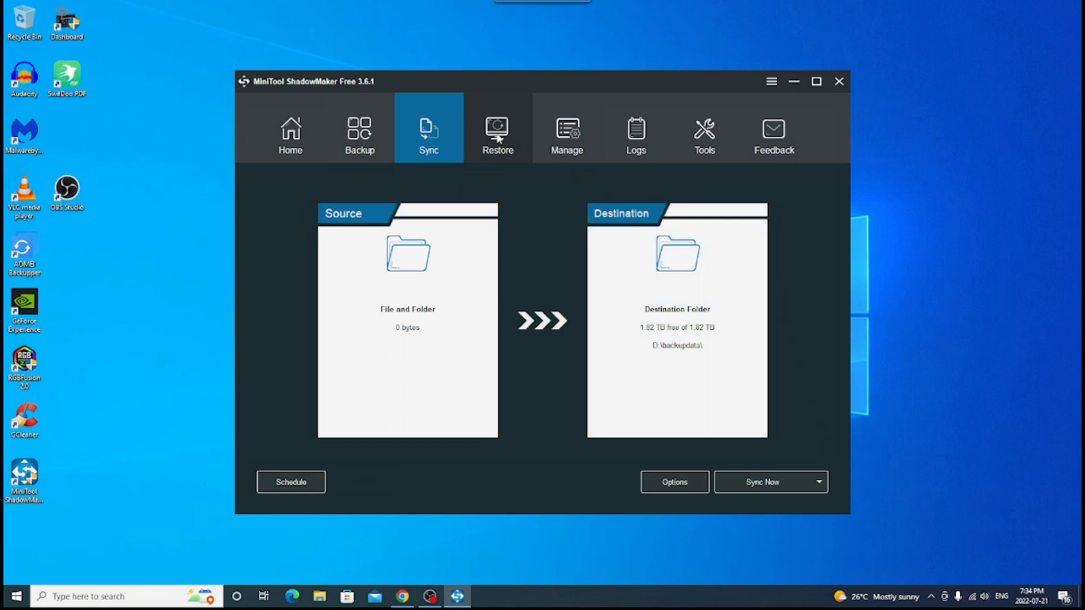
{"action": "left_click", "coordinate": [498, 135]}
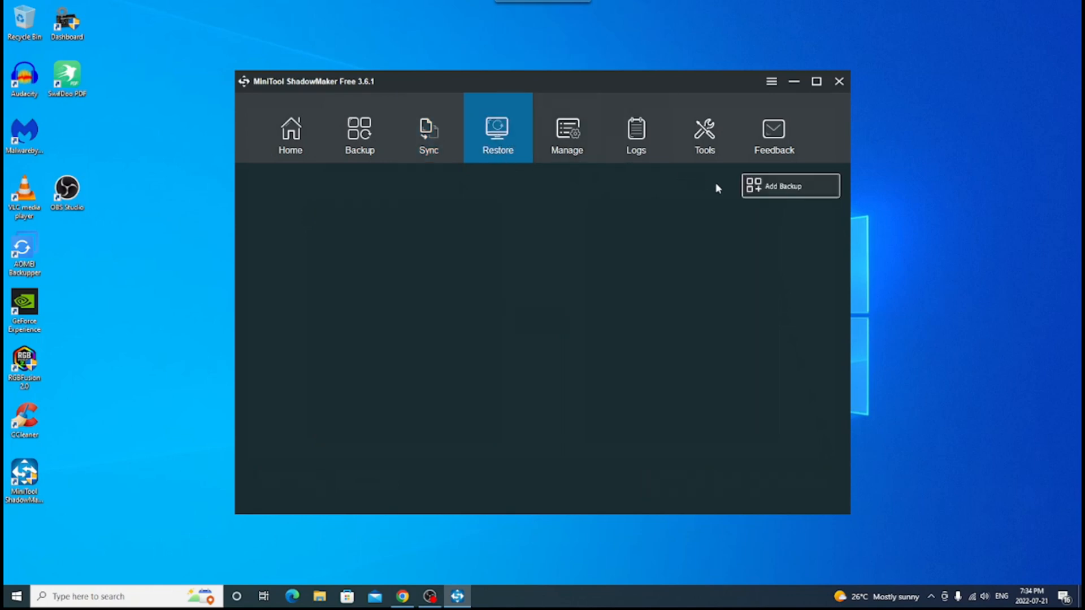
{"action": "left_click", "coordinate": [790, 185]}
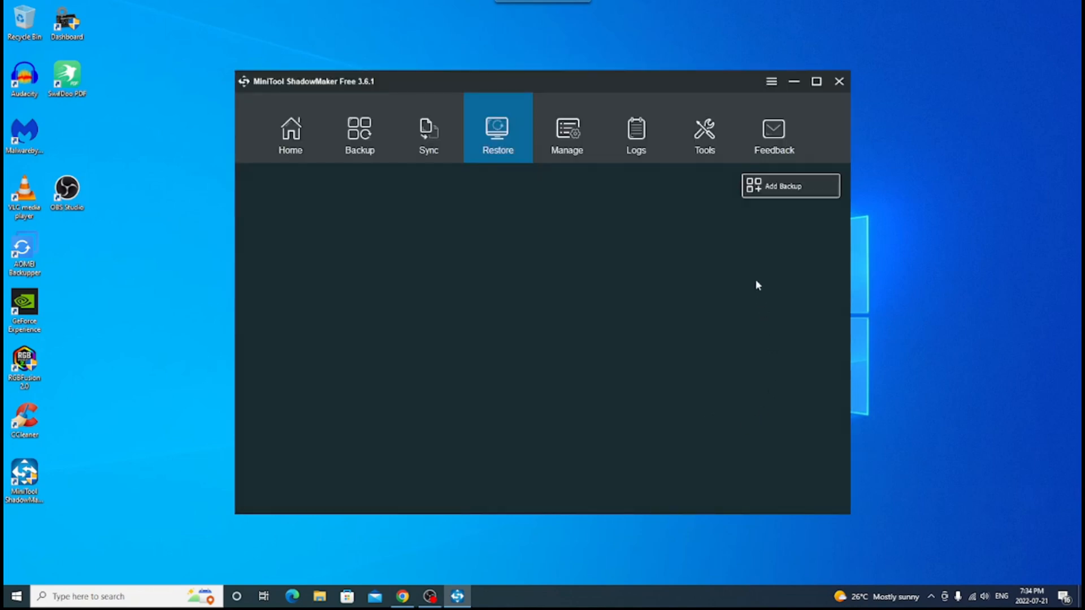
{"action": "left_click", "coordinate": [566, 133]}
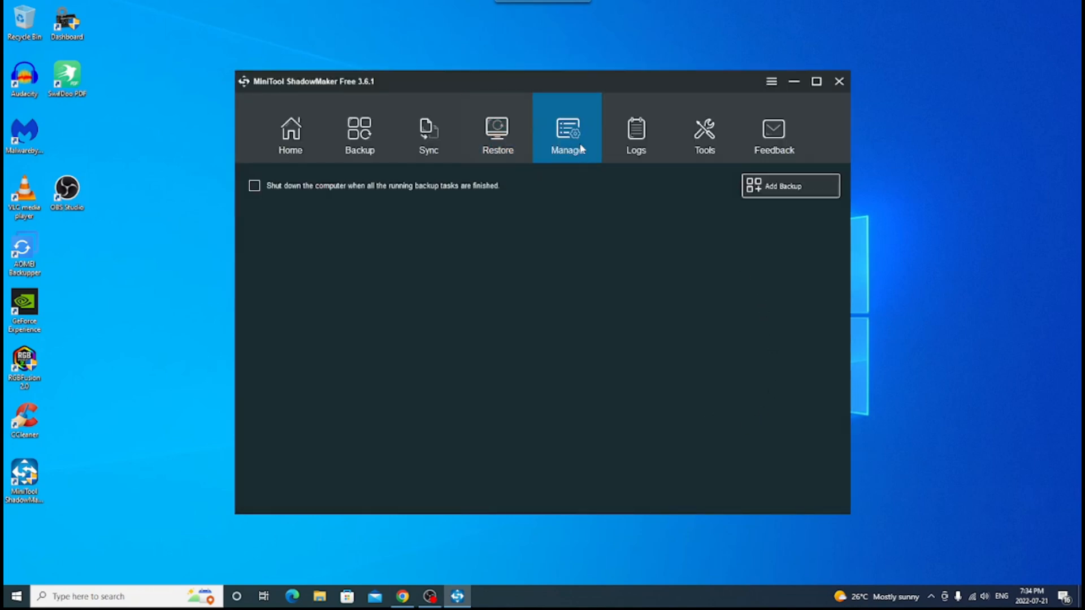
{"action": "mouse_move", "coordinate": [375, 190]}
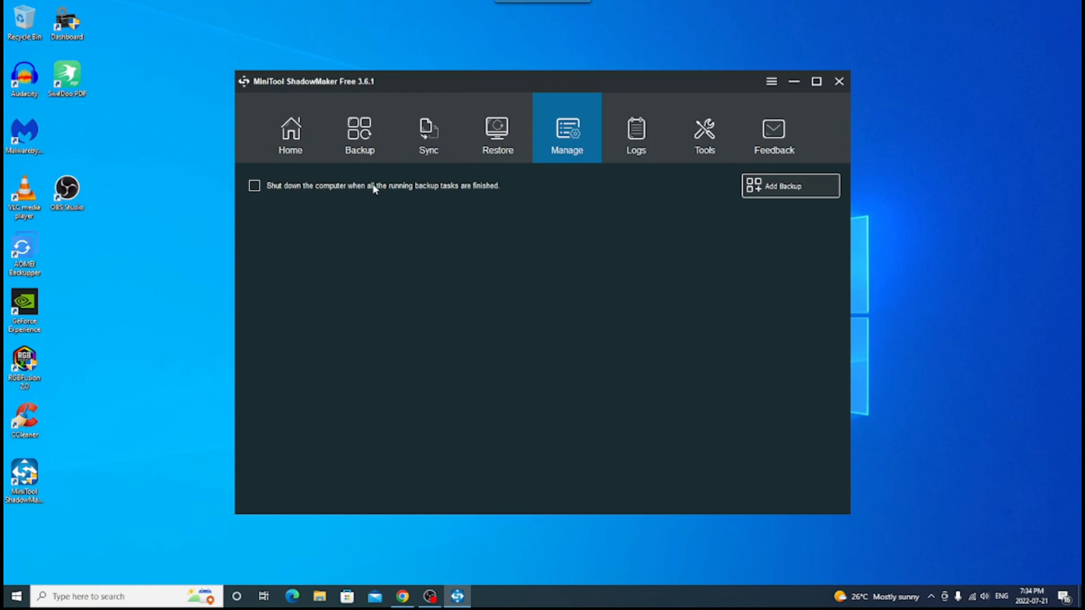
{"action": "mouse_move", "coordinate": [507, 202]}
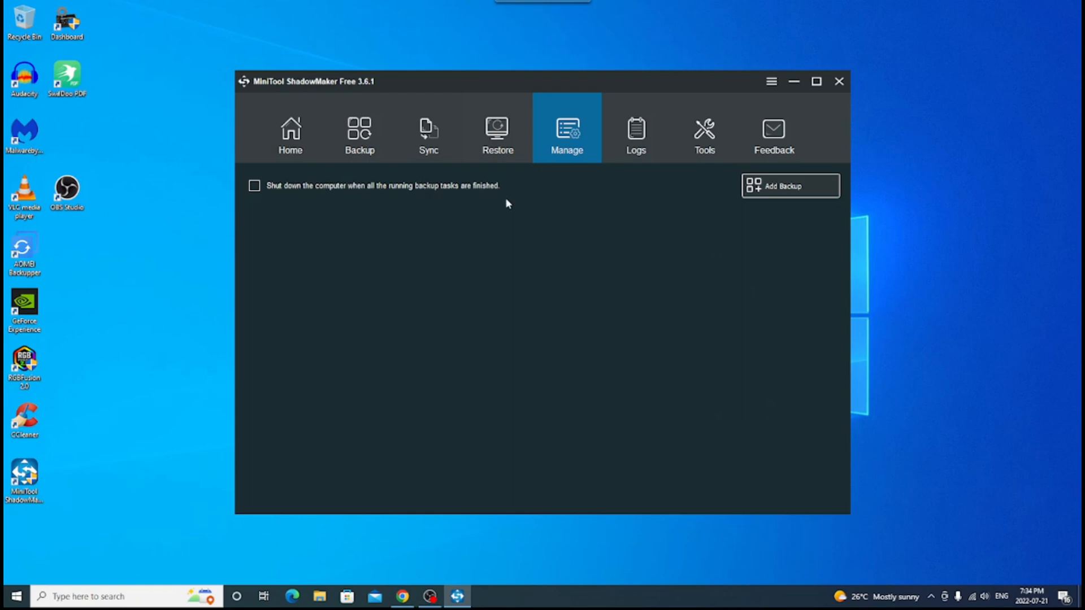
{"action": "mouse_move", "coordinate": [574, 212]}
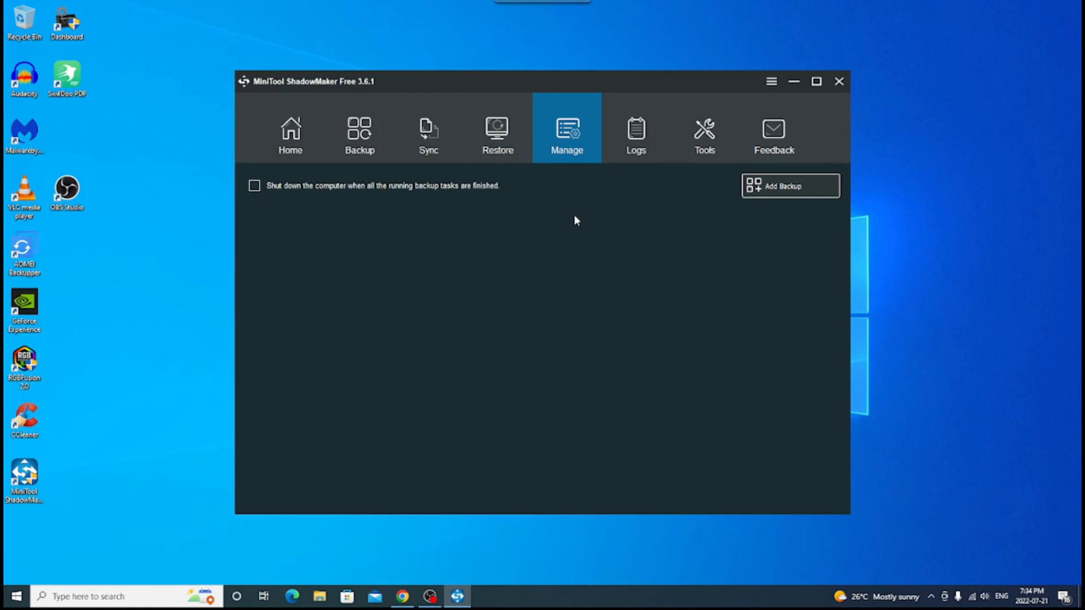
{"action": "mouse_move", "coordinate": [579, 215]}
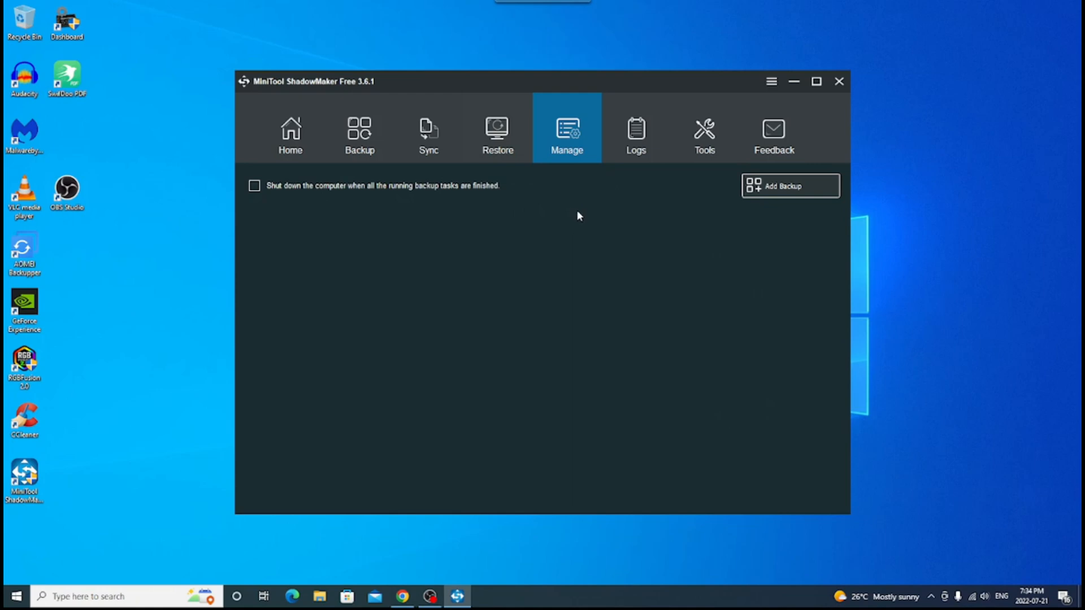
{"action": "mouse_move", "coordinate": [574, 232]}
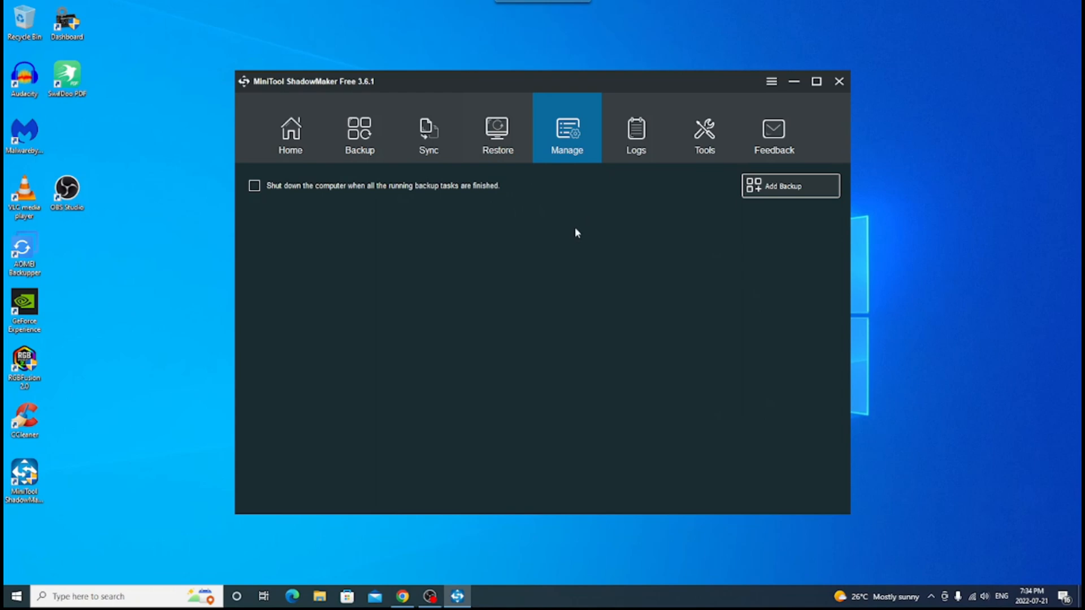
{"action": "mouse_move", "coordinate": [584, 223]}
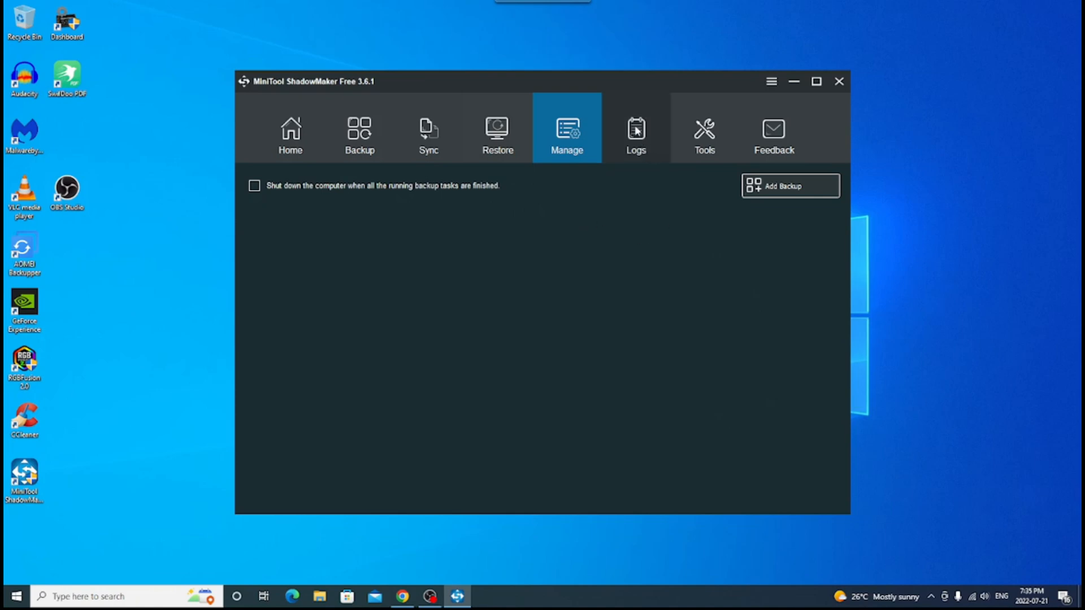
{"action": "left_click", "coordinate": [636, 132]}
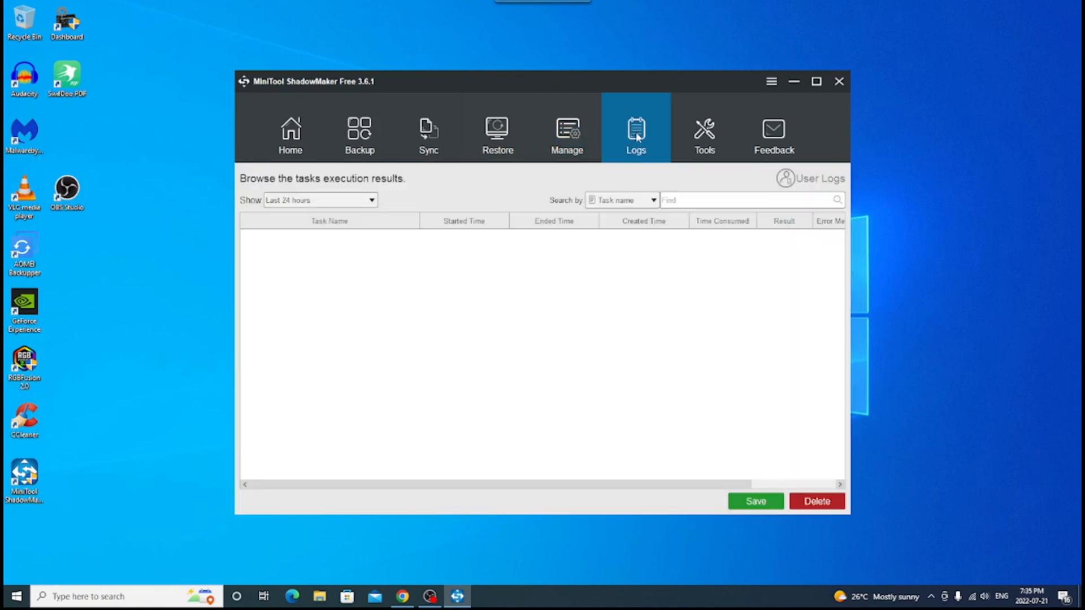
{"action": "mouse_move", "coordinate": [573, 367]}
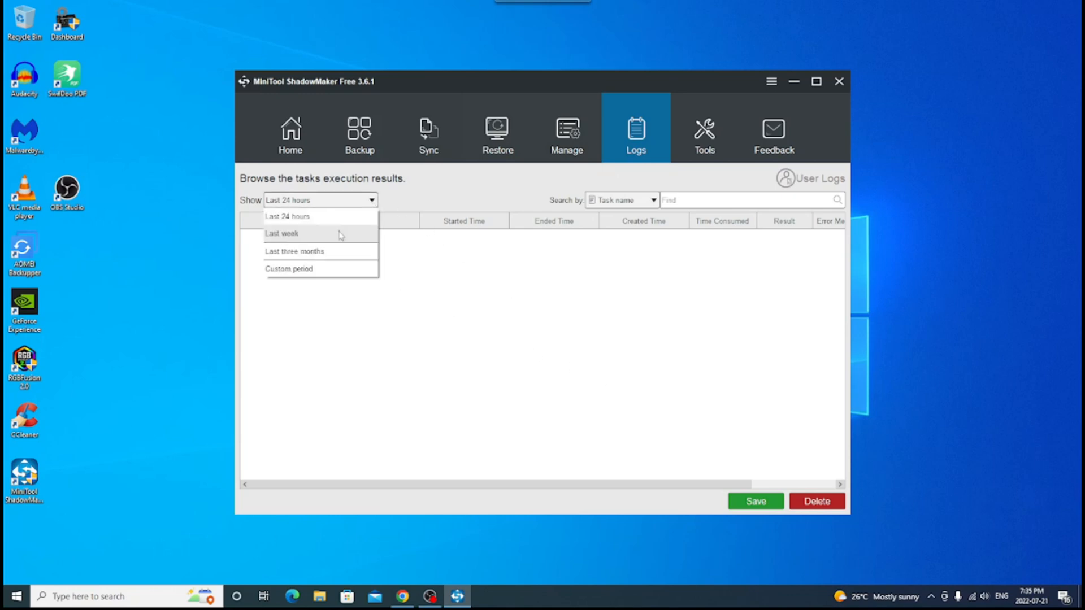
{"action": "mouse_move", "coordinate": [303, 269]}
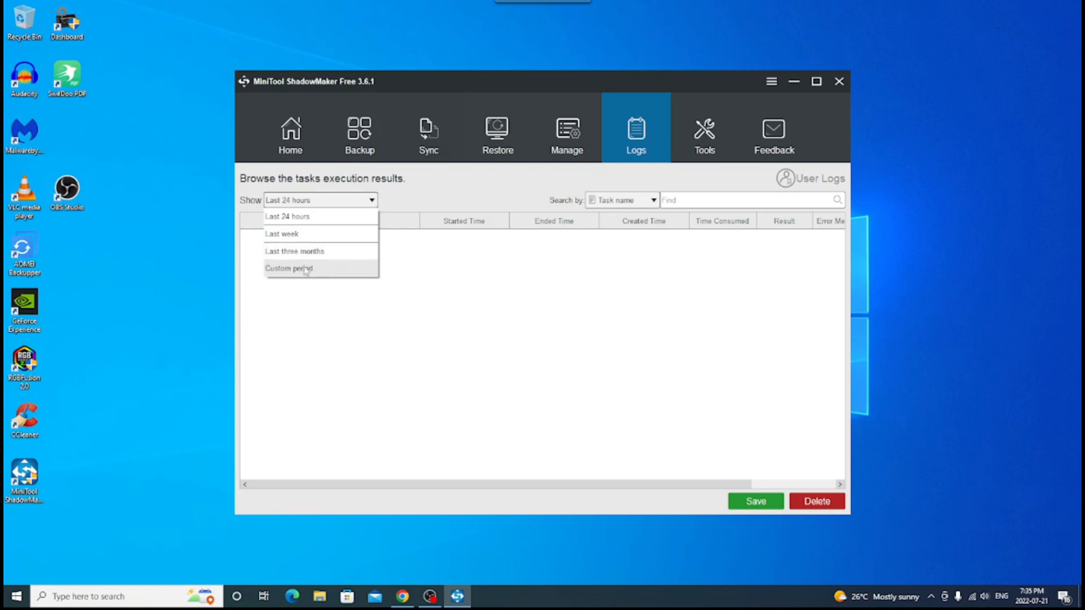
{"action": "mouse_move", "coordinate": [344, 281]}
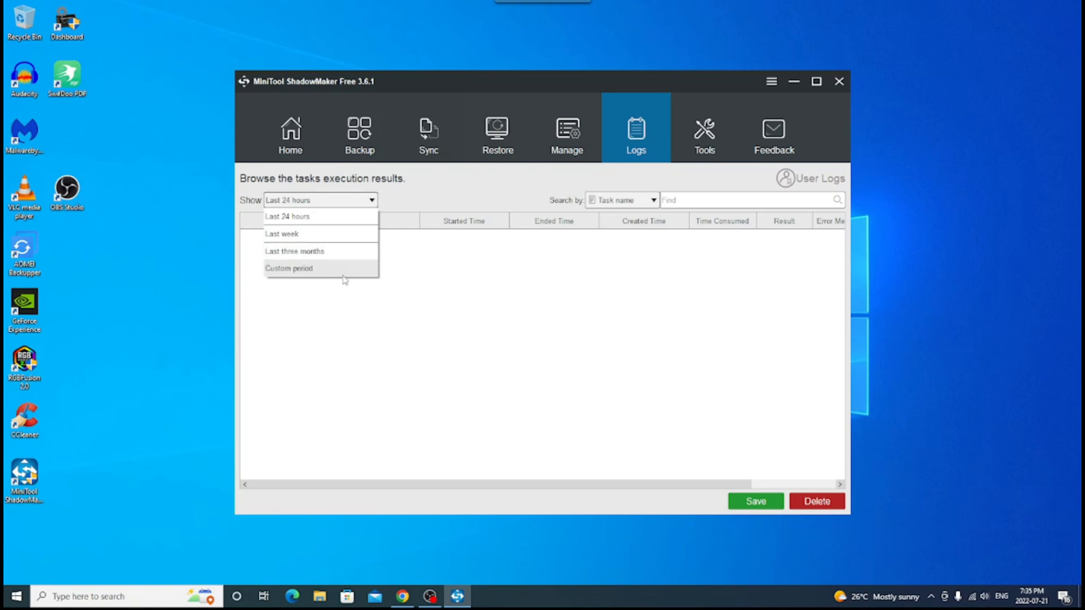
{"action": "mouse_move", "coordinate": [459, 187]}
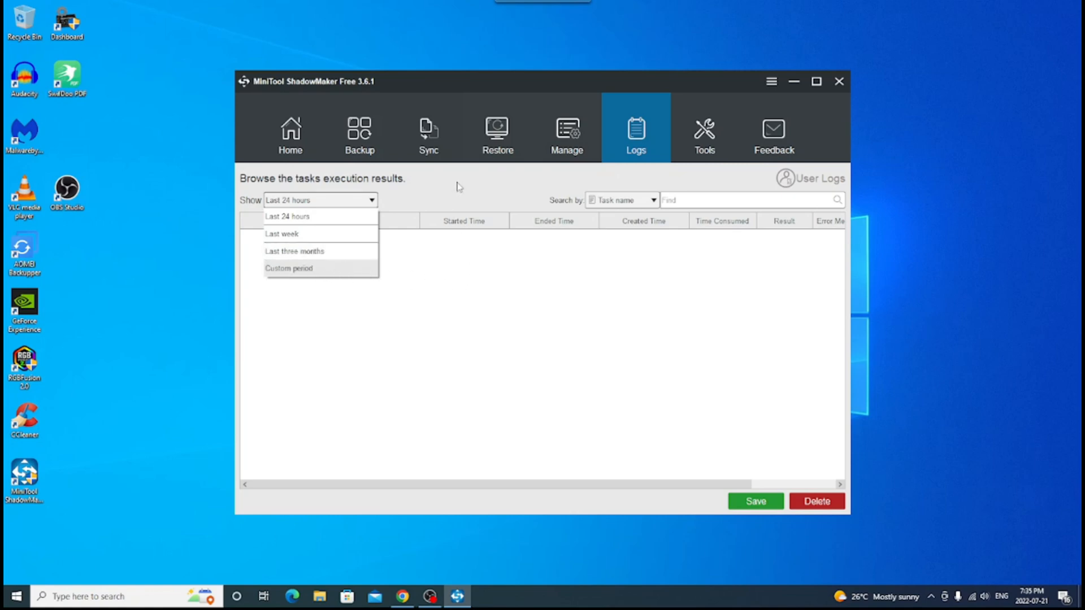
- Switch to the Tools page listing Media Builder, Clone Disk and other utilities
{"action": "left_click", "coordinate": [704, 131]}
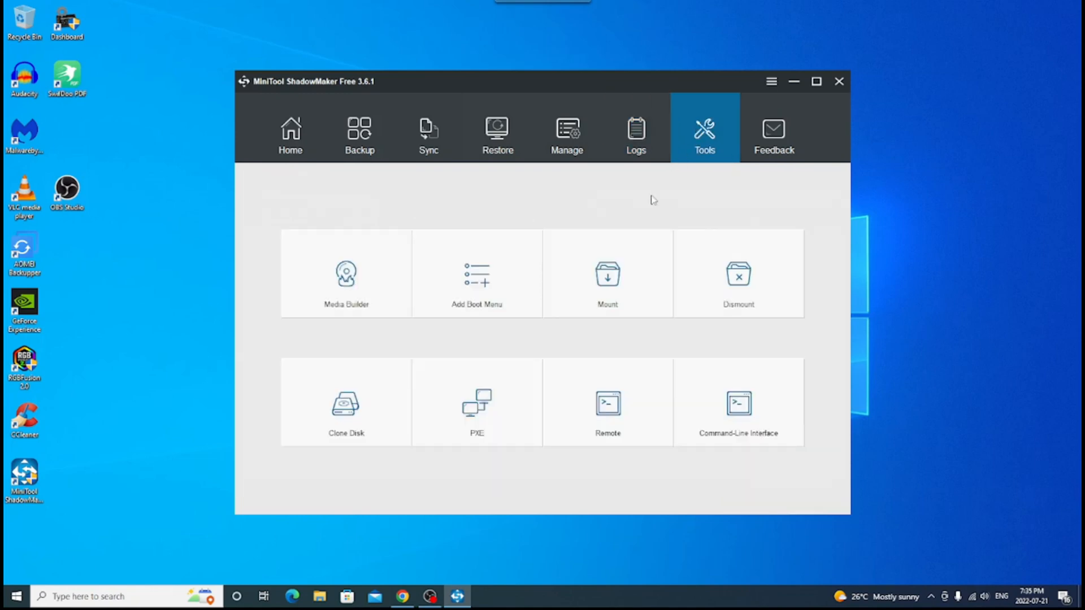
{"action": "mouse_move", "coordinate": [346, 274]}
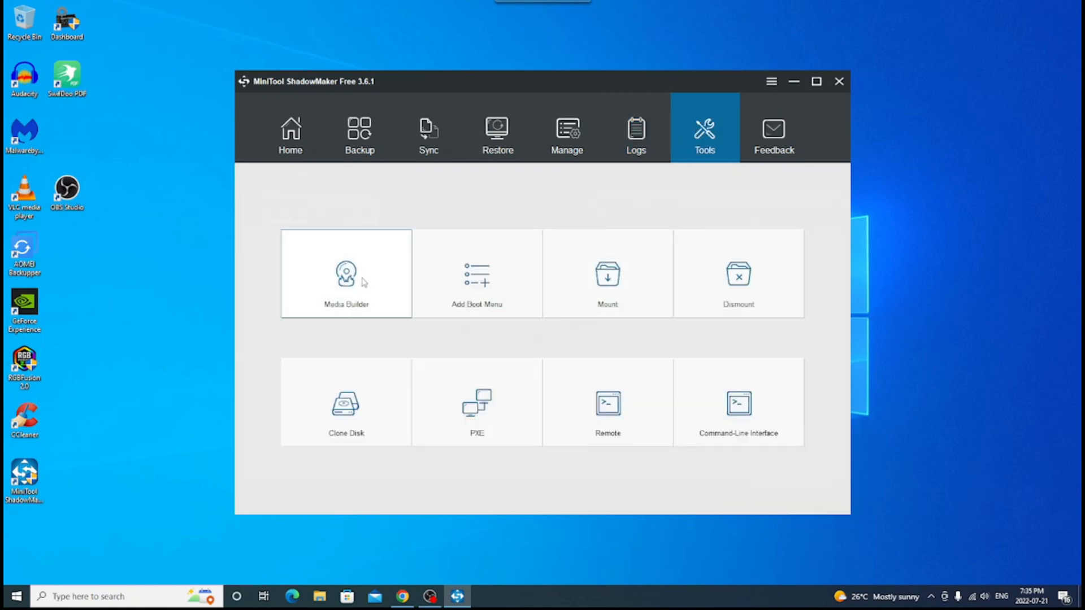
- Launch the MiniTool Media Builder for WinPE bootable media, then close it
{"action": "left_click", "coordinate": [839, 81]}
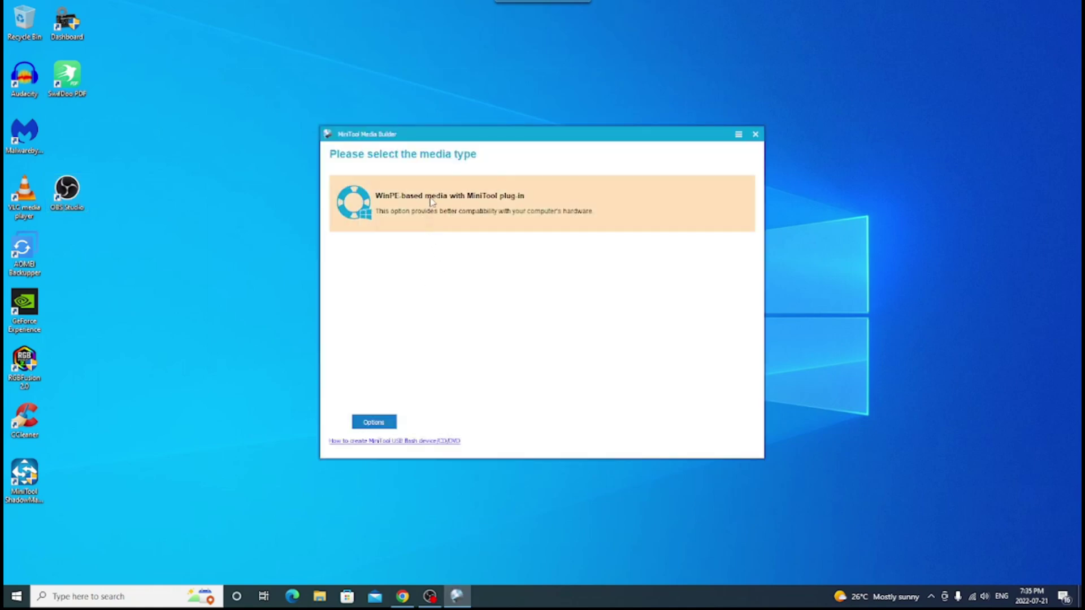
{"action": "mouse_move", "coordinate": [554, 226]}
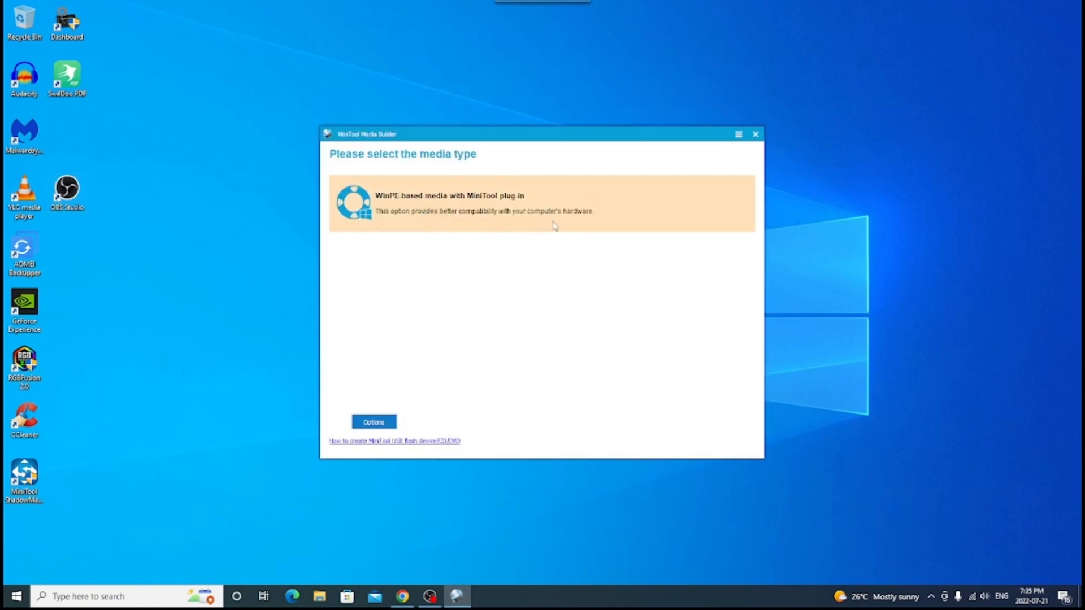
{"action": "mouse_move", "coordinate": [390, 192]}
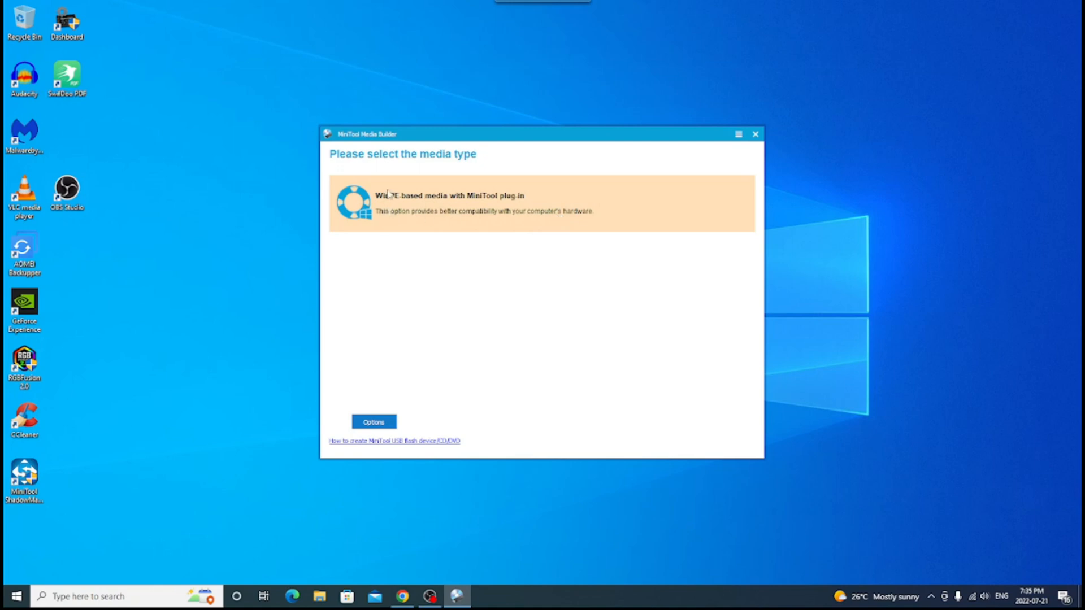
{"action": "mouse_move", "coordinate": [519, 203]}
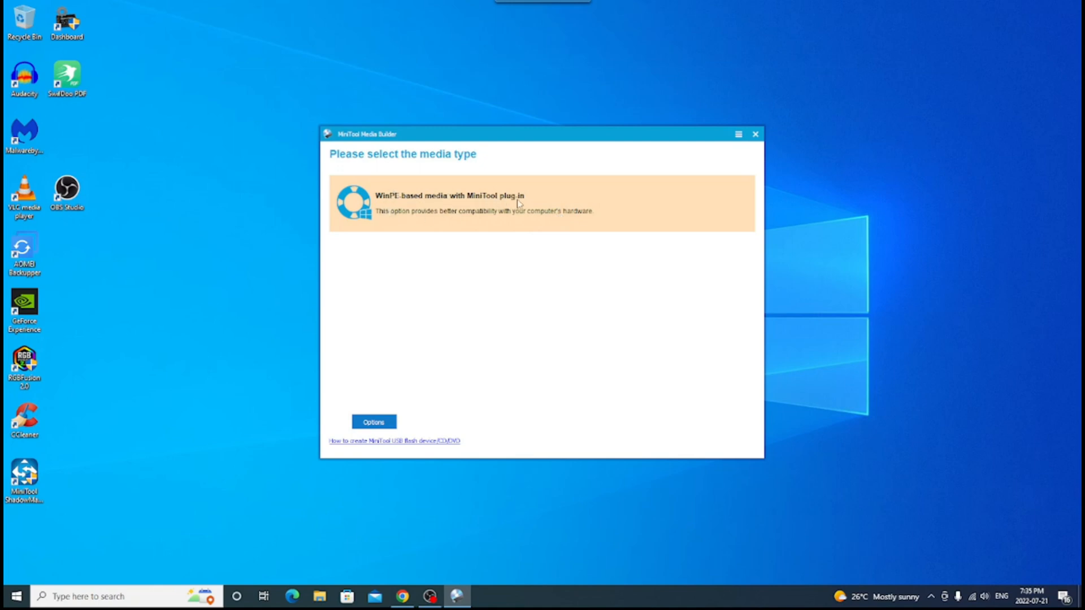
{"action": "mouse_move", "coordinate": [395, 215]}
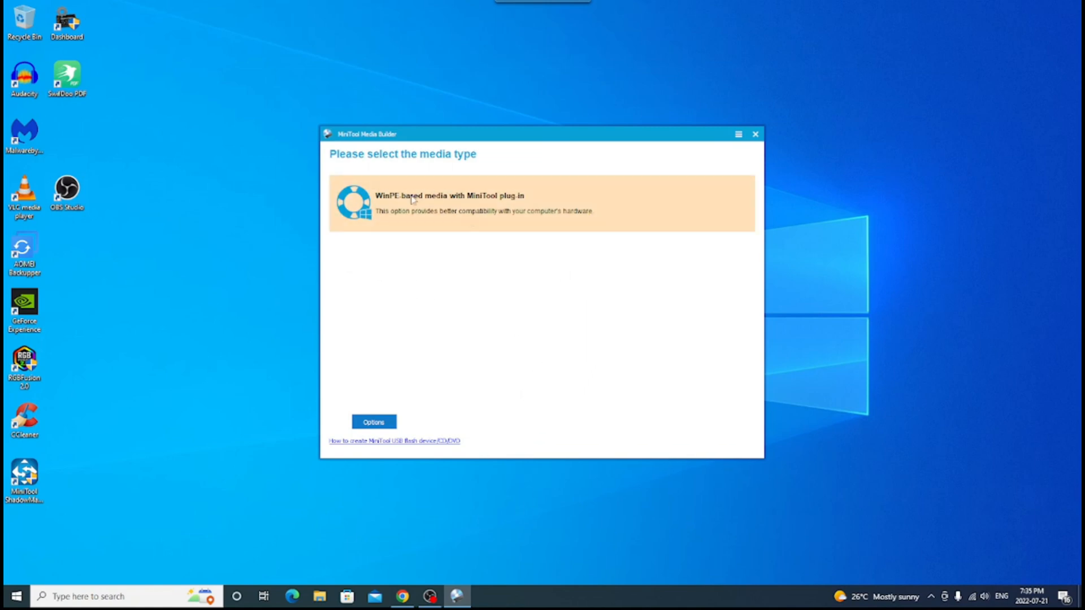
{"action": "mouse_move", "coordinate": [430, 205]}
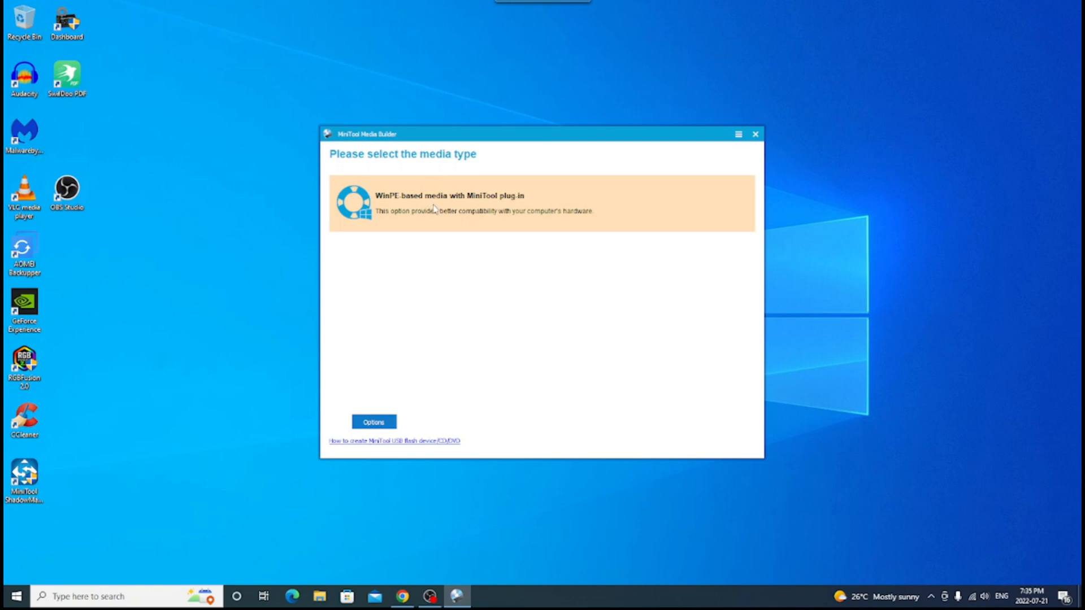
{"action": "mouse_move", "coordinate": [465, 282]}
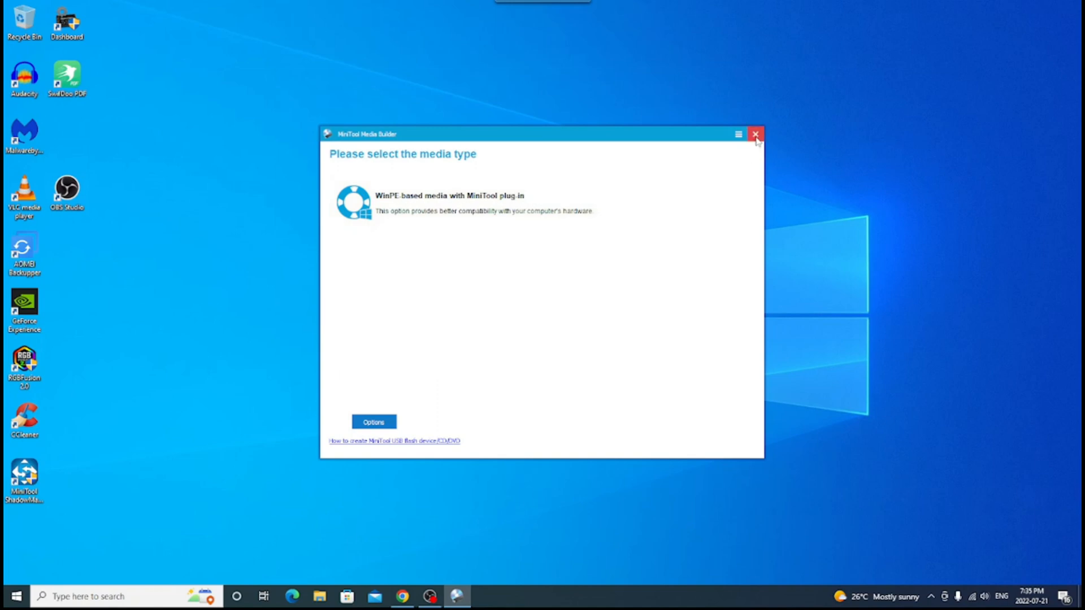
{"action": "left_click", "coordinate": [756, 134]}
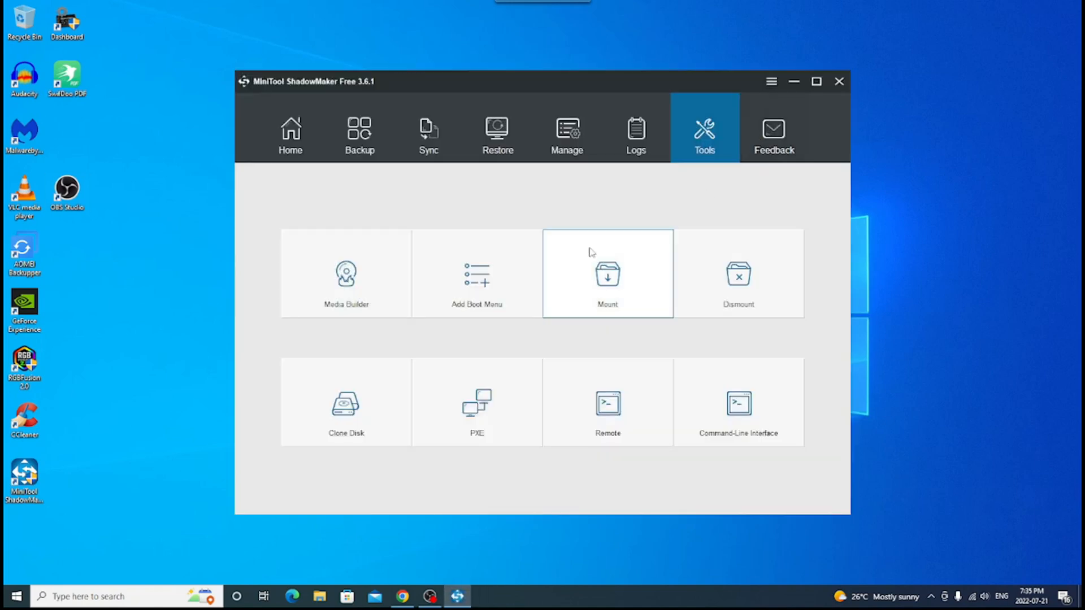
{"action": "mouse_move", "coordinate": [571, 293]}
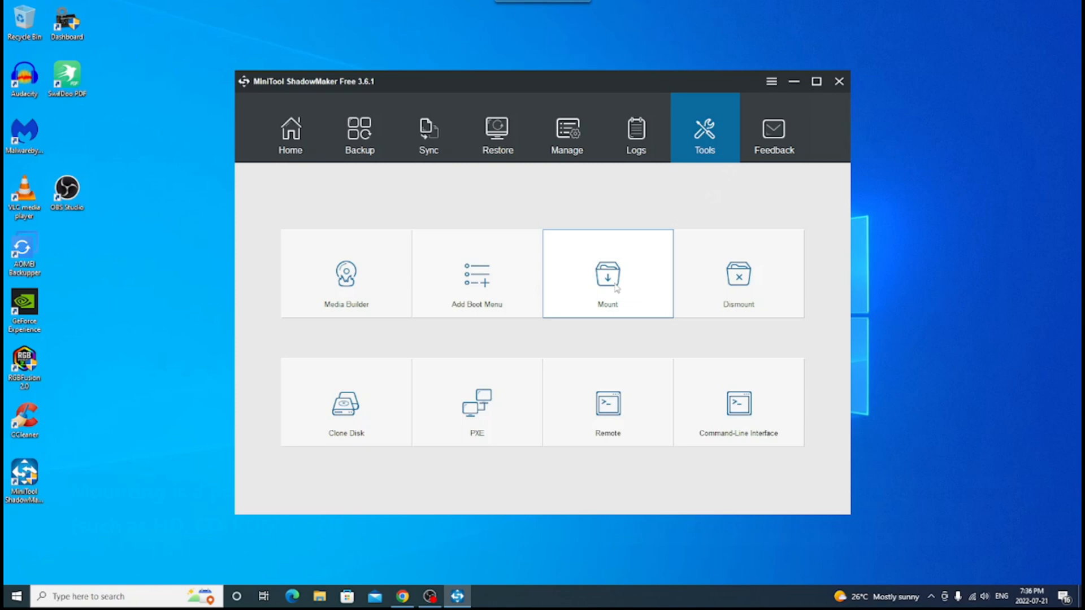
{"action": "mouse_move", "coordinate": [416, 356]}
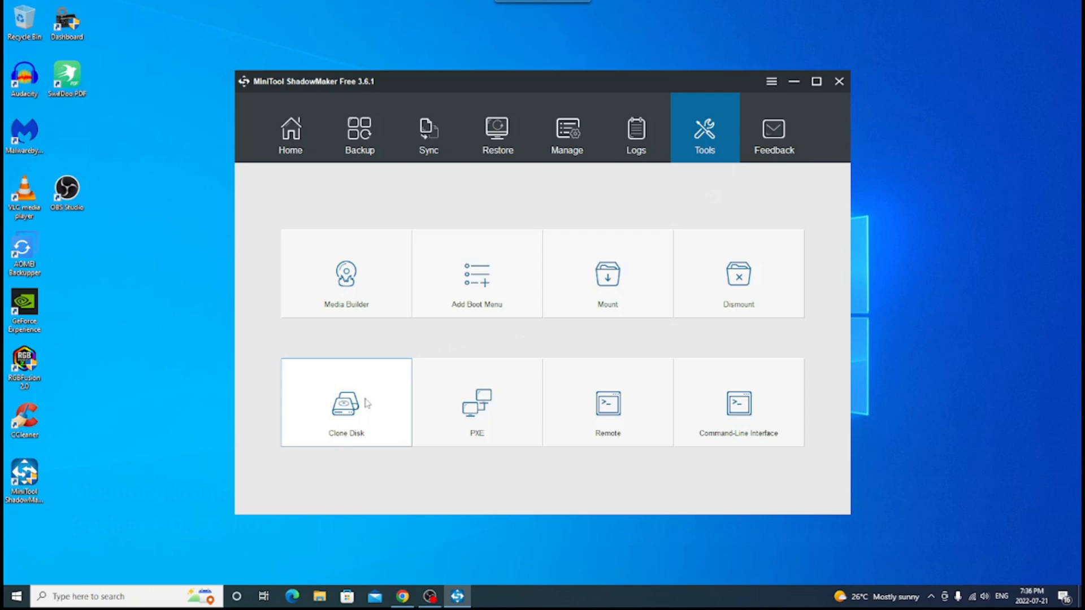
{"action": "mouse_move", "coordinate": [366, 408]}
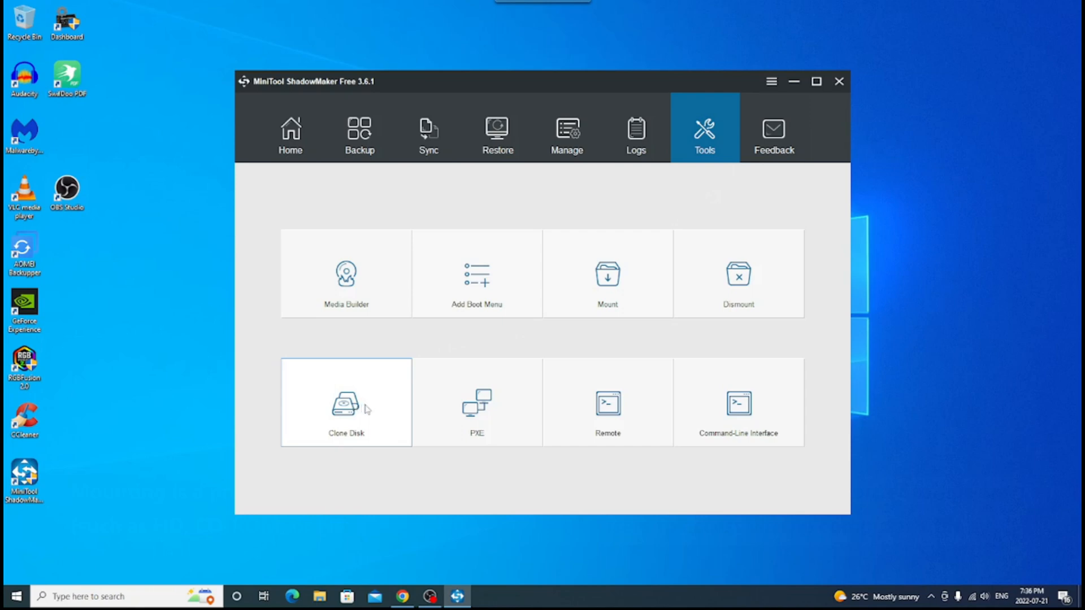
{"action": "left_click", "coordinate": [346, 402]}
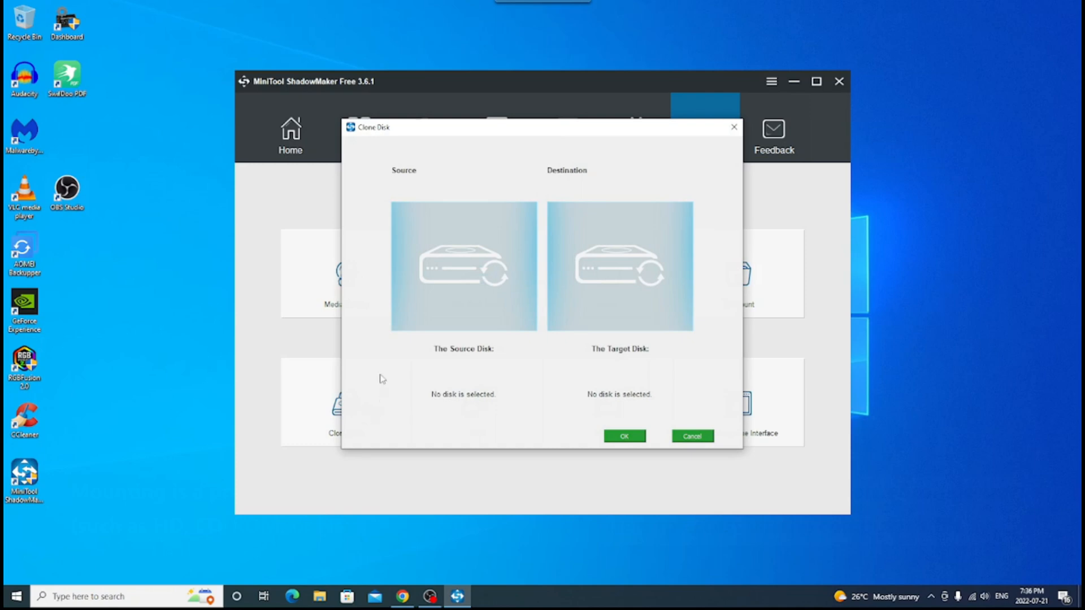
{"action": "mouse_move", "coordinate": [464, 286]}
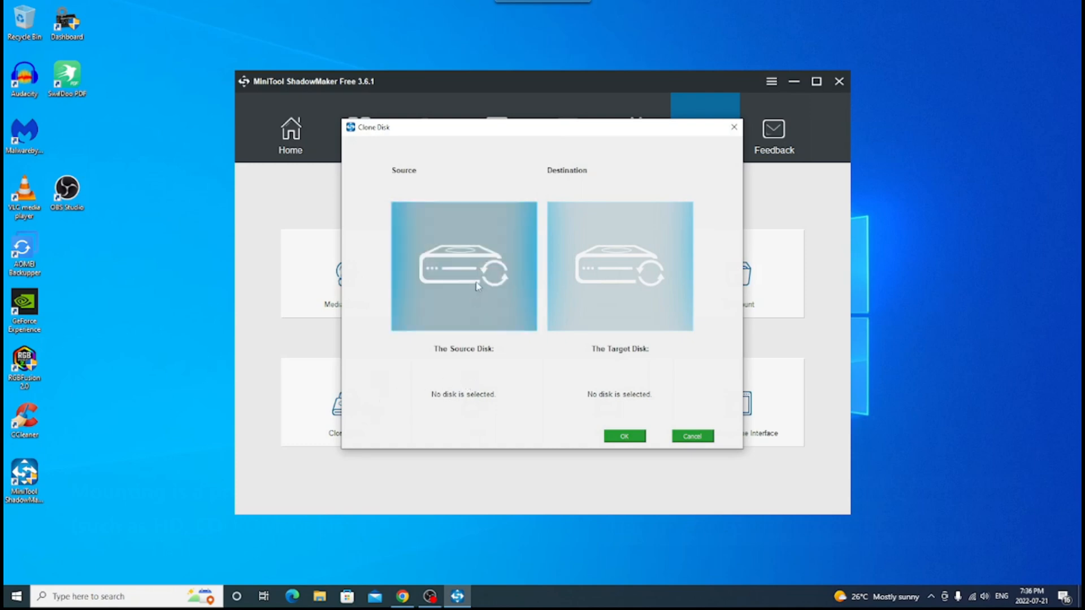
- Set disk 3 Force MP500 (447 GB) as the clone source
{"action": "left_click", "coordinate": [464, 265]}
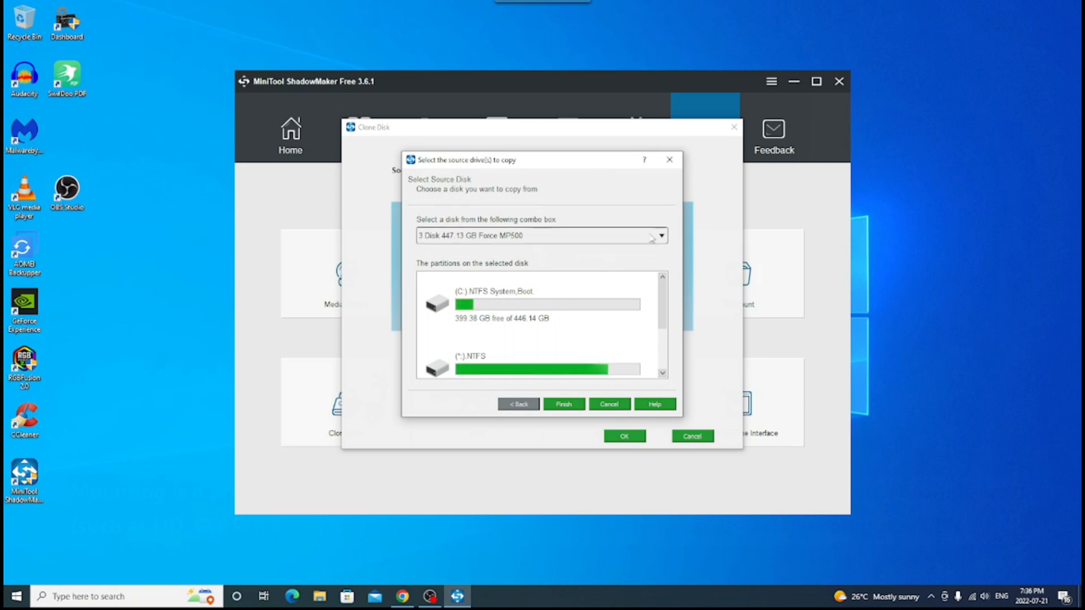
{"action": "left_click", "coordinate": [659, 235]}
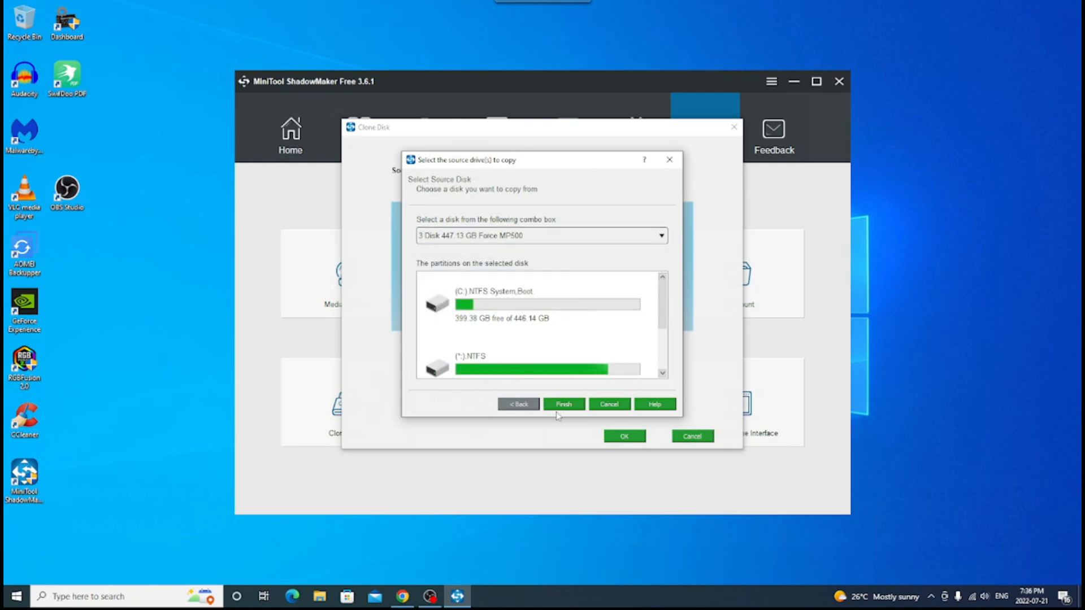
{"action": "scroll", "scroll_direction": "down", "scroll_amount": 3}
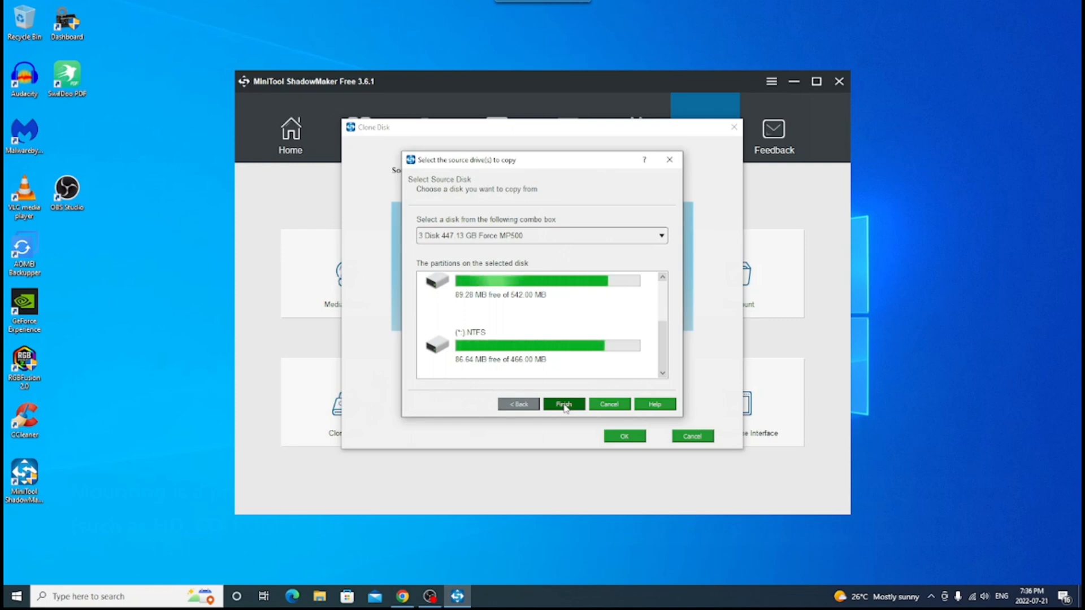
{"action": "left_click", "coordinate": [563, 405]}
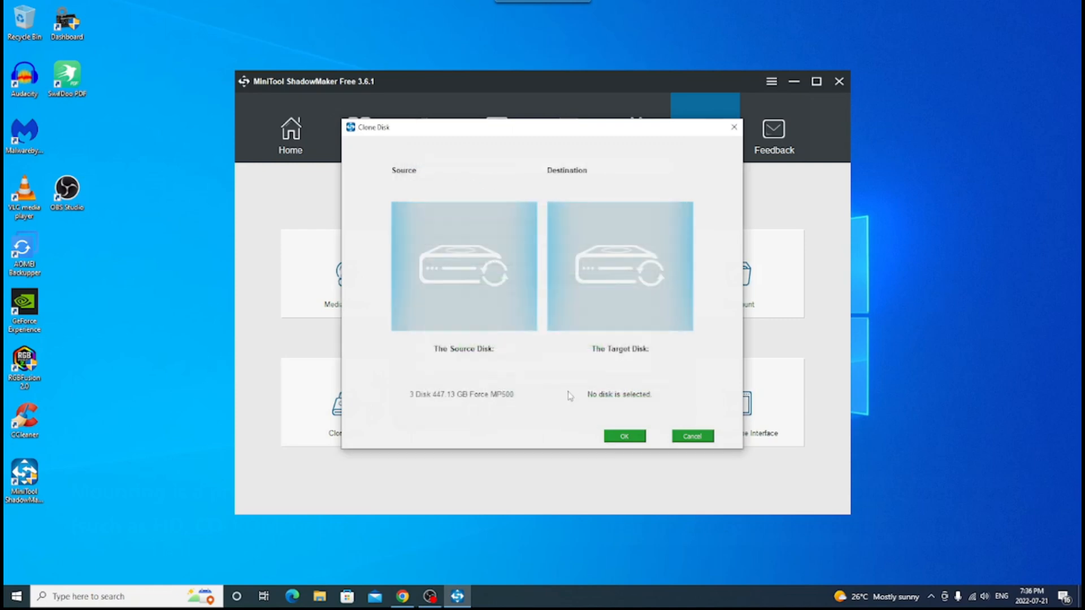
- Set disk 4 KINGSTON SA1000M8480G as the clone destination
{"action": "left_click", "coordinate": [620, 267]}
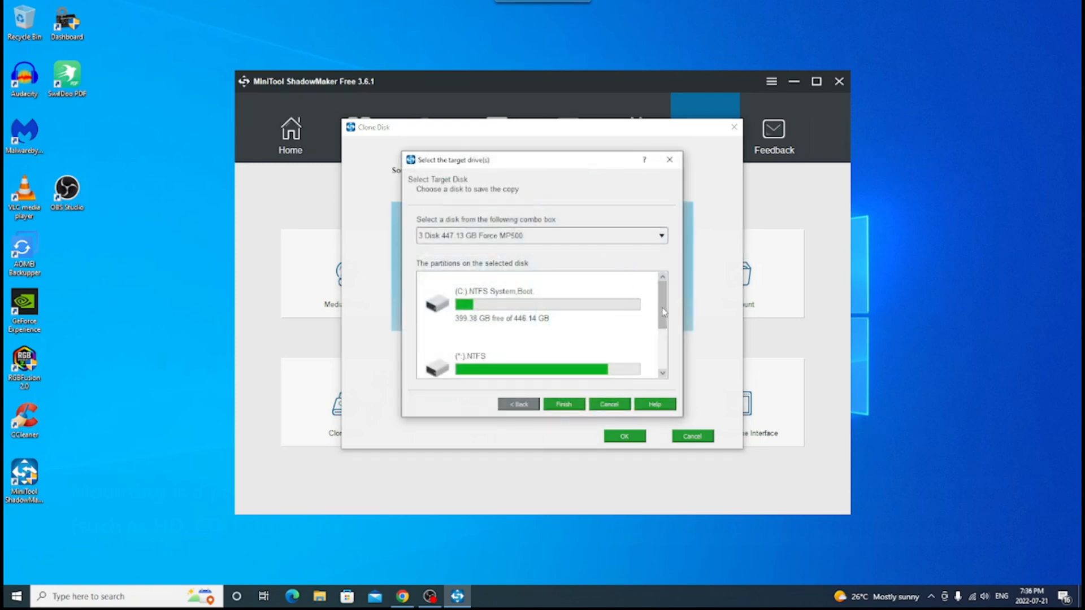
{"action": "scroll", "scroll_direction": "down", "scroll_amount": 3}
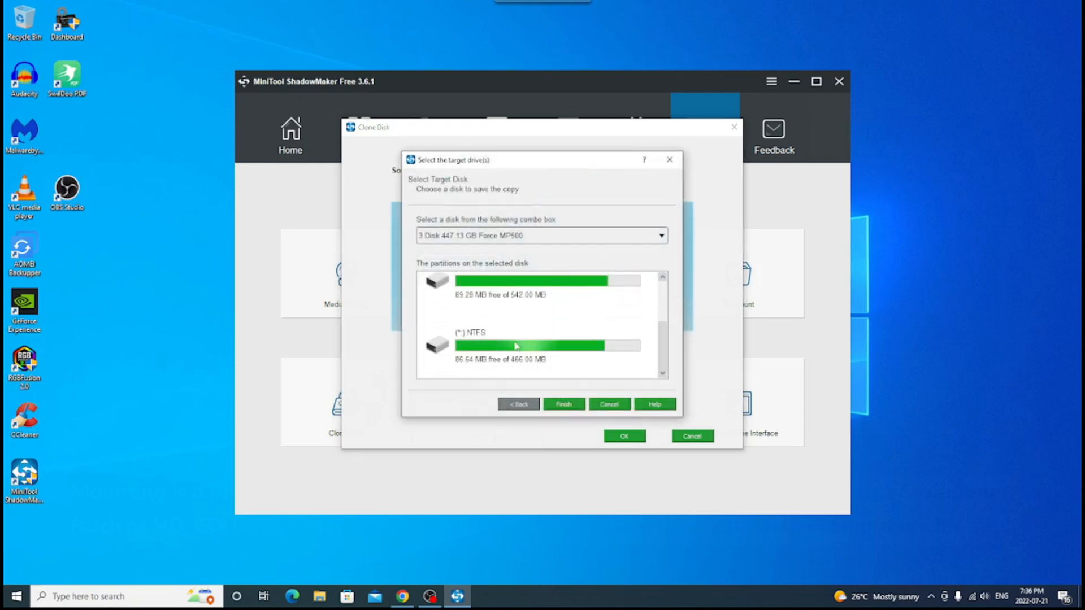
{"action": "left_click", "coordinate": [659, 235]}
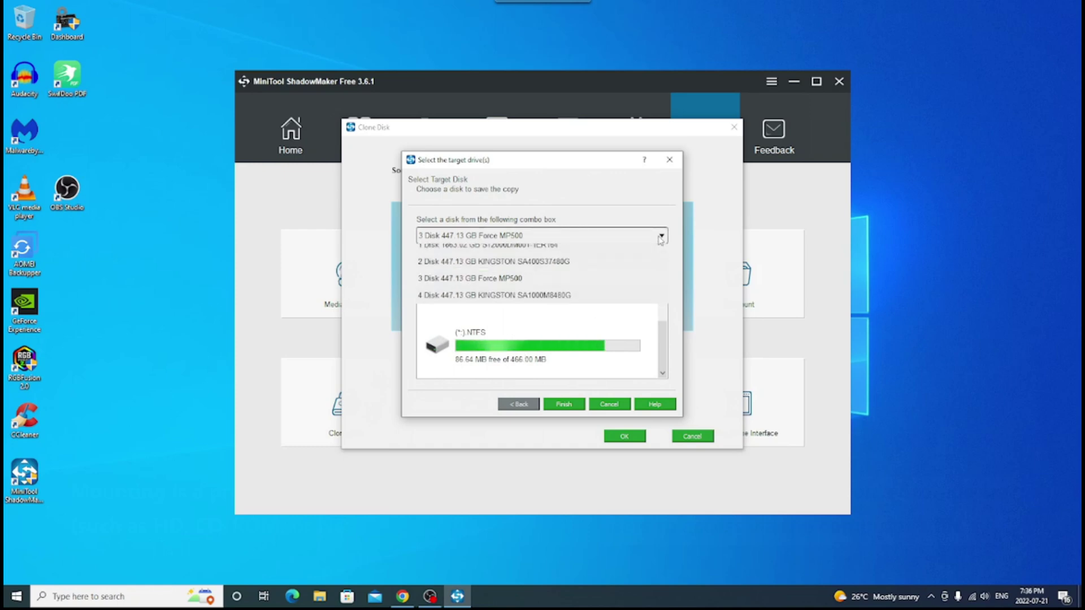
{"action": "left_click", "coordinate": [493, 295]}
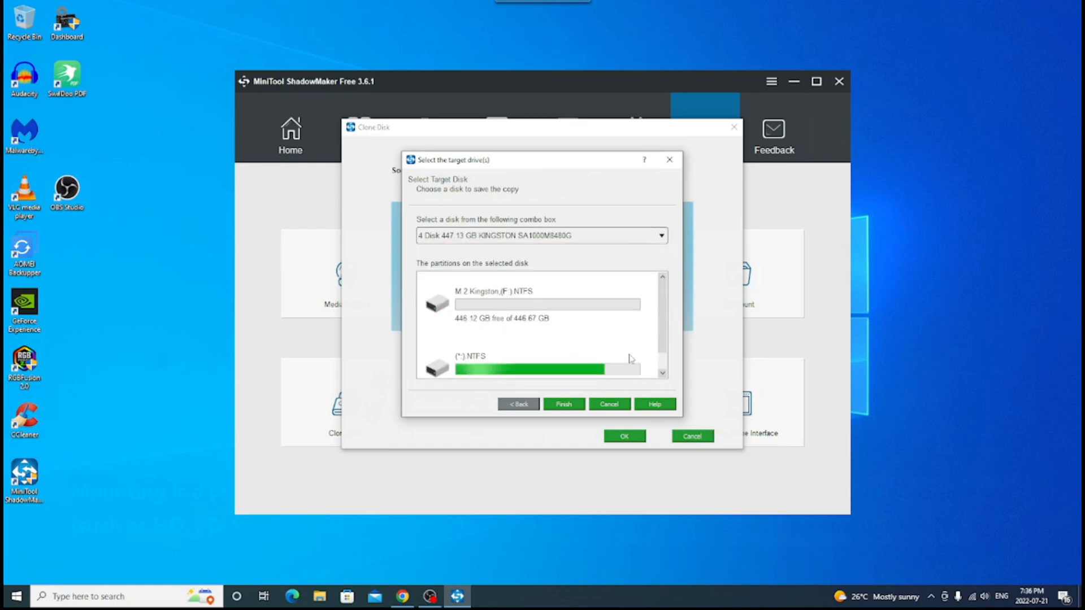
{"action": "left_click", "coordinate": [563, 404]}
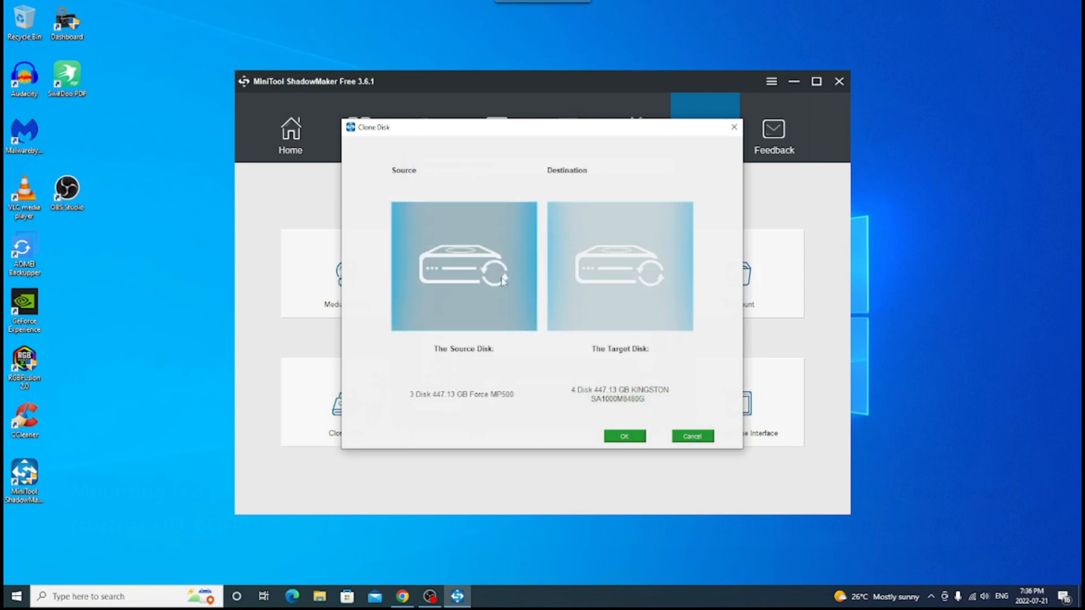
{"action": "mouse_move", "coordinate": [473, 269]}
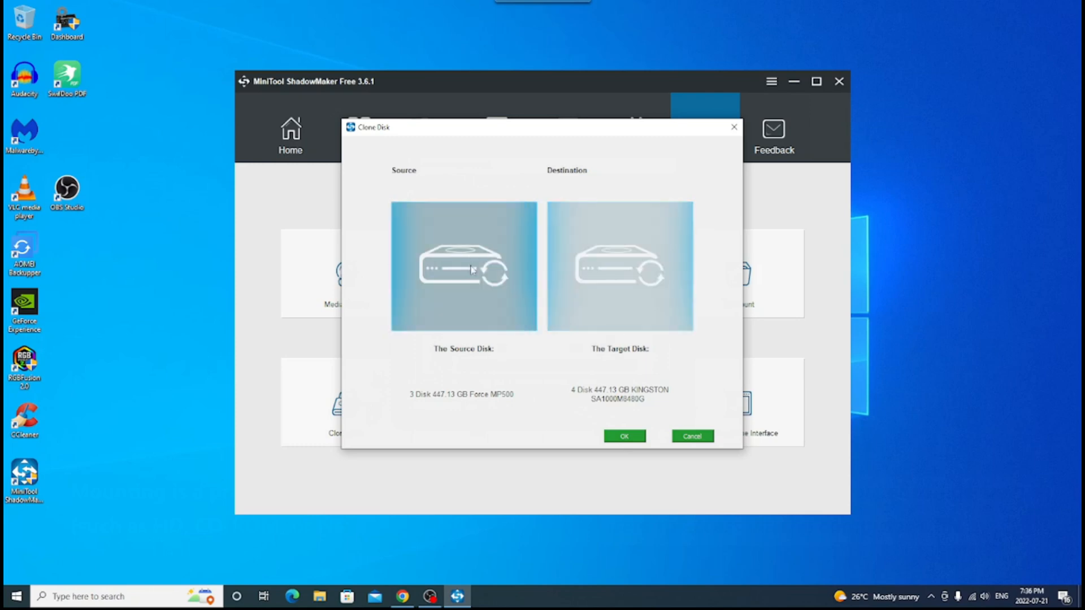
{"action": "mouse_move", "coordinate": [632, 302]}
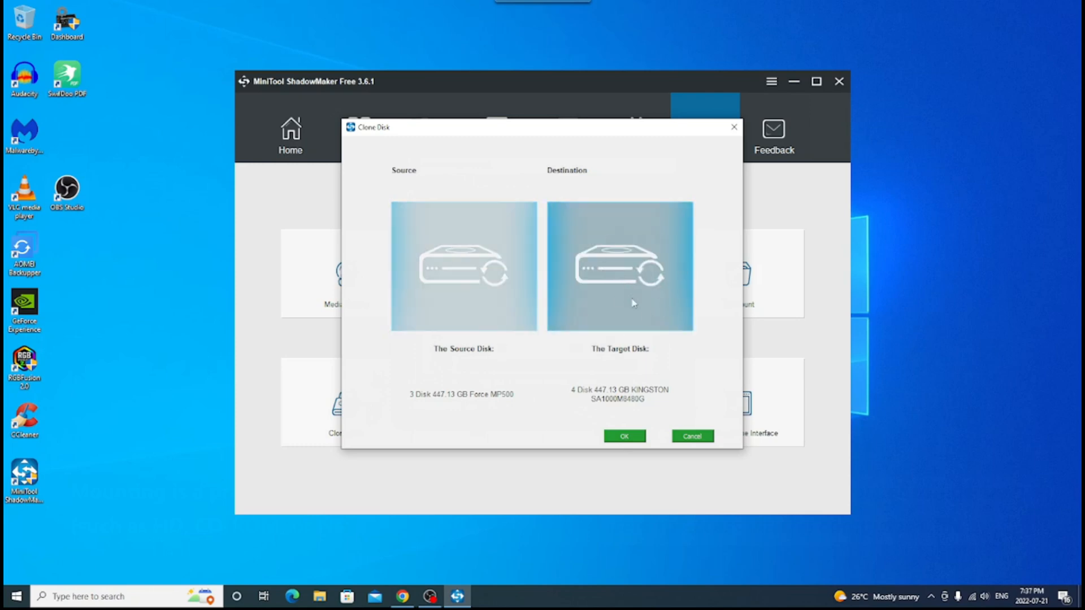
{"action": "mouse_move", "coordinate": [644, 291]}
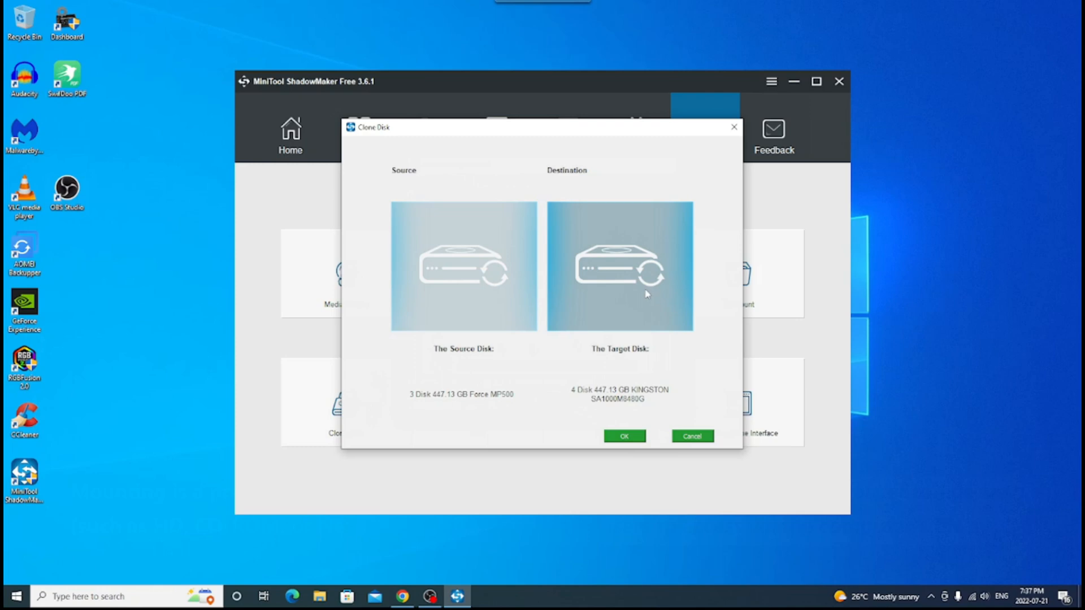
{"action": "mouse_move", "coordinate": [645, 287]}
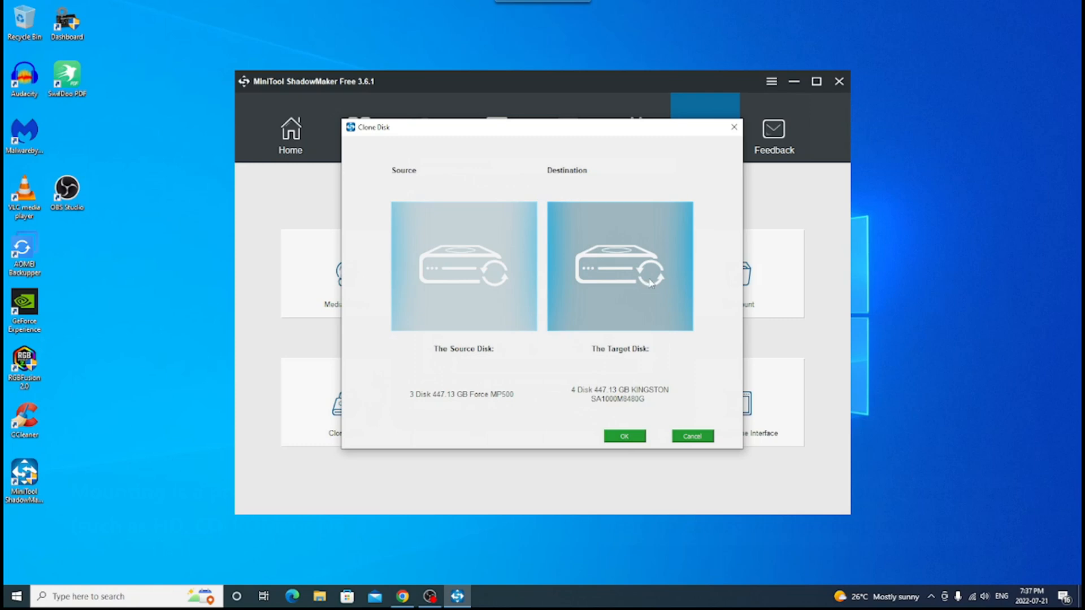
{"action": "mouse_move", "coordinate": [649, 290]}
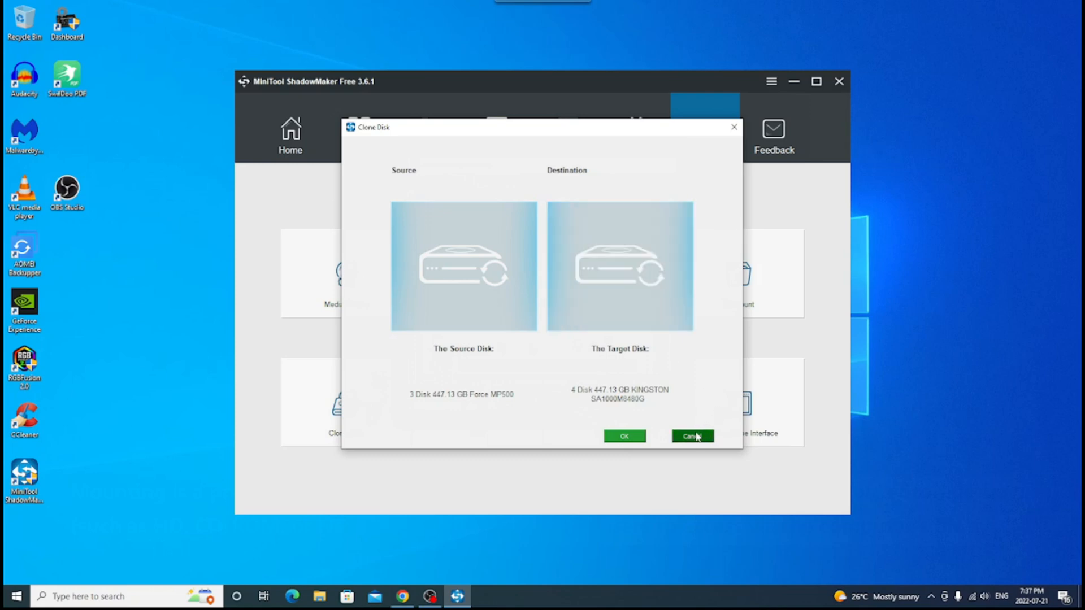
- Cancel the clone, try the command-line backup tool and close its Pro-only notice
{"action": "left_click", "coordinate": [692, 436]}
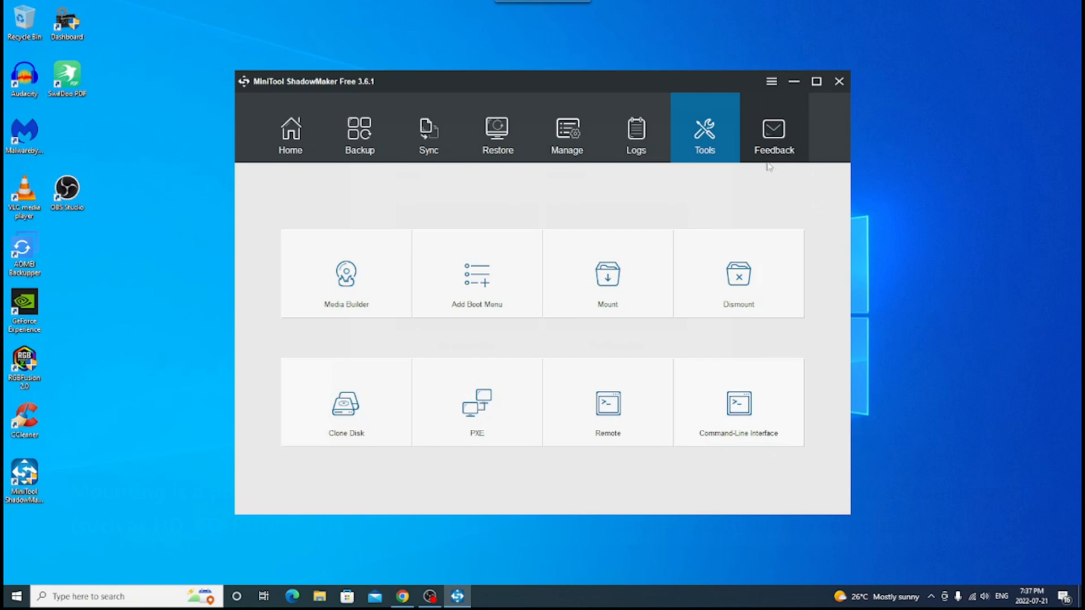
{"action": "mouse_move", "coordinate": [820, 176]}
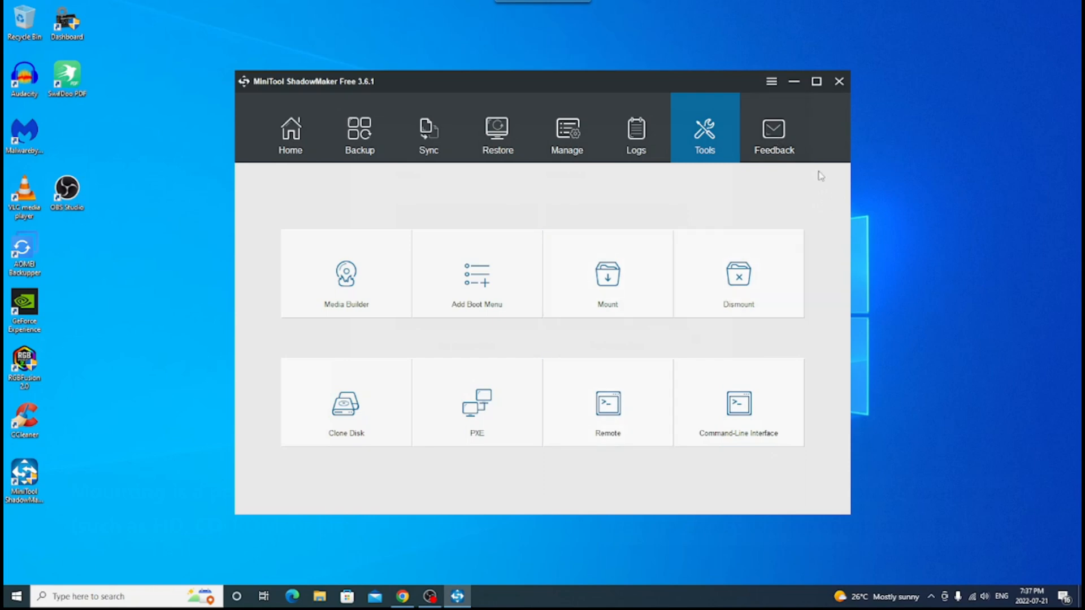
{"action": "mouse_move", "coordinate": [686, 462]}
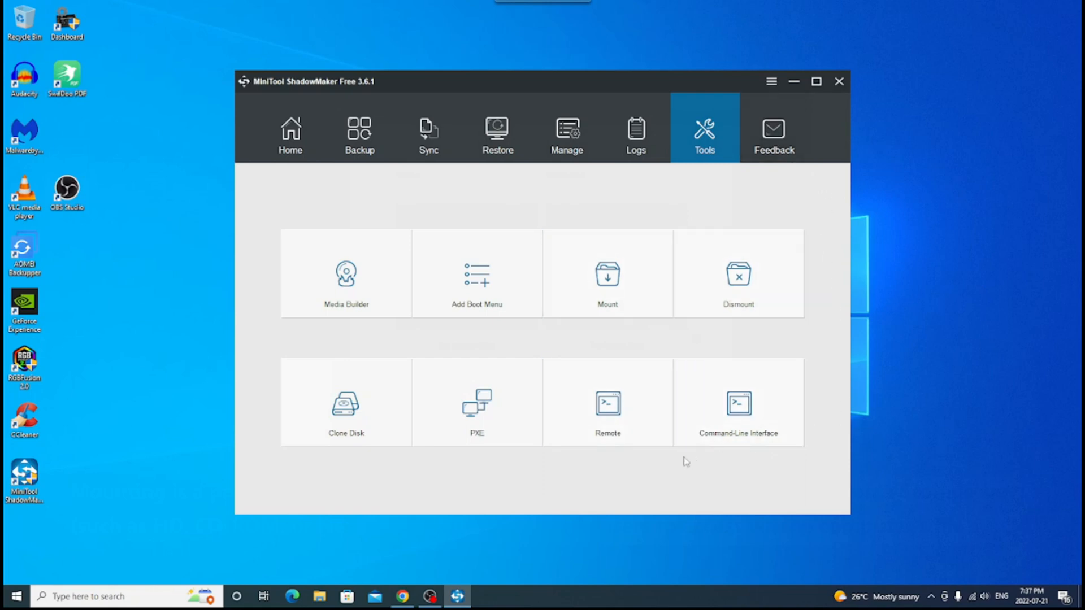
{"action": "mouse_move", "coordinate": [739, 408]}
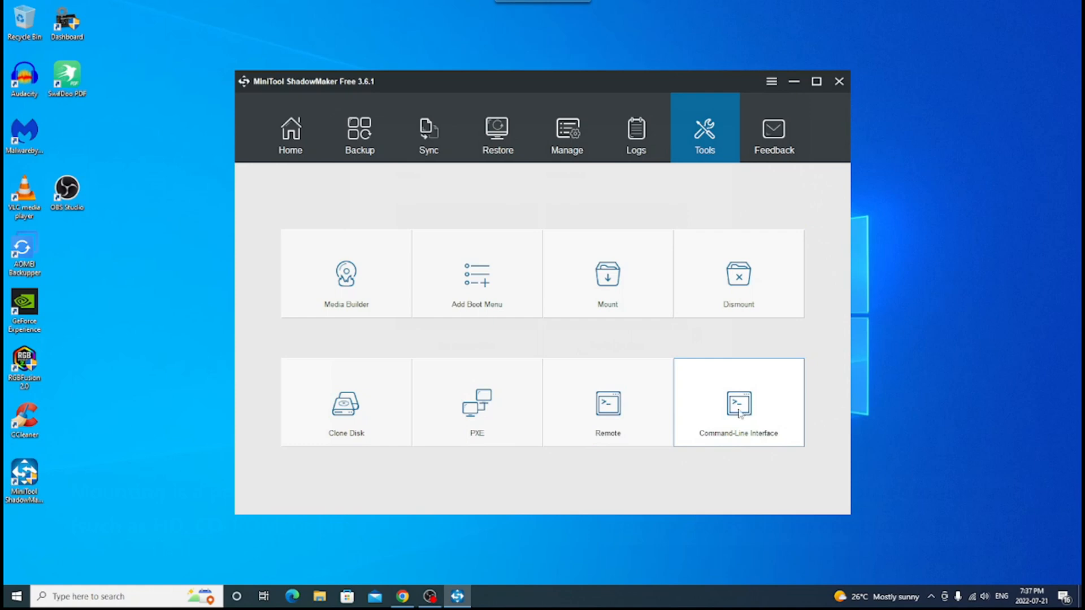
{"action": "left_click", "coordinate": [738, 403]}
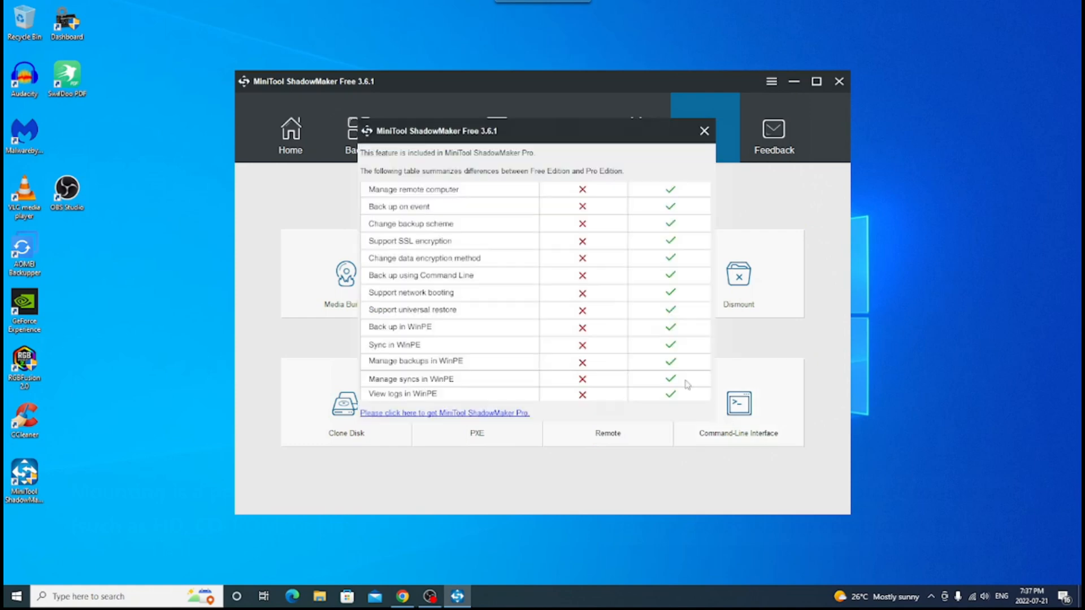
{"action": "mouse_move", "coordinate": [454, 195]}
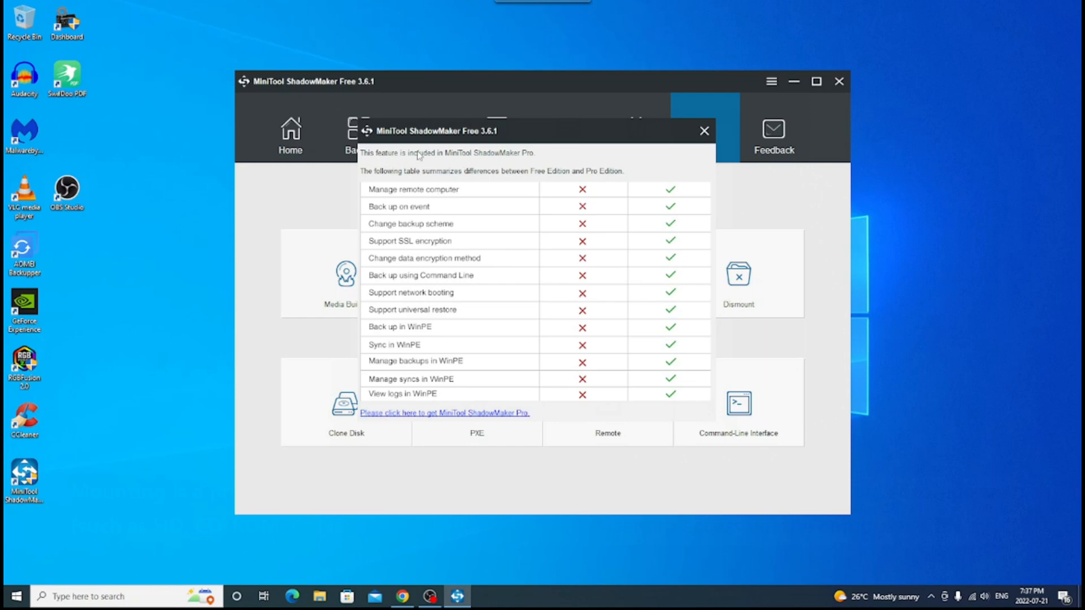
{"action": "mouse_move", "coordinate": [508, 158]}
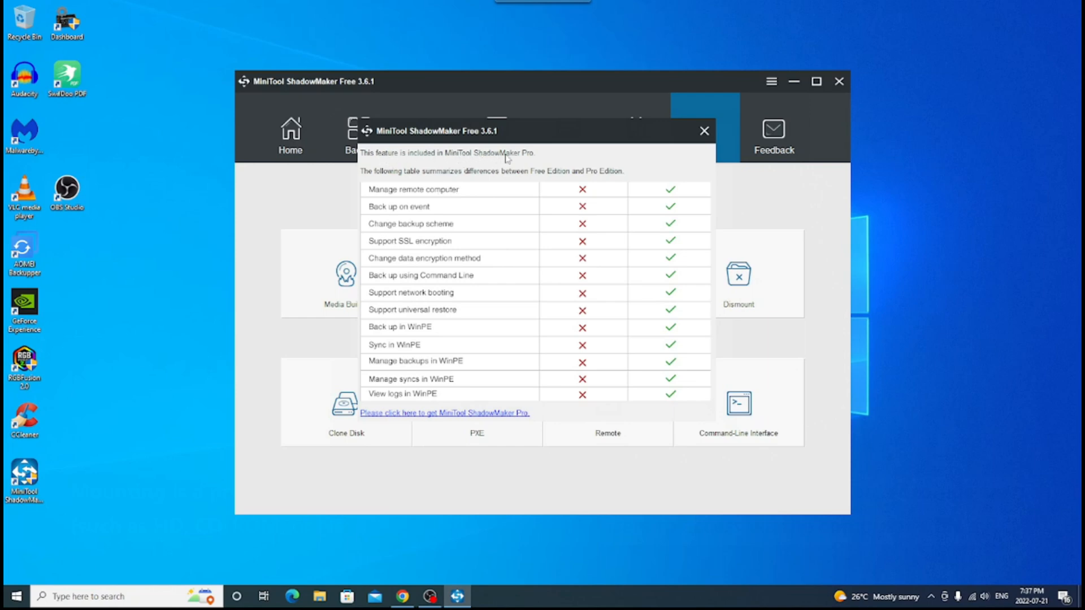
{"action": "mouse_move", "coordinate": [587, 236]}
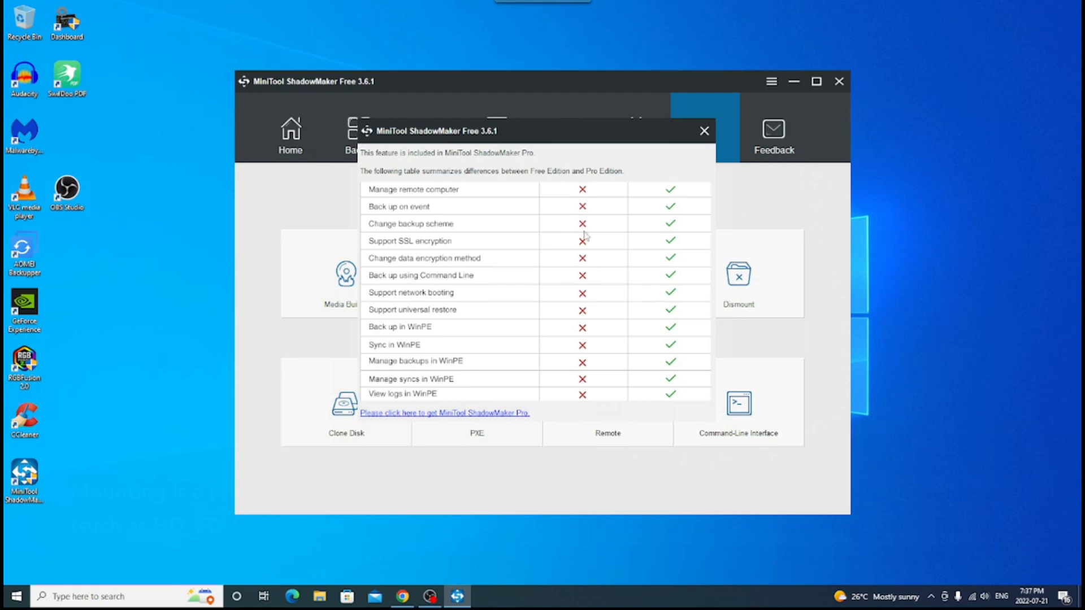
{"action": "mouse_move", "coordinate": [591, 307]}
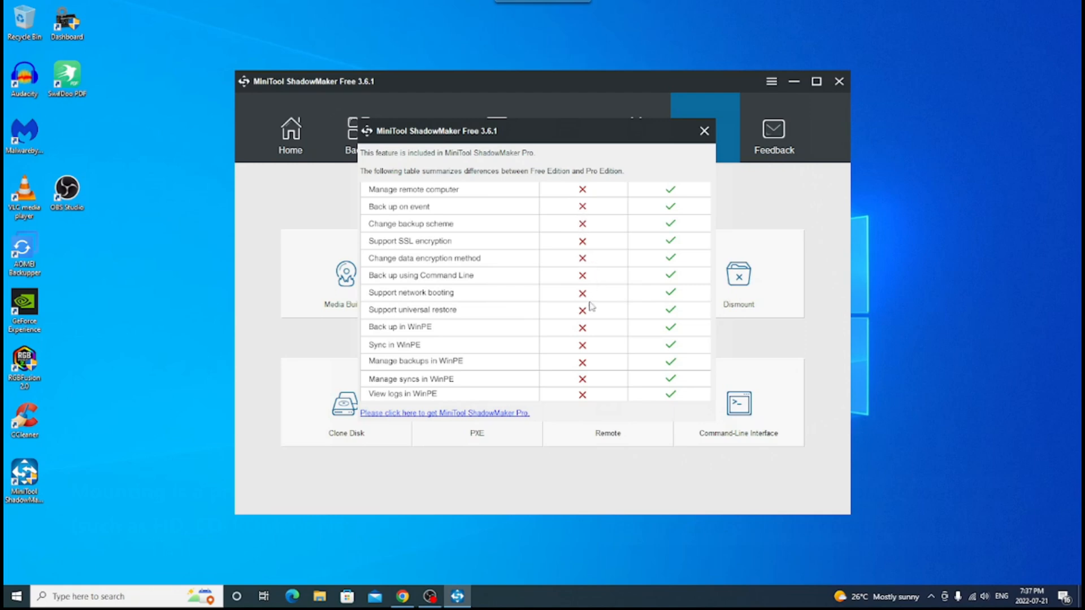
{"action": "mouse_move", "coordinate": [603, 303]}
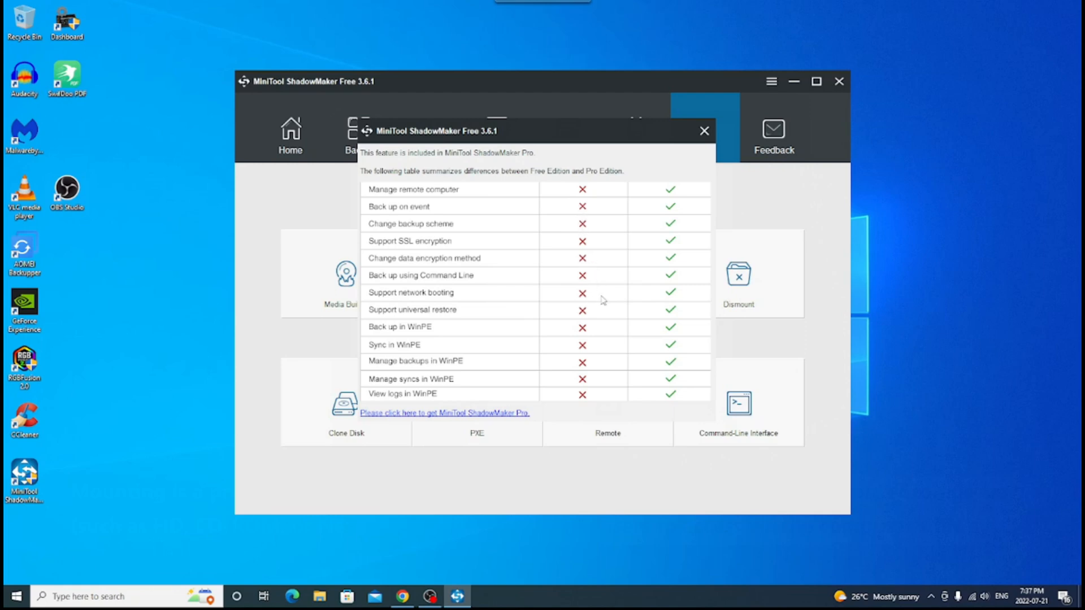
{"action": "mouse_move", "coordinate": [490, 414]}
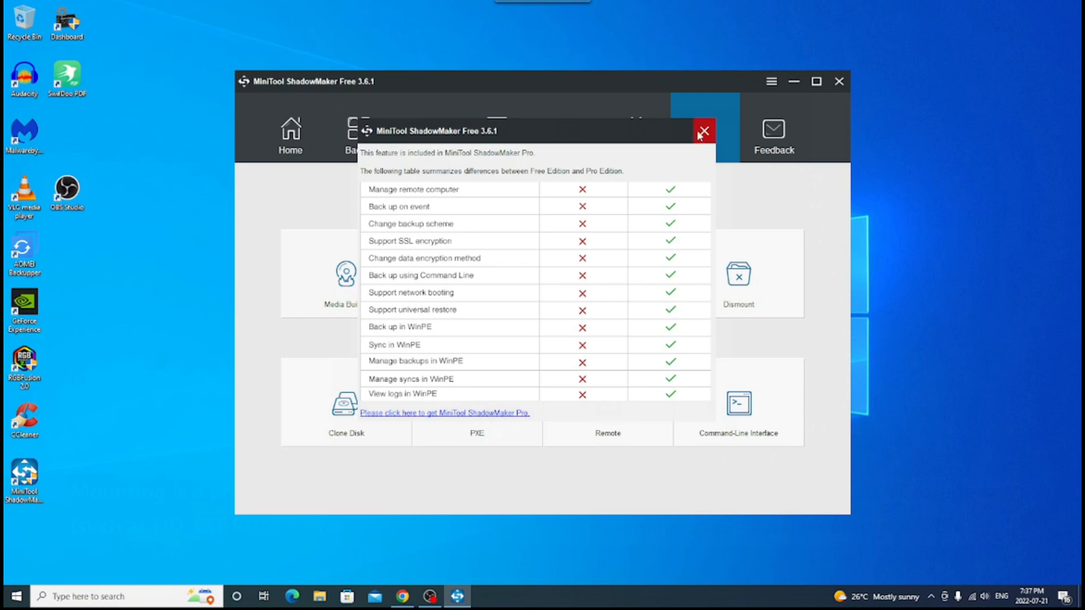
{"action": "left_click", "coordinate": [702, 131]}
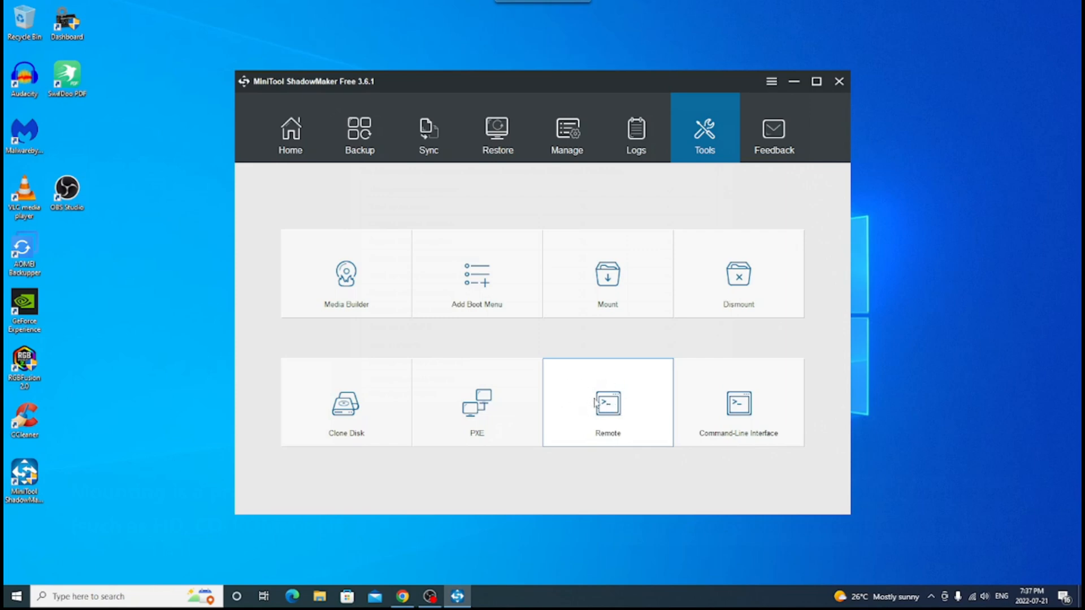
{"action": "mouse_move", "coordinate": [601, 416]}
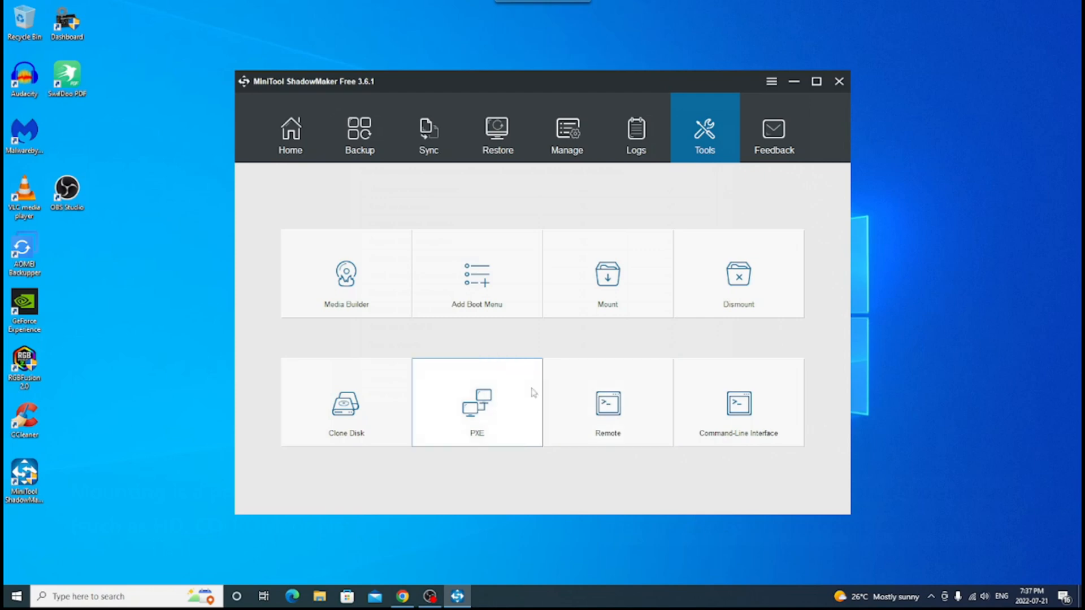
{"action": "mouse_move", "coordinate": [488, 408]}
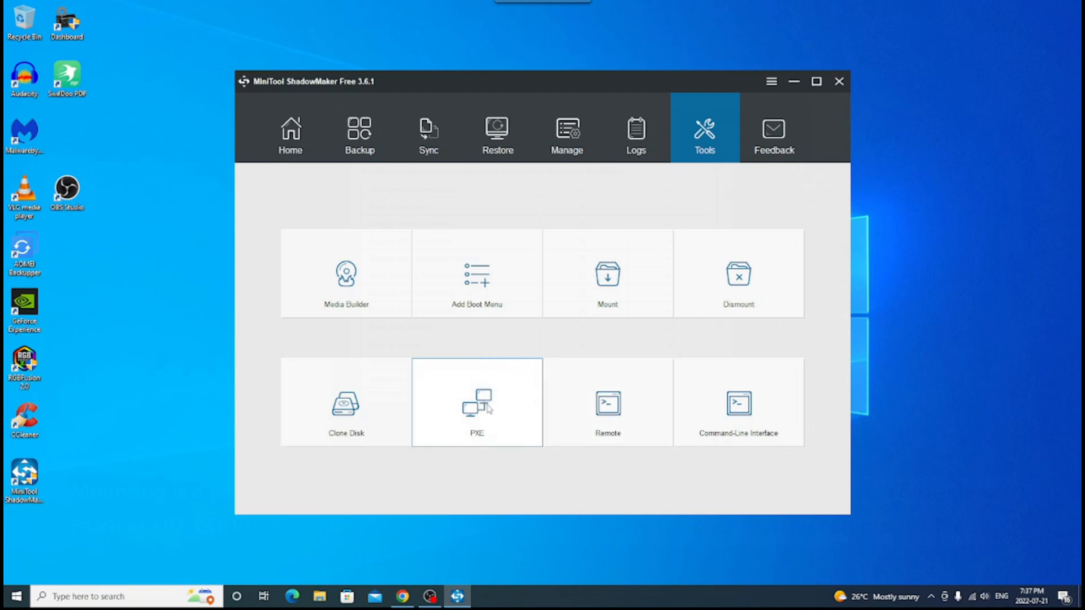
- Try the PXE network boot tool and close its Free vs Pro comparison notice
{"action": "left_click", "coordinate": [475, 403]}
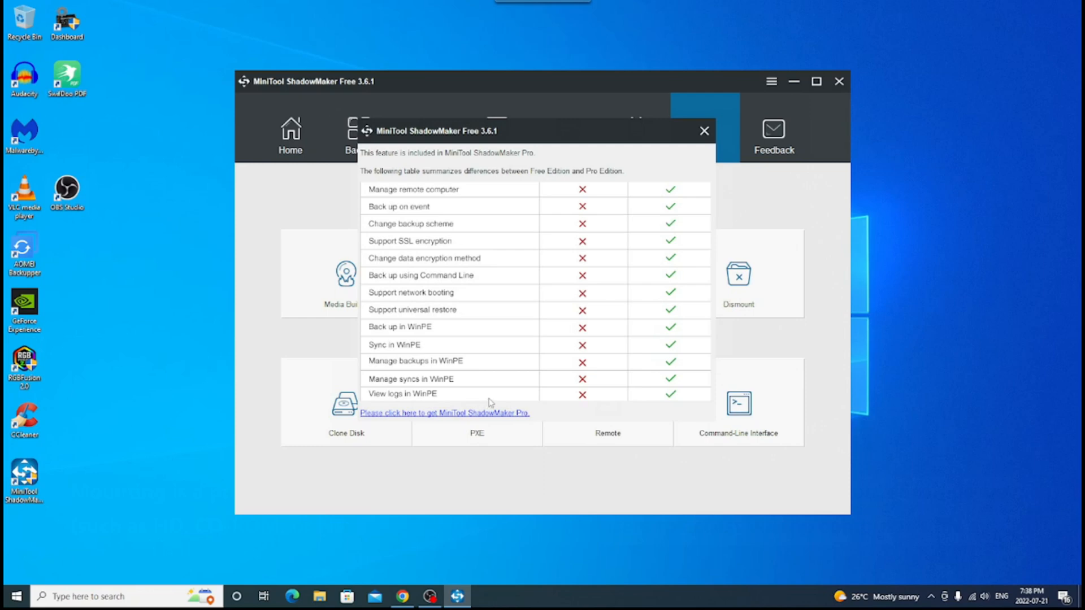
{"action": "mouse_move", "coordinate": [719, 164]}
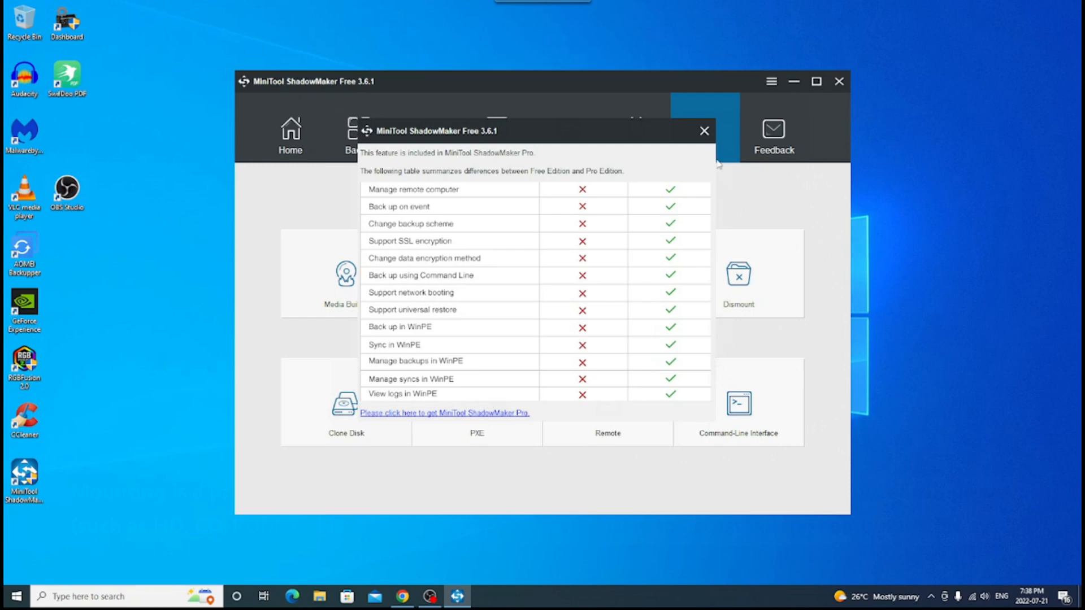
{"action": "left_click", "coordinate": [705, 131]}
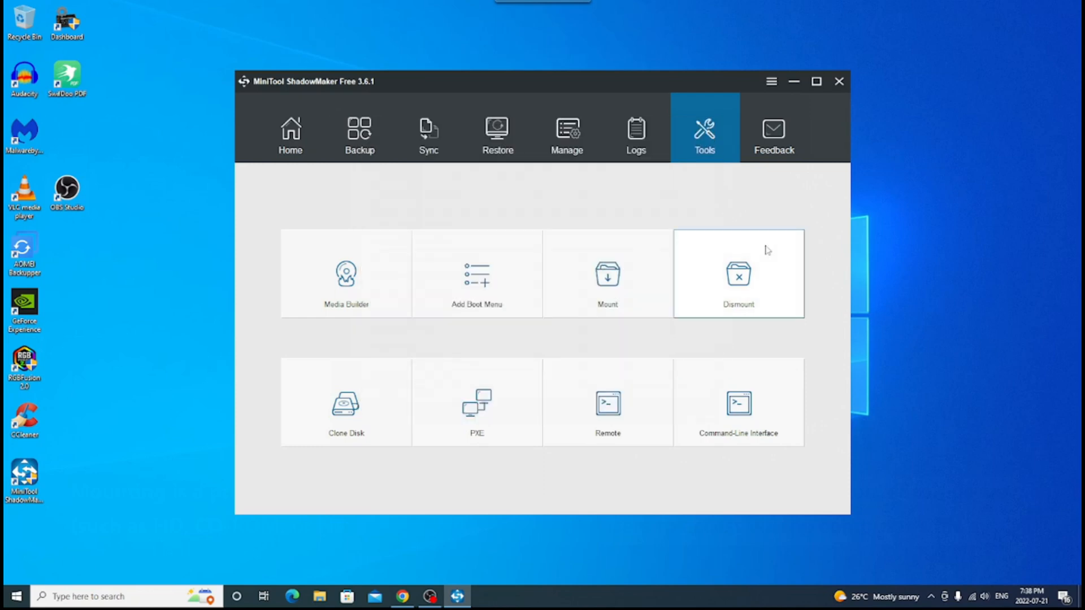
{"action": "mouse_move", "coordinate": [765, 237]}
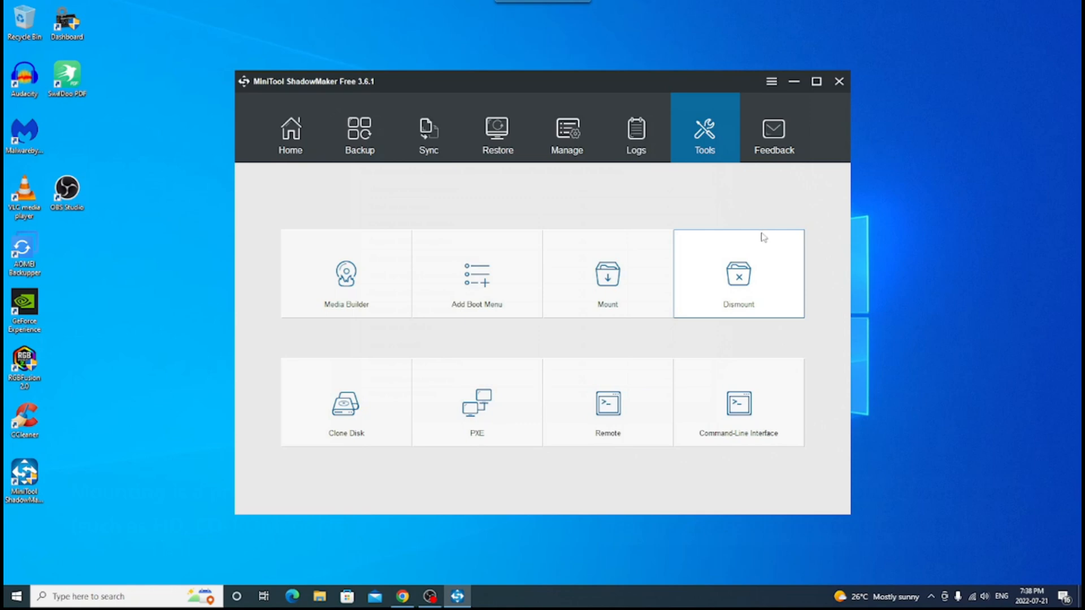
- Go to the C: to D: backup page and turn on the backup scheme in its settings
{"action": "left_click", "coordinate": [291, 134]}
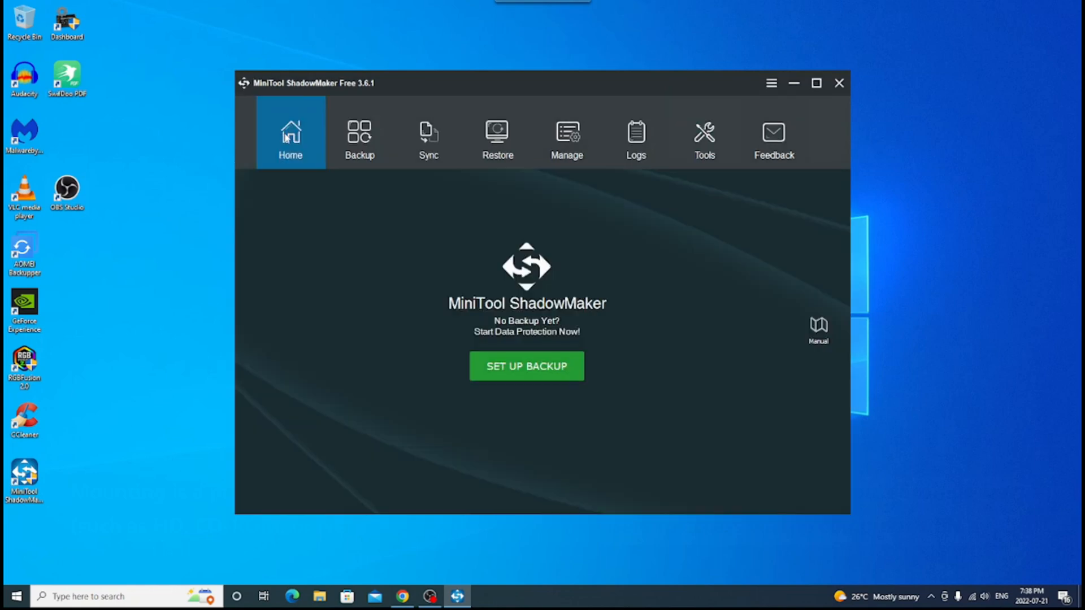
{"action": "left_click", "coordinate": [359, 137]}
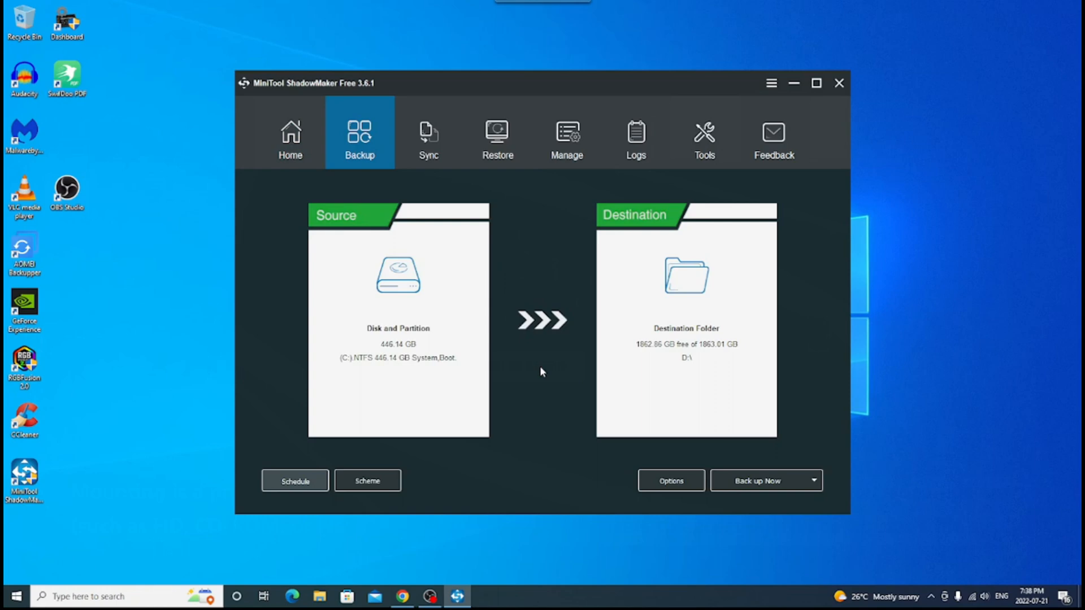
{"action": "mouse_move", "coordinate": [552, 366]}
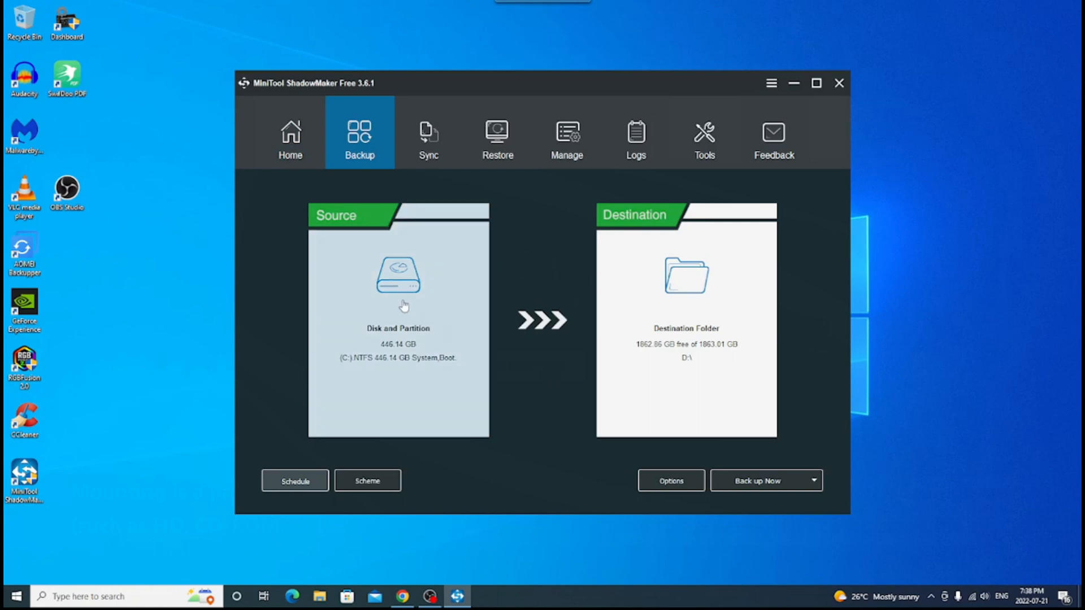
{"action": "mouse_move", "coordinate": [747, 371]}
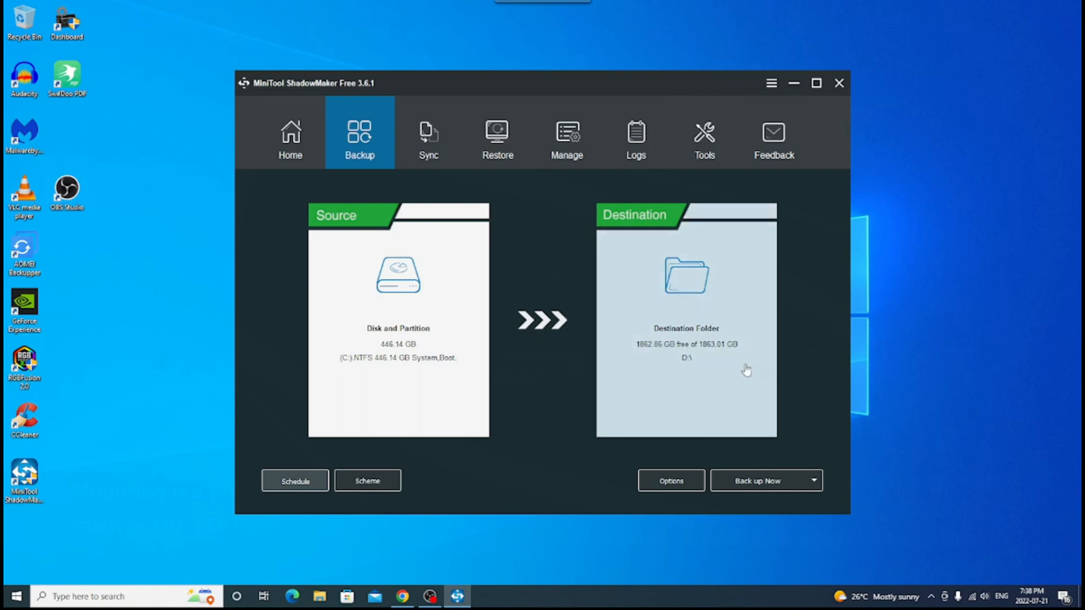
{"action": "mouse_move", "coordinate": [735, 366]}
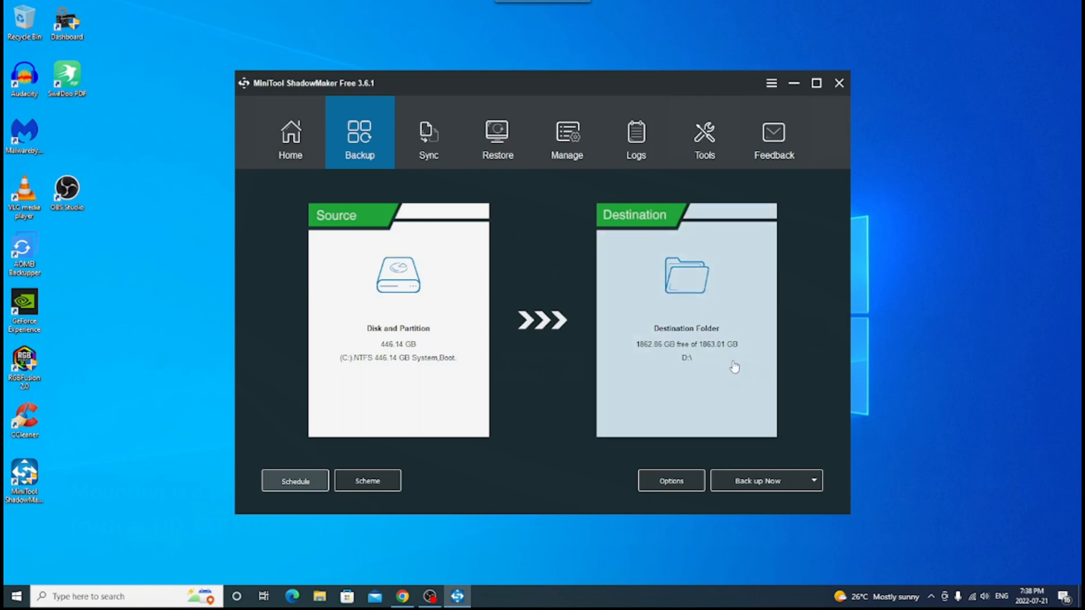
{"action": "mouse_move", "coordinate": [367, 481]}
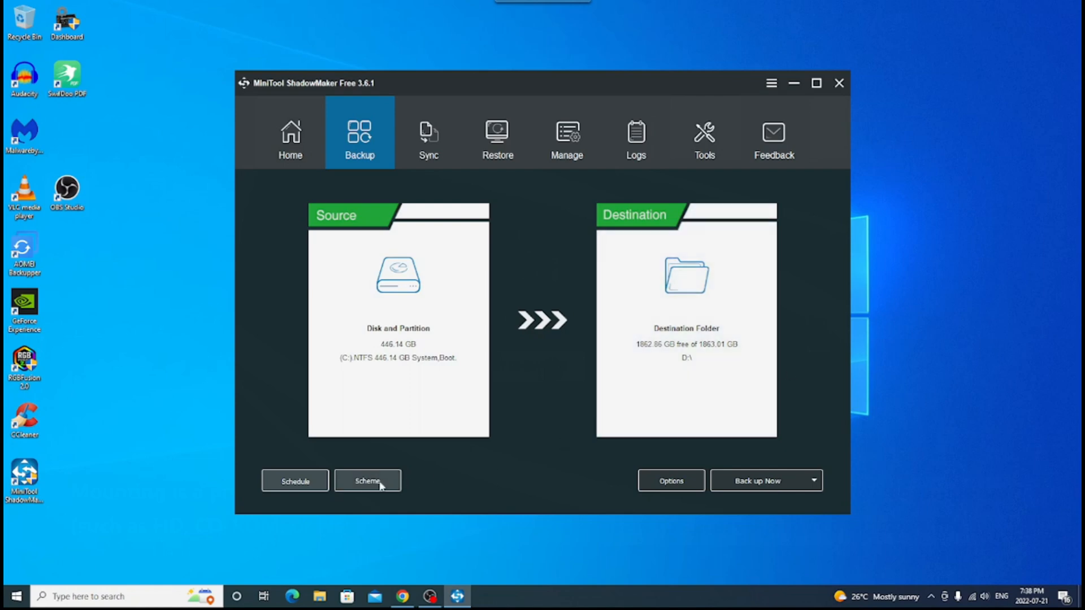
{"action": "left_click", "coordinate": [367, 482]}
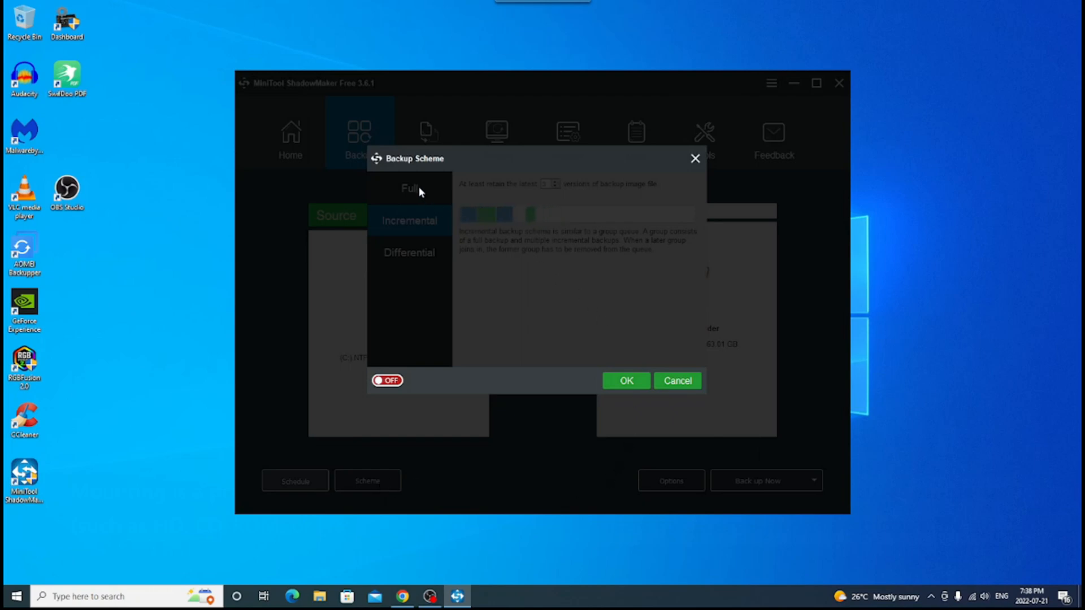
{"action": "left_click", "coordinate": [386, 381]}
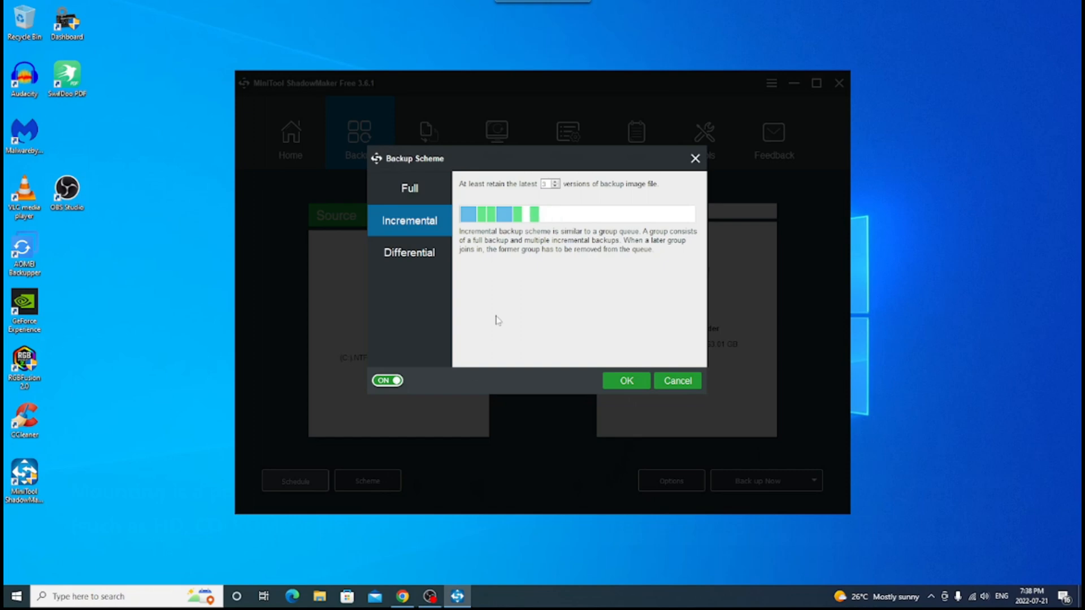
- Try the Full and Incremental schemes, dismiss each Pro-only notice, and cancel the scheme dialog
{"action": "left_click", "coordinate": [625, 381]}
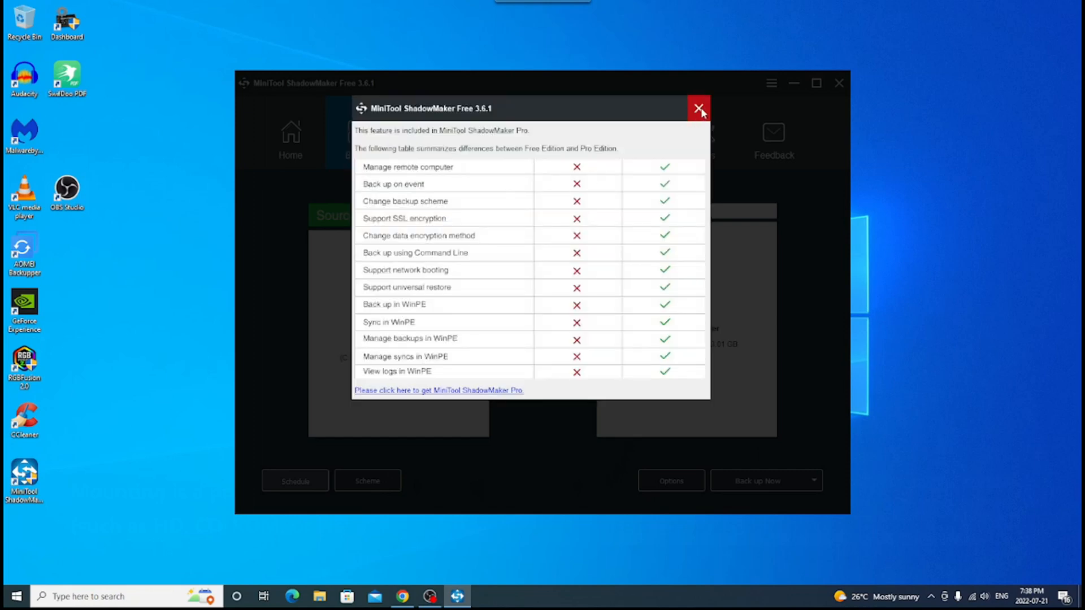
{"action": "left_click", "coordinate": [699, 108]}
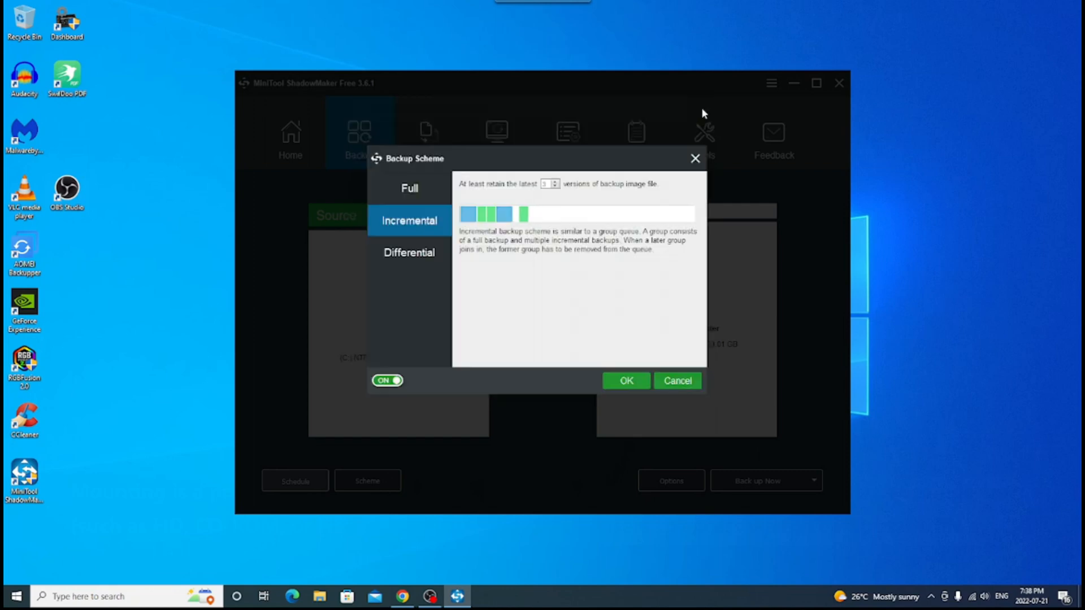
{"action": "mouse_move", "coordinate": [429, 227]}
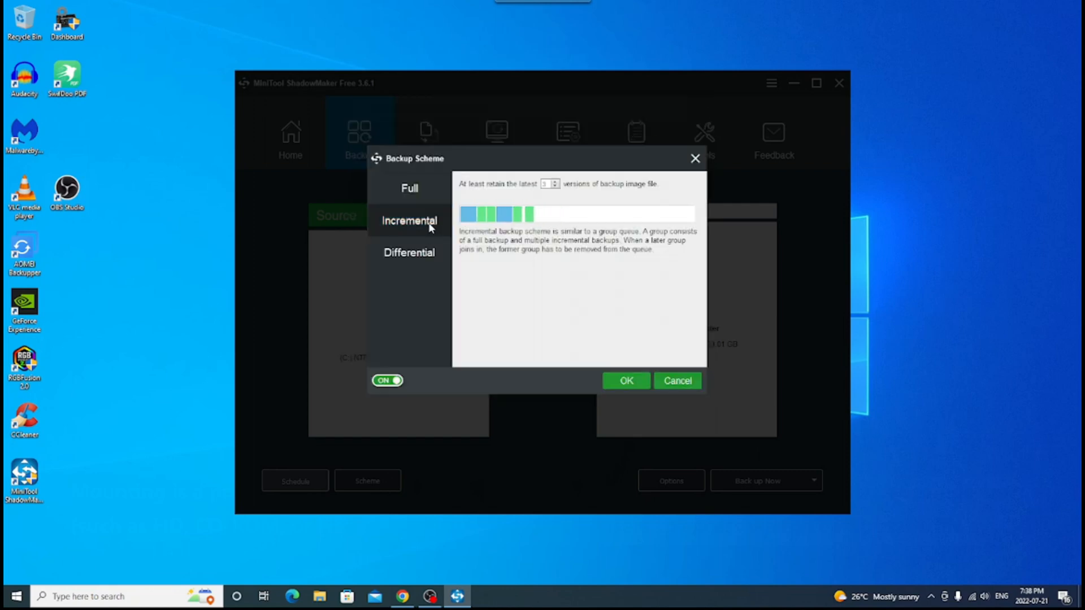
{"action": "left_click", "coordinate": [625, 381]}
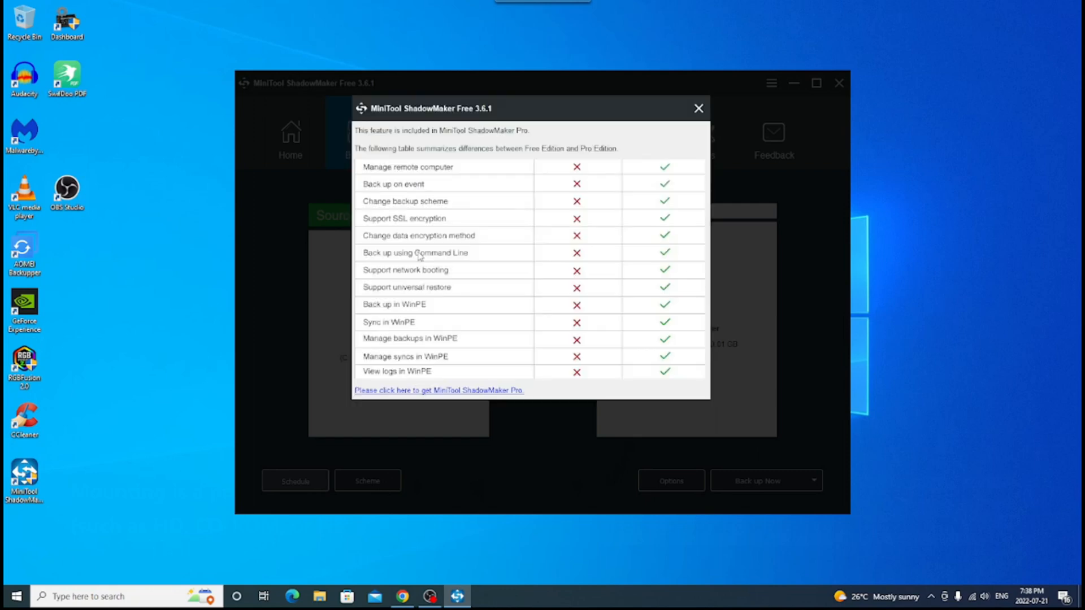
{"action": "left_click", "coordinate": [698, 109]}
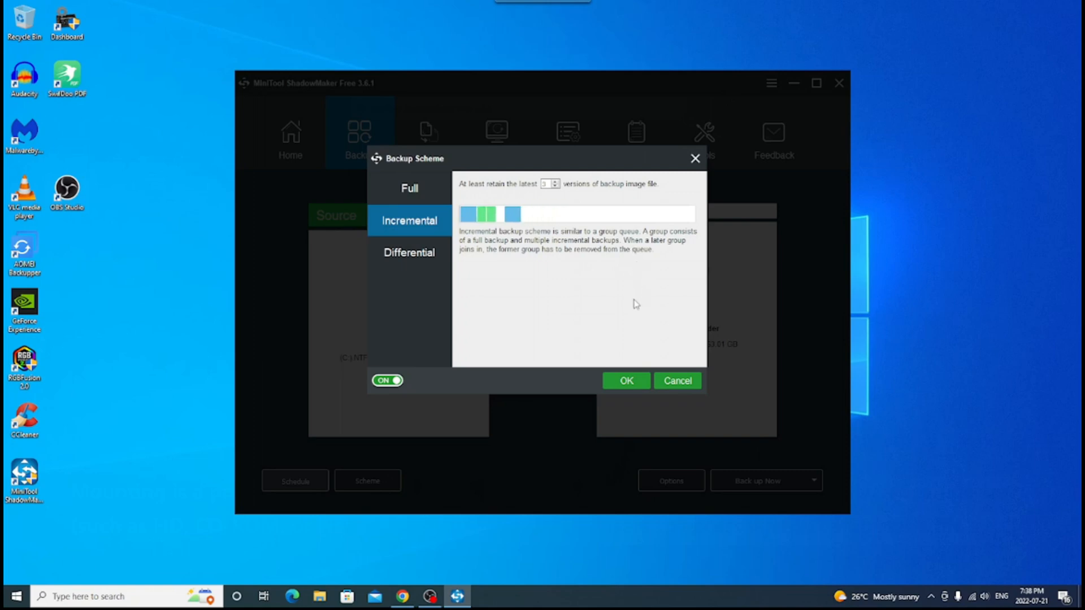
{"action": "left_click", "coordinate": [554, 181]}
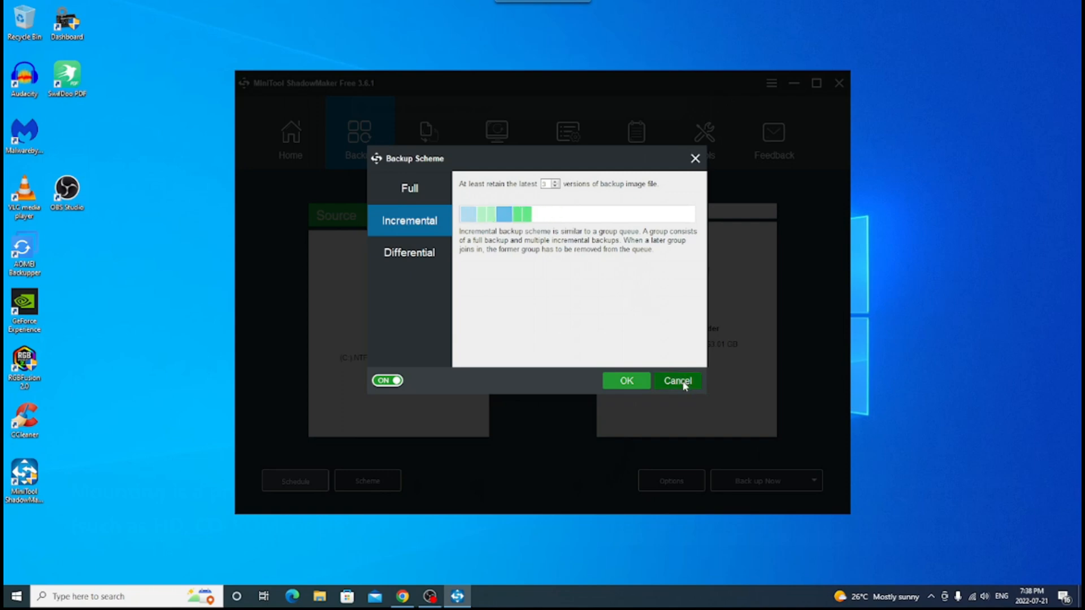
{"action": "left_click", "coordinate": [678, 381]}
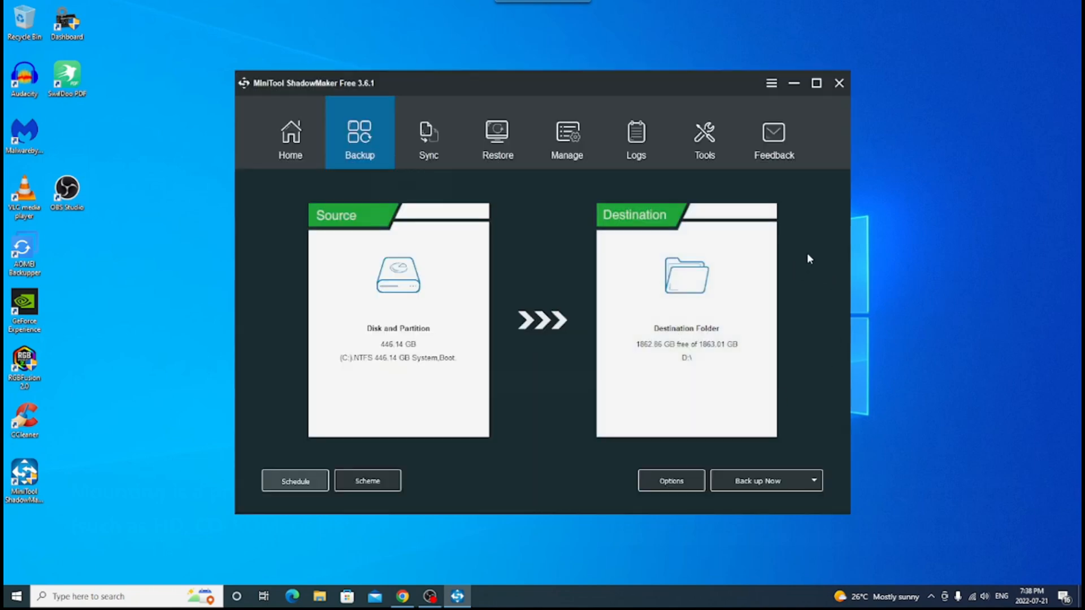
{"action": "mouse_move", "coordinate": [824, 264]}
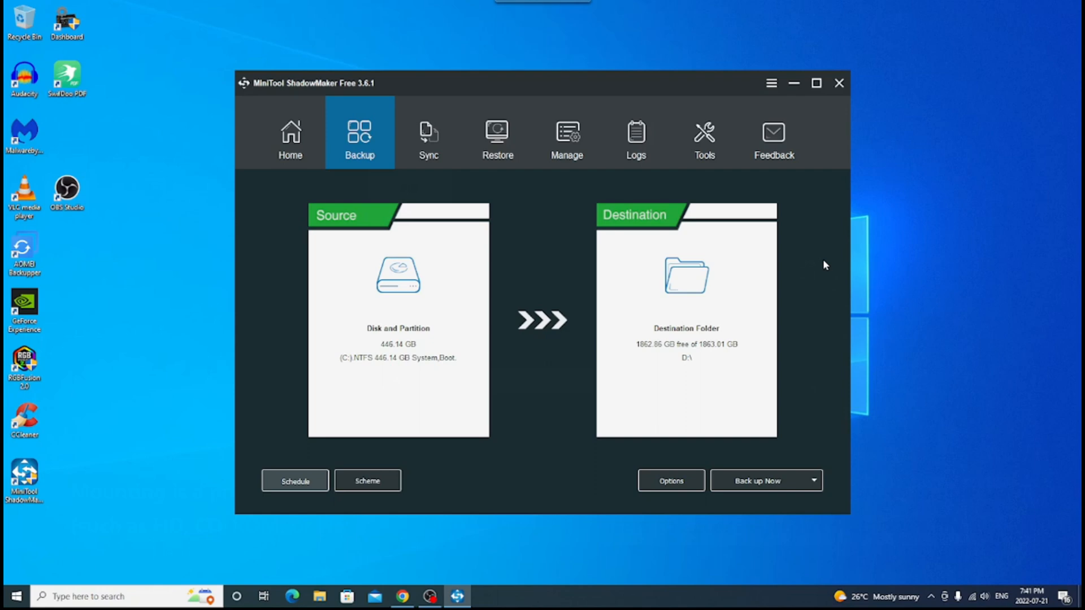
{"action": "mouse_move", "coordinate": [798, 268]}
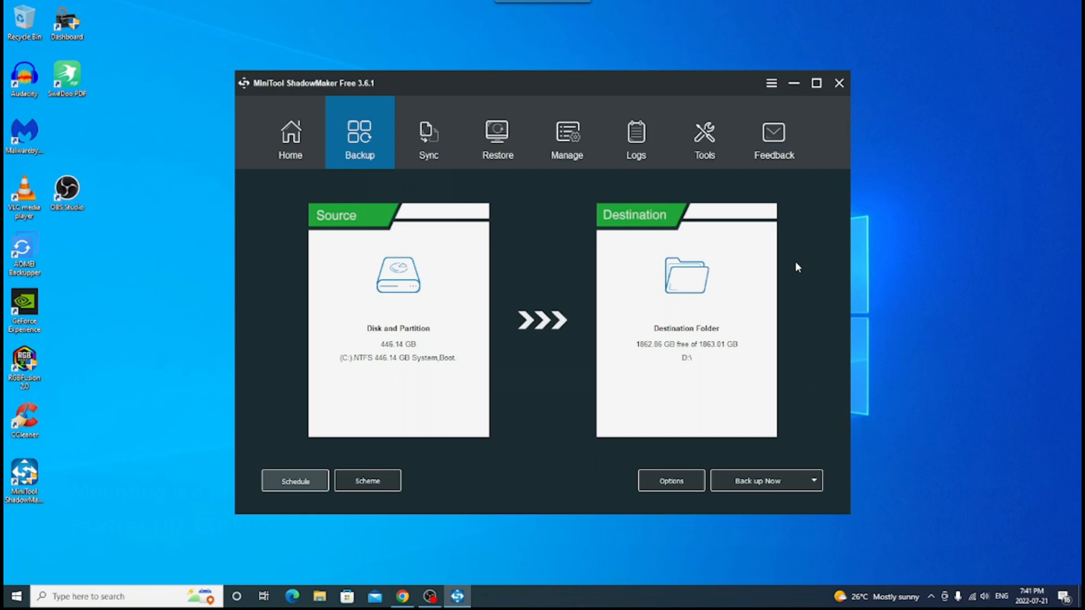
{"action": "mouse_move", "coordinate": [840, 82]}
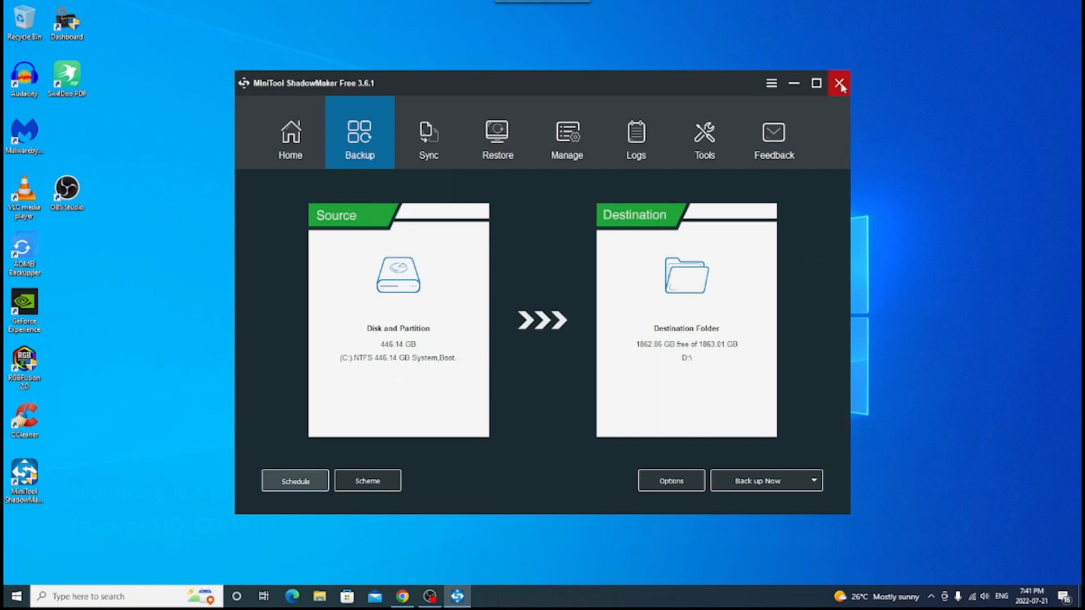